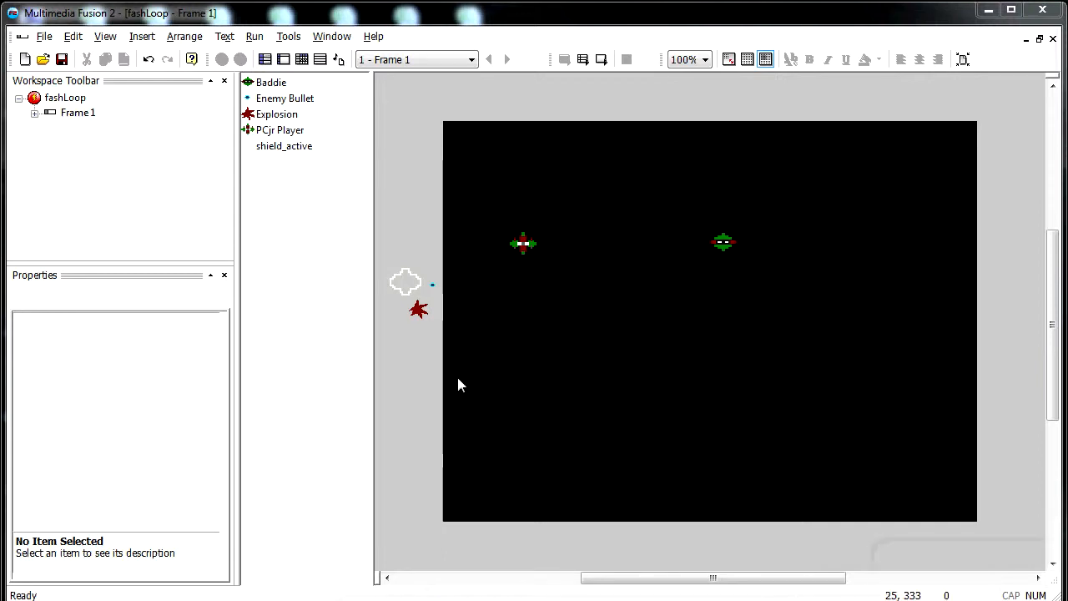
mouse_move(534, 178)
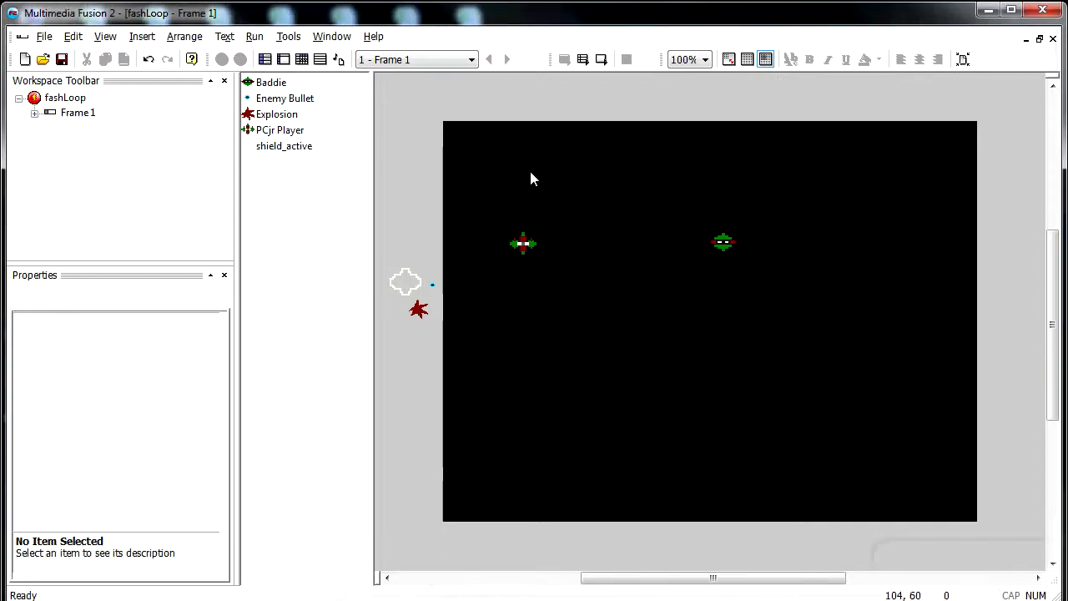
mouse_move(536, 178)
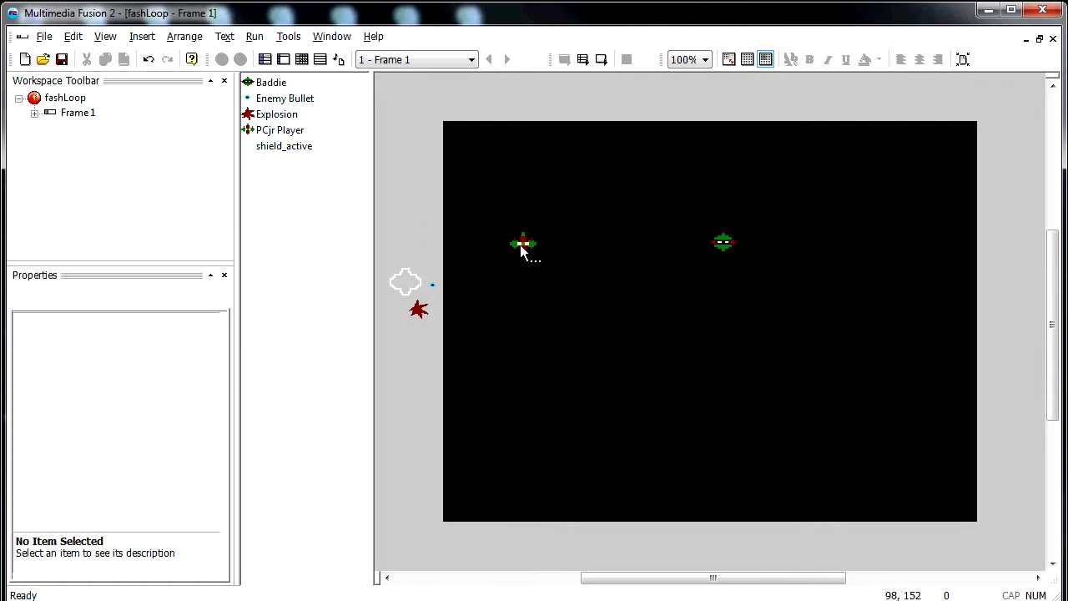
mouse_move(417, 270)
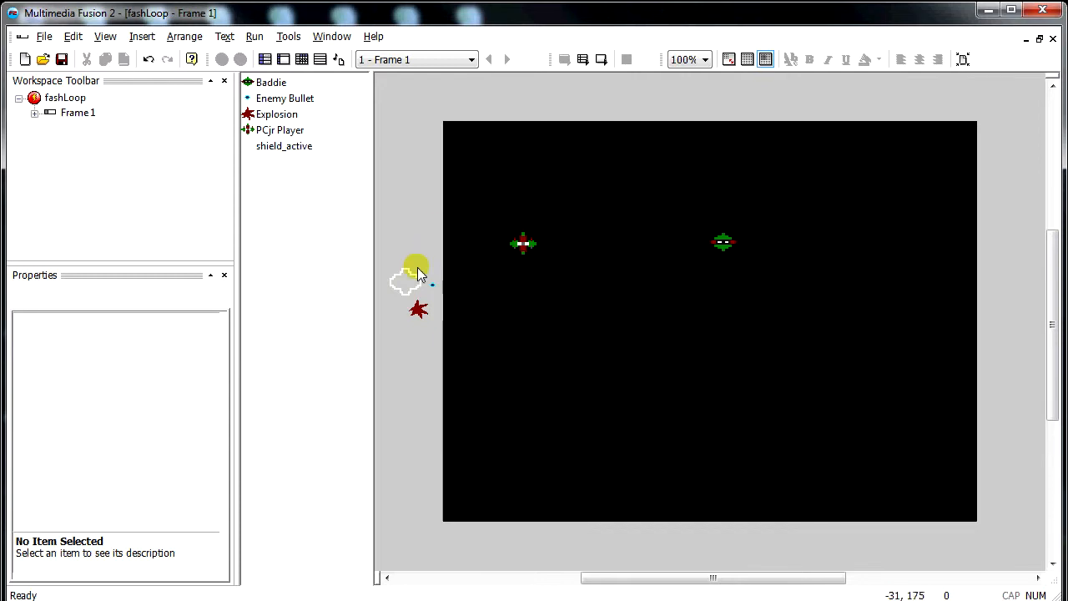
mouse_move(631, 198)
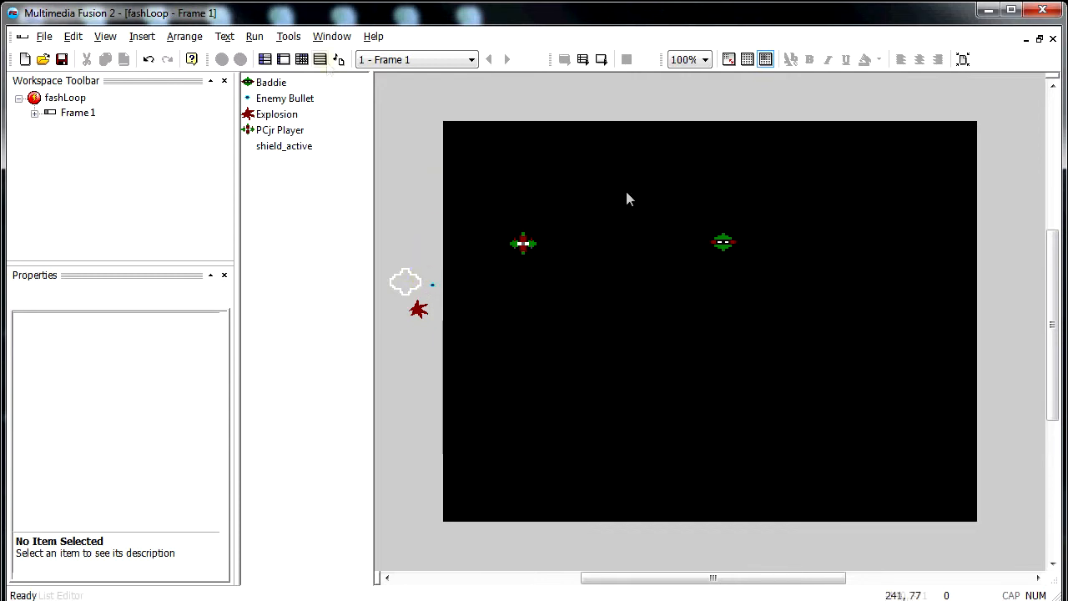
Step: Review Frame 1's seven events in the Event Editor, run the application, then close the game window
click(301, 58)
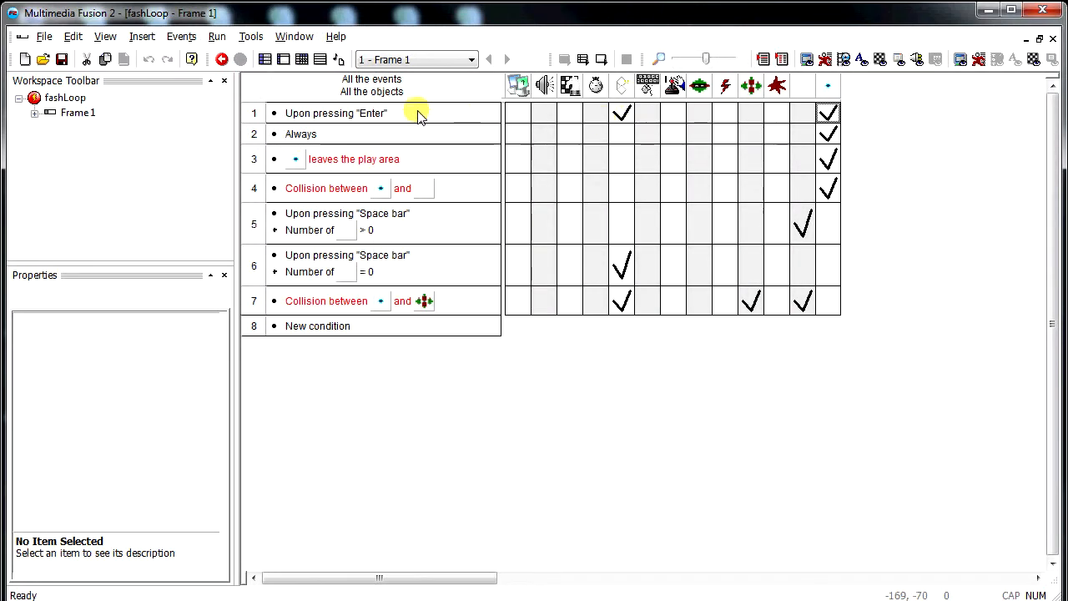
mouse_move(620, 113)
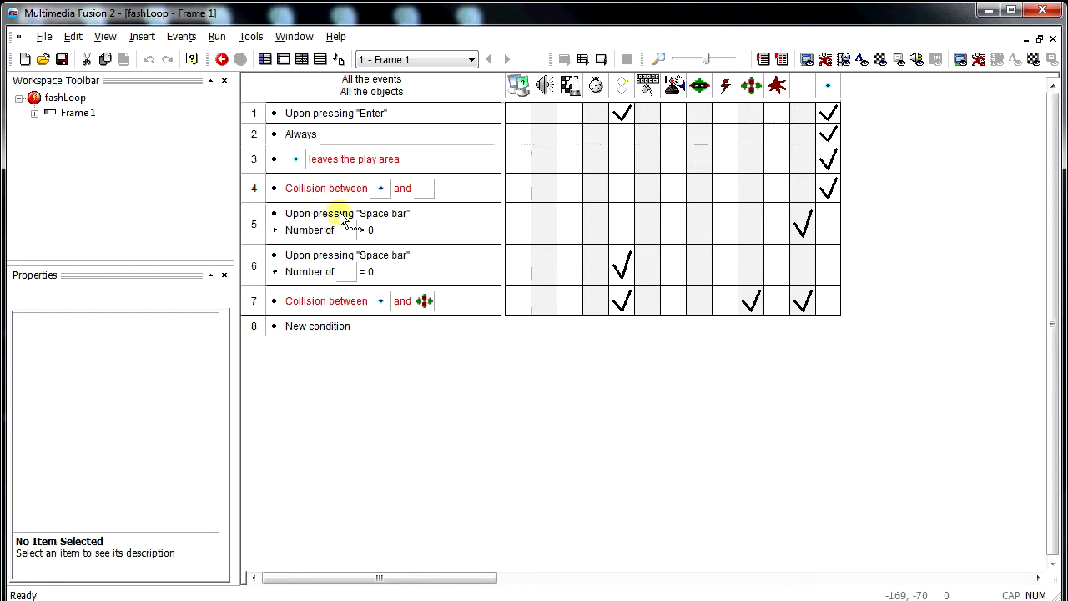
click(311, 230)
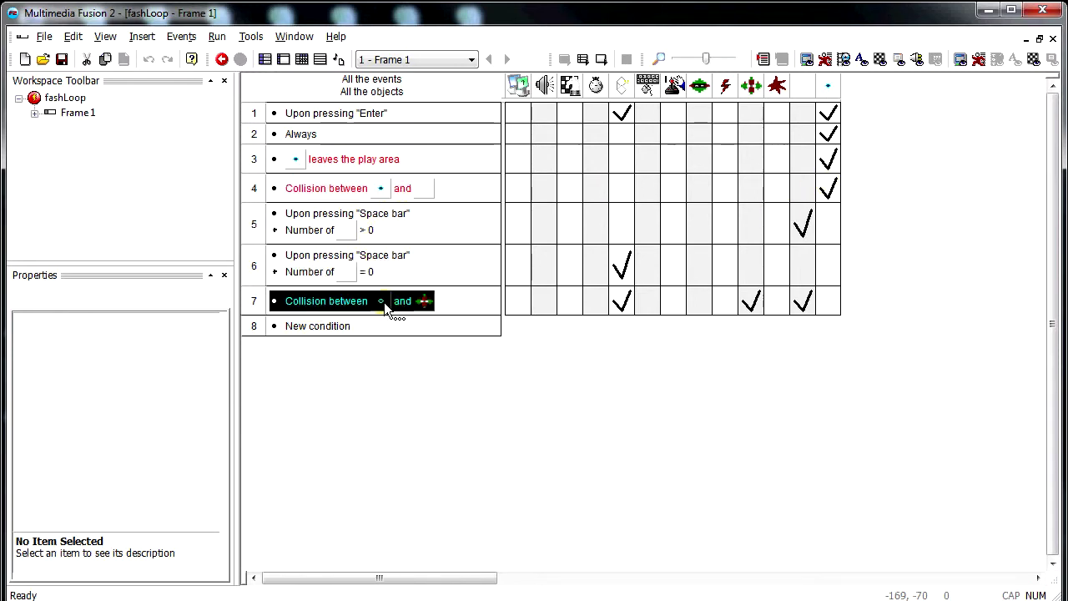
mouse_move(621, 302)
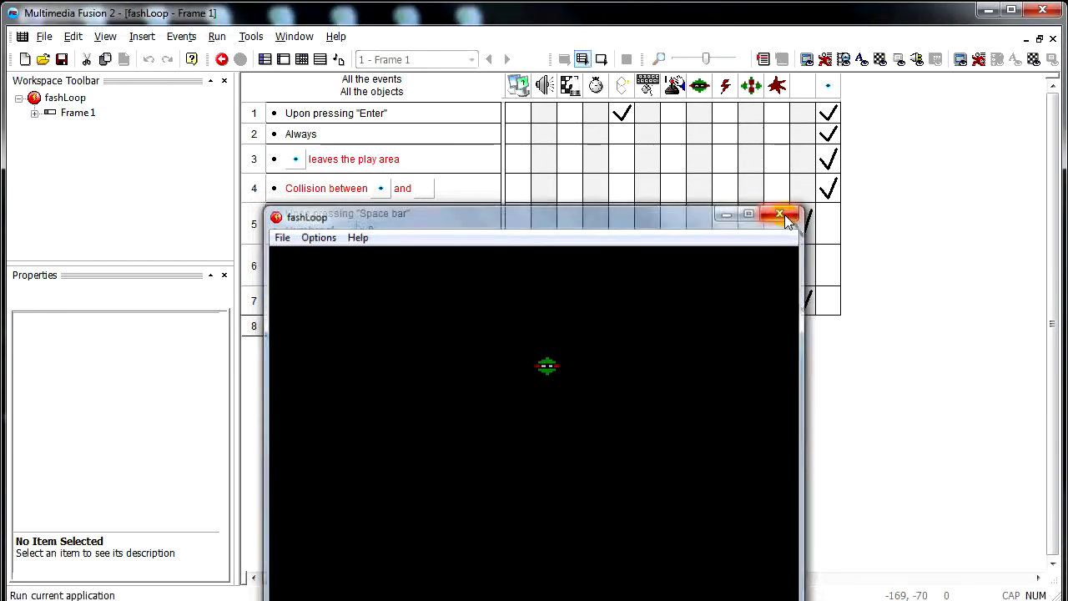
click(777, 213)
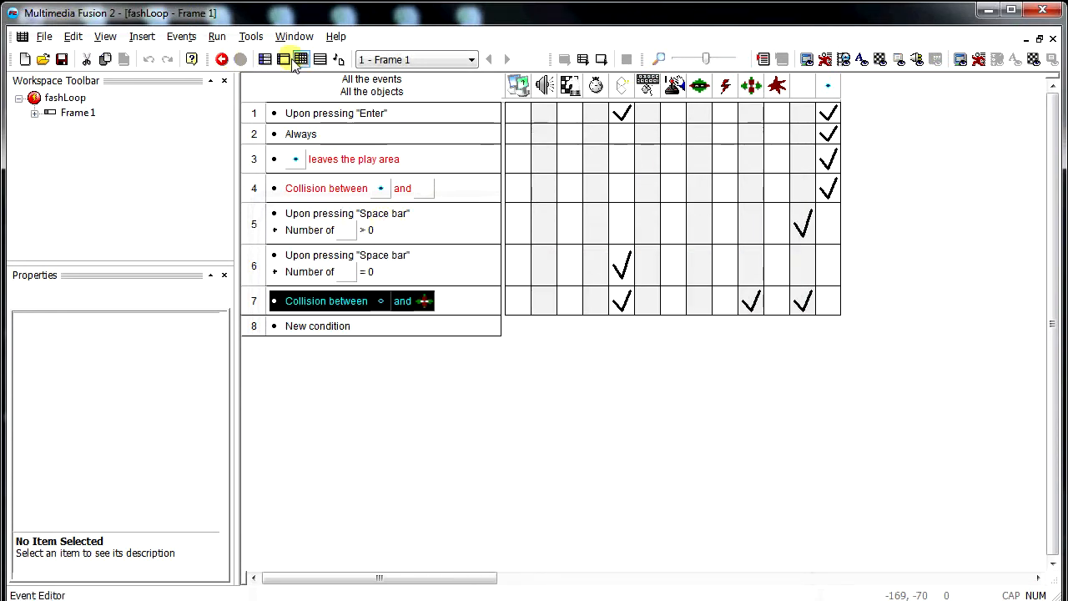
Step: In the Frame Editor, edit Enemy Bullet's velocity alterable value (starting from 6)
click(284, 59)
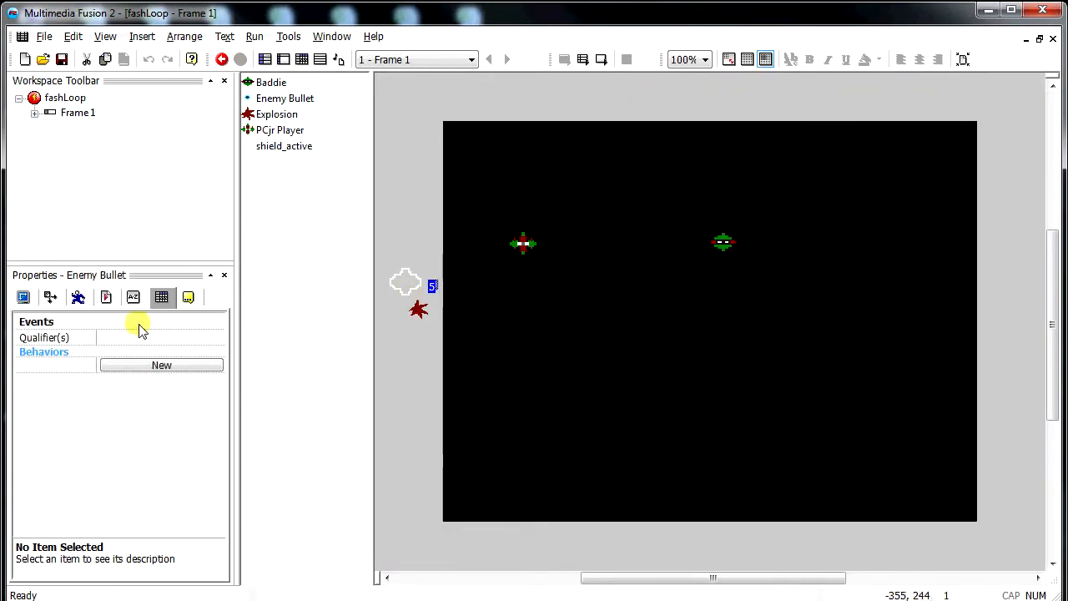
click(134, 297)
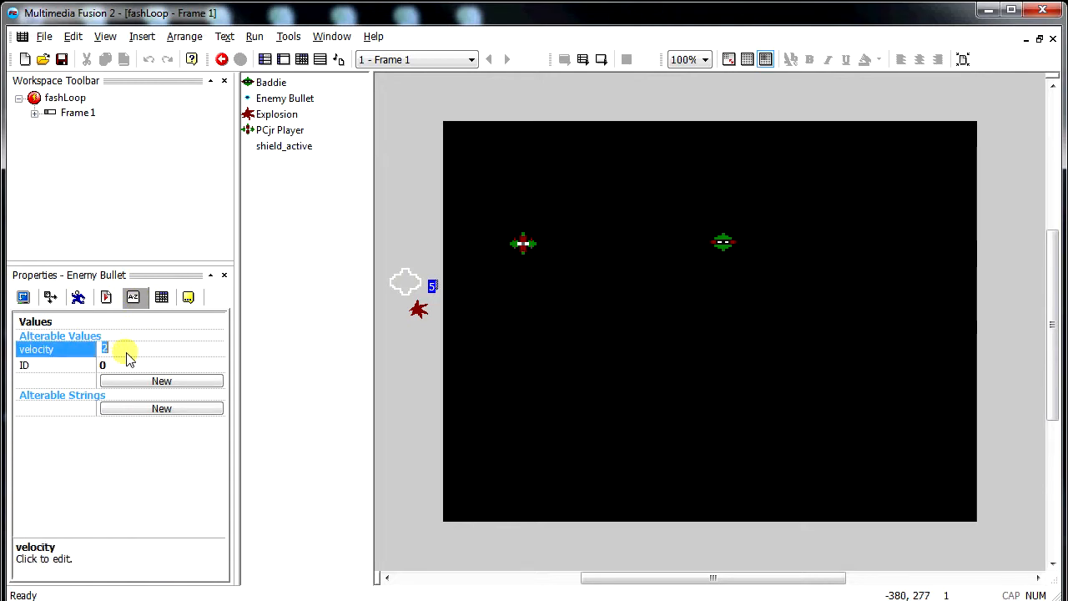
text(6)
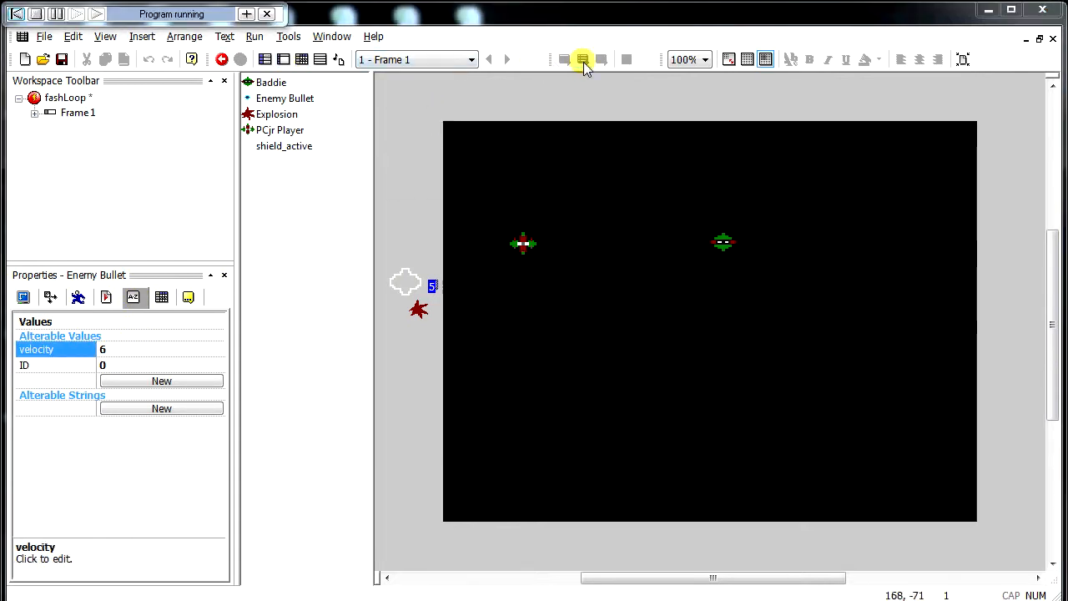
click(240, 58)
text(8)
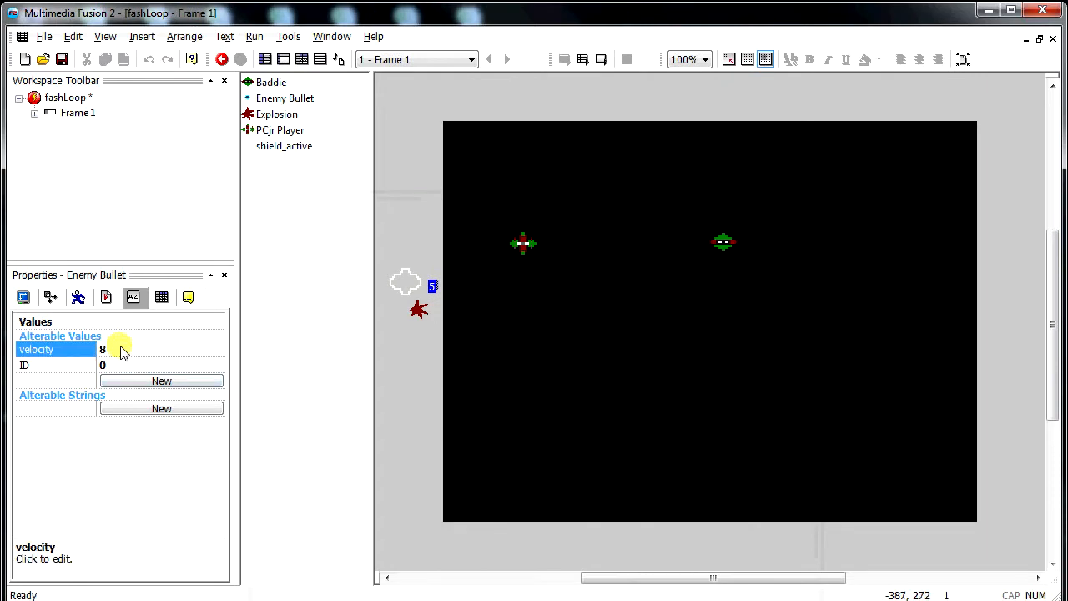
Step: Test-run the game between edits, ending with velocity 10 running
click(253, 36)
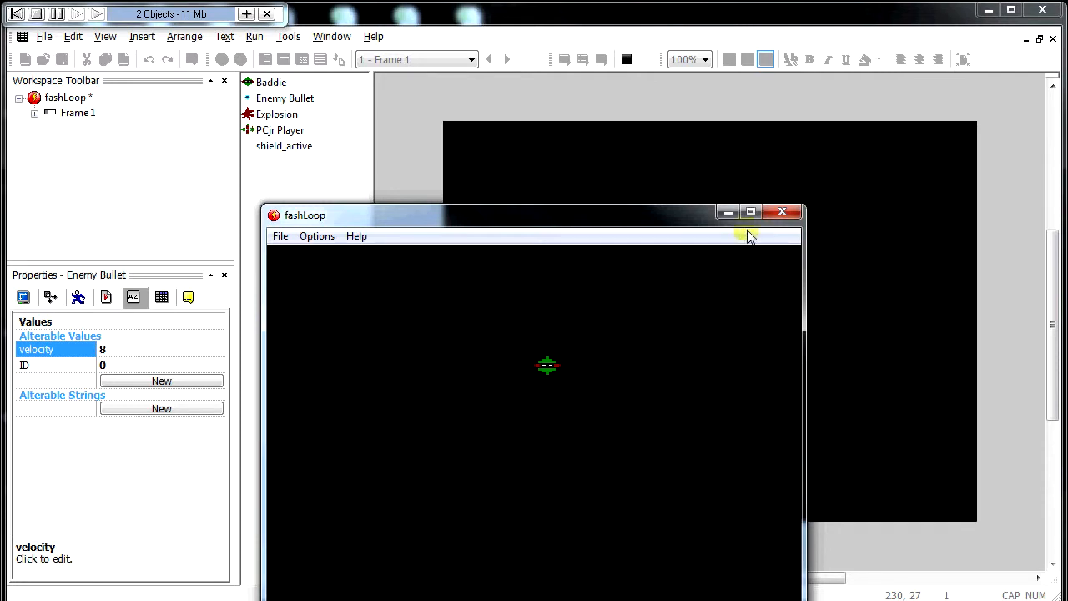
click(781, 210)
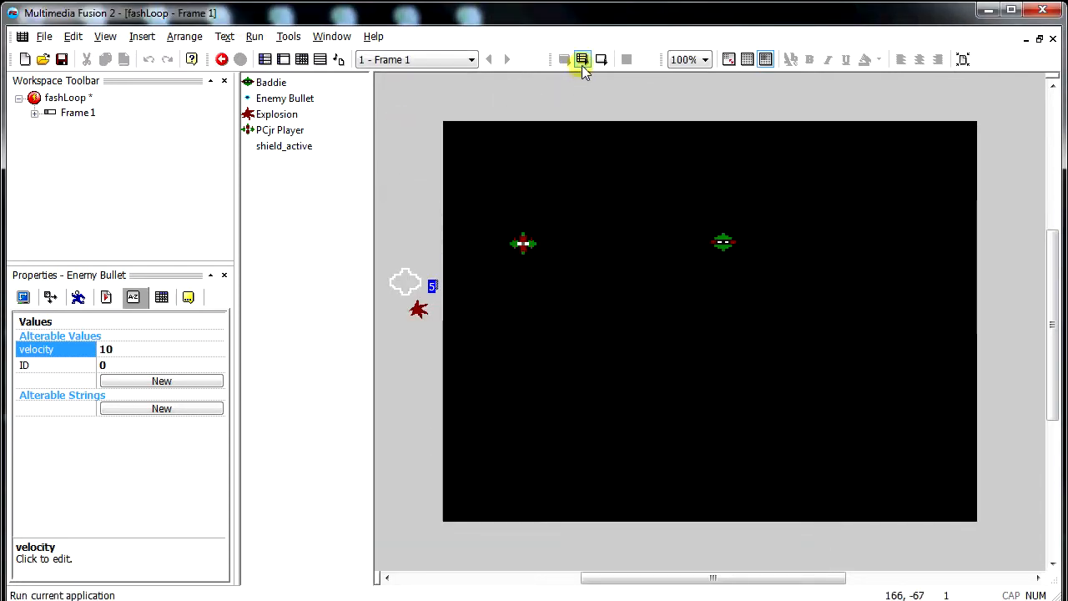
click(220, 60)
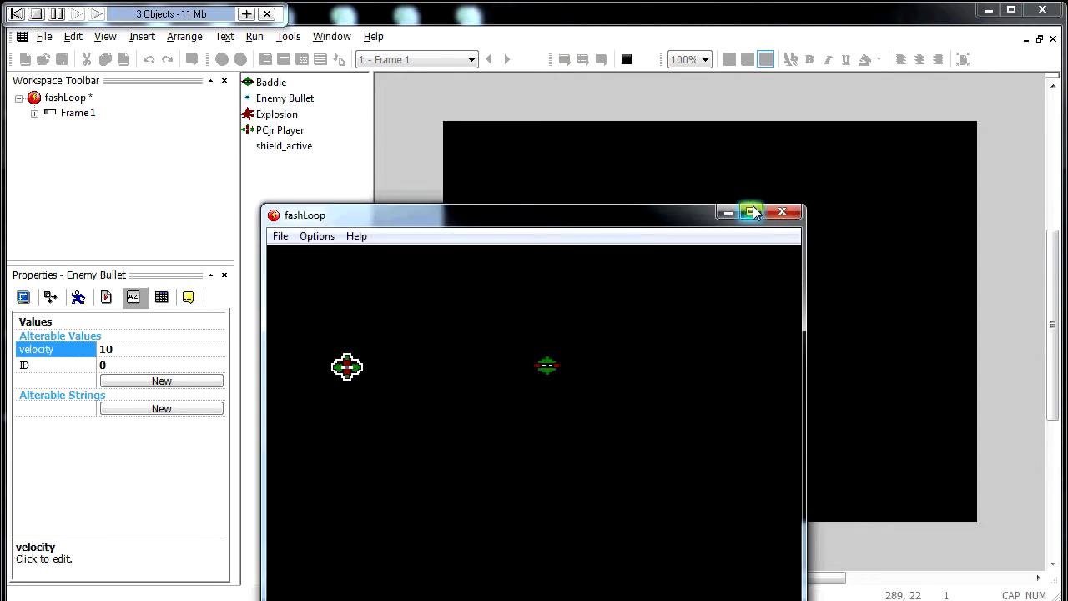
mouse_move(749, 210)
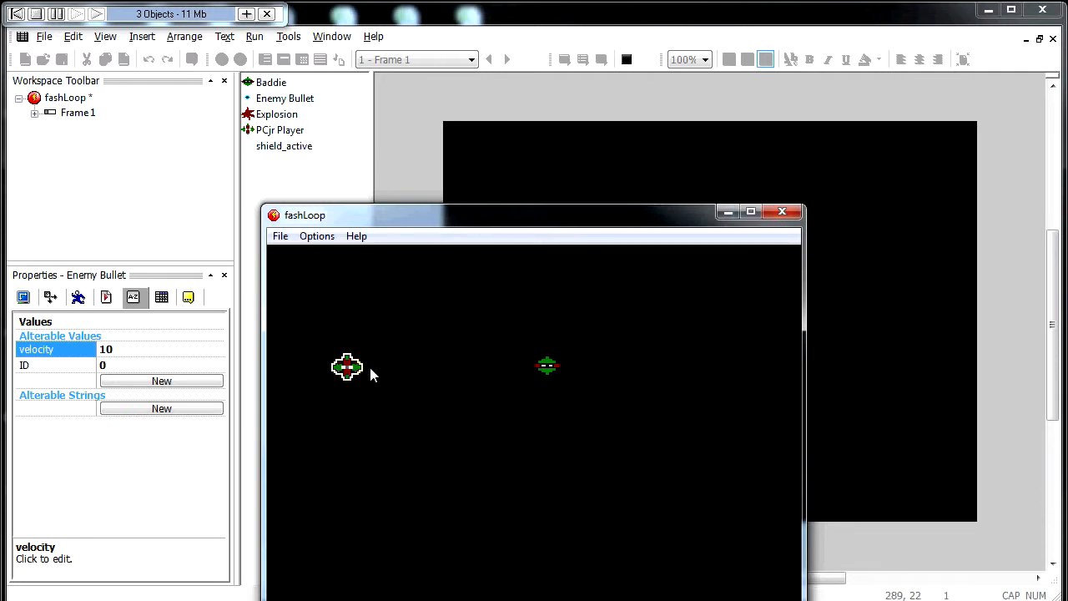
mouse_move(377, 384)
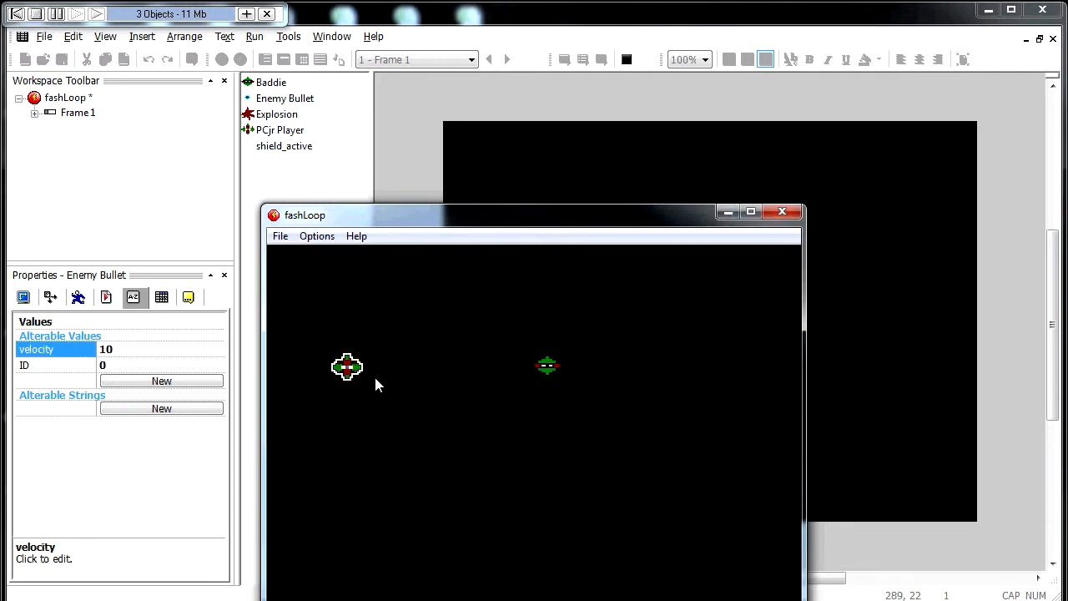
mouse_move(330, 391)
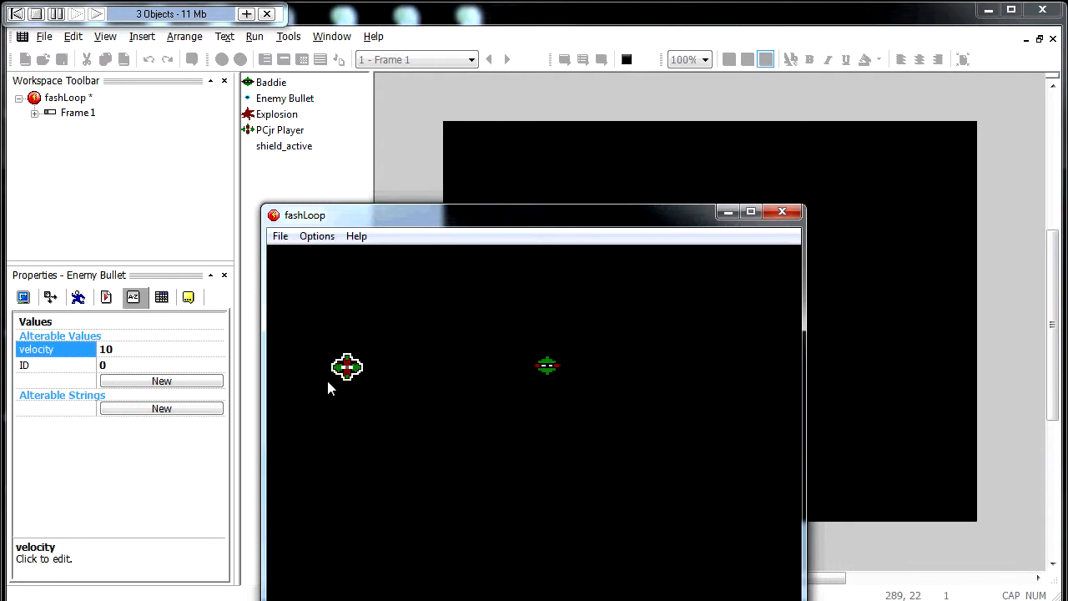
mouse_move(349, 402)
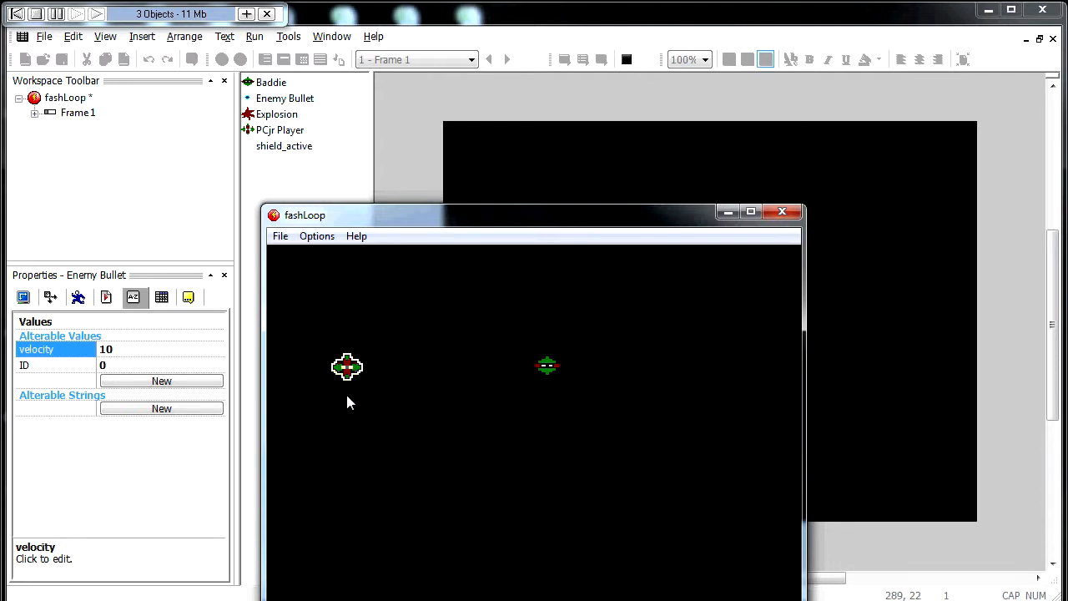
mouse_move(347, 387)
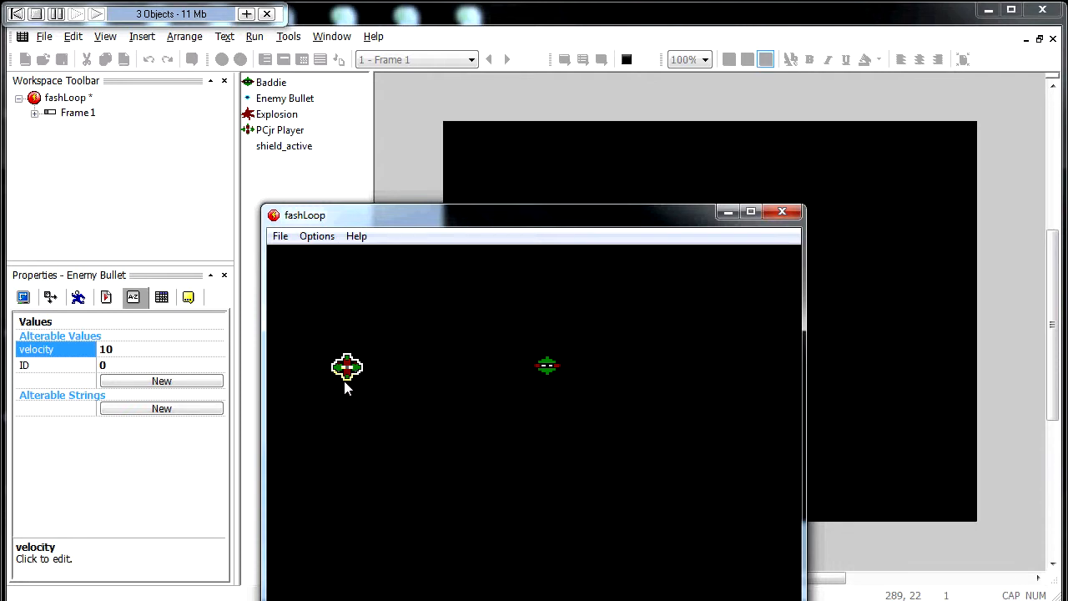
mouse_move(350, 394)
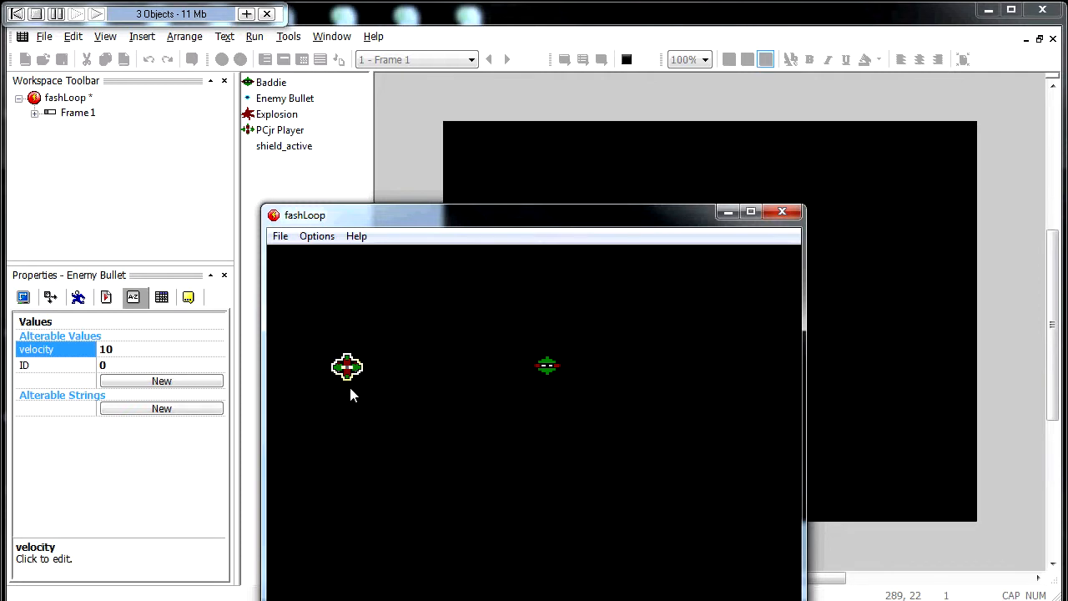
mouse_move(357, 398)
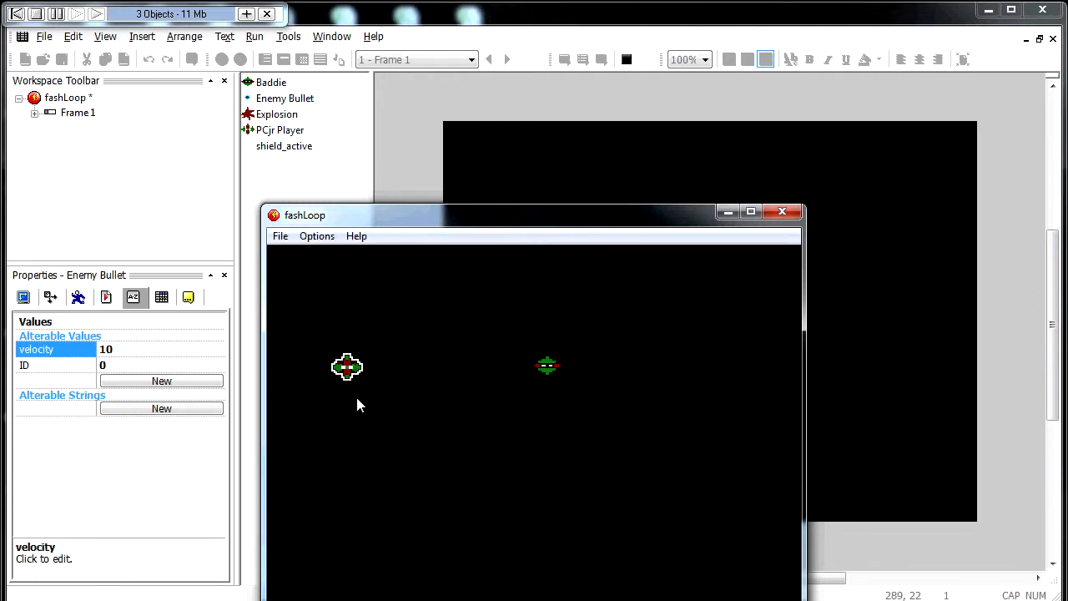
mouse_move(364, 407)
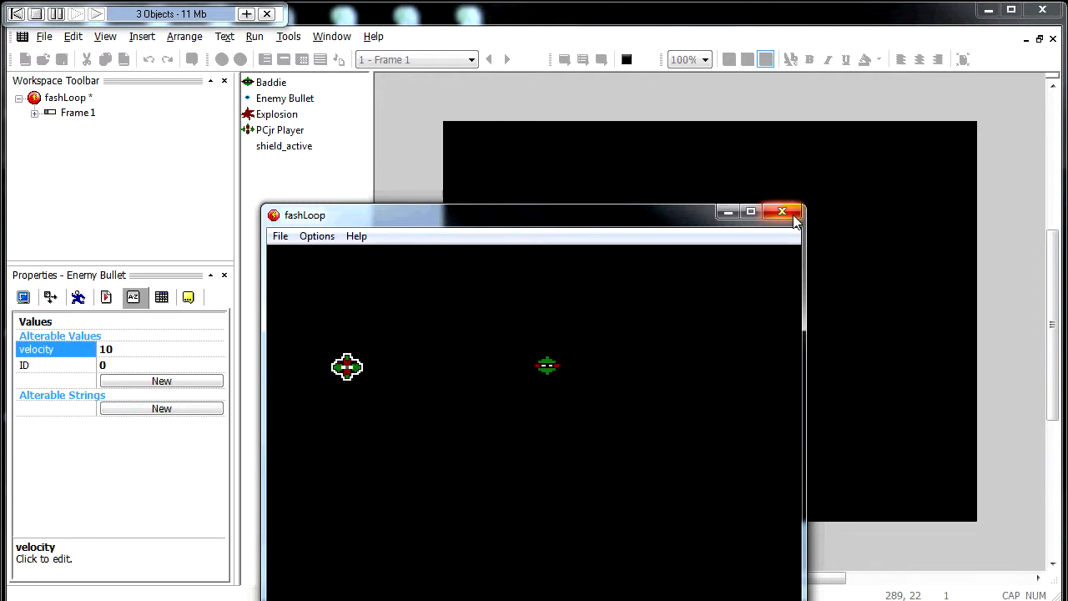
Step: Close the velocity-10 test run and show the seven-event list again
click(781, 210)
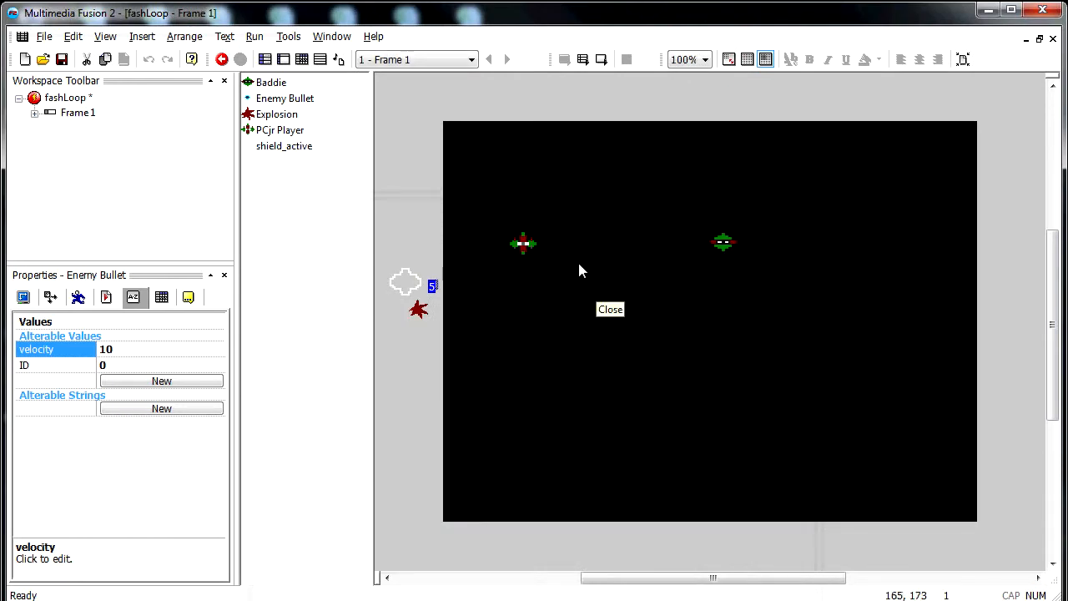
mouse_move(300, 60)
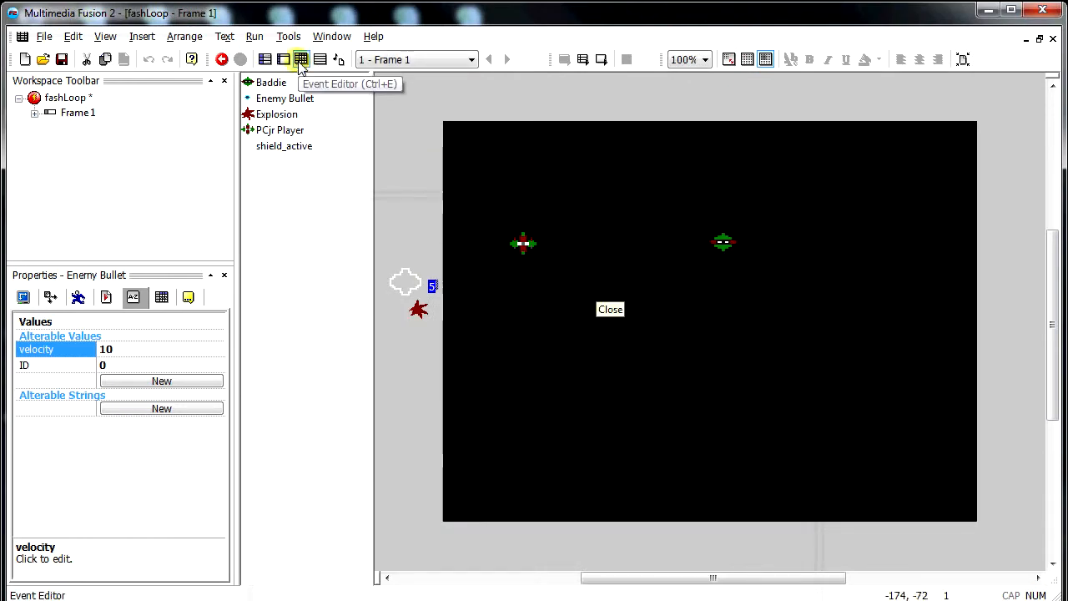
click(300, 58)
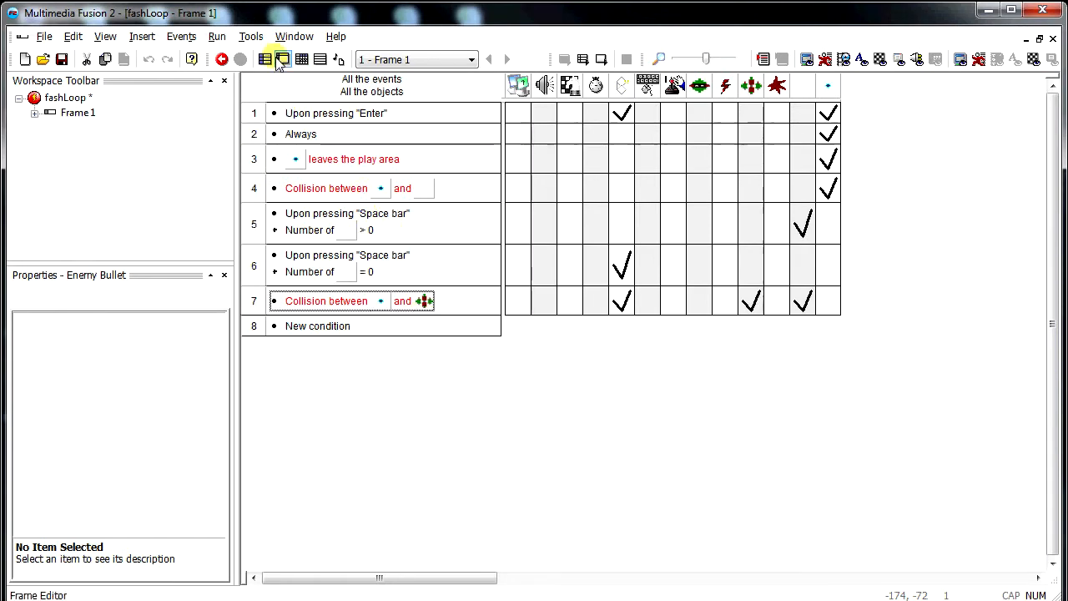
Step: In the frame layout, move Enemy Bullet into the shield, select it and change its velocity to 8
click(300, 60)
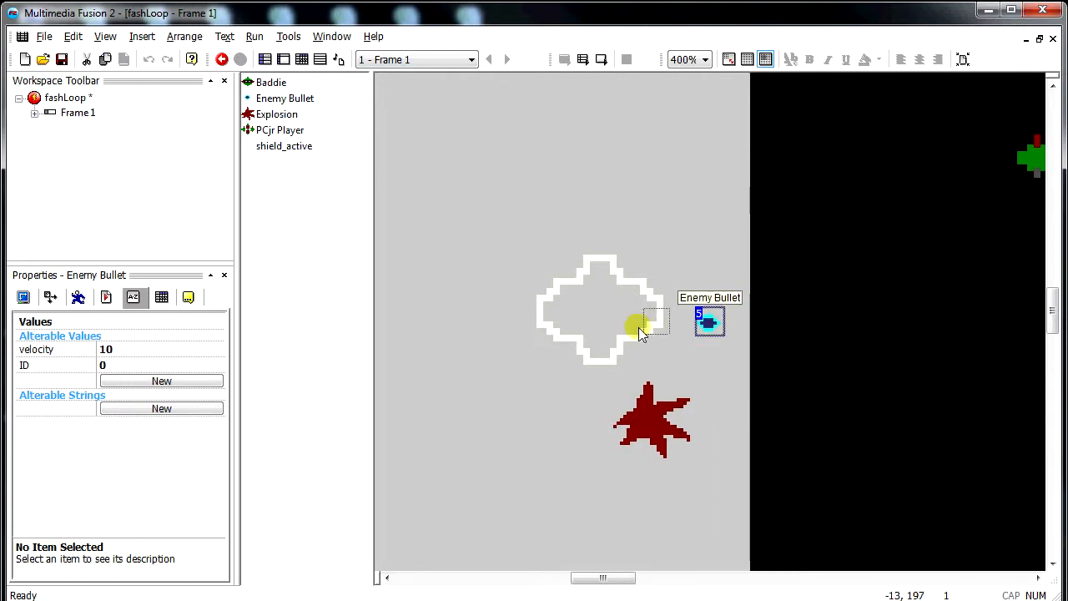
drag(707, 323, 602, 324)
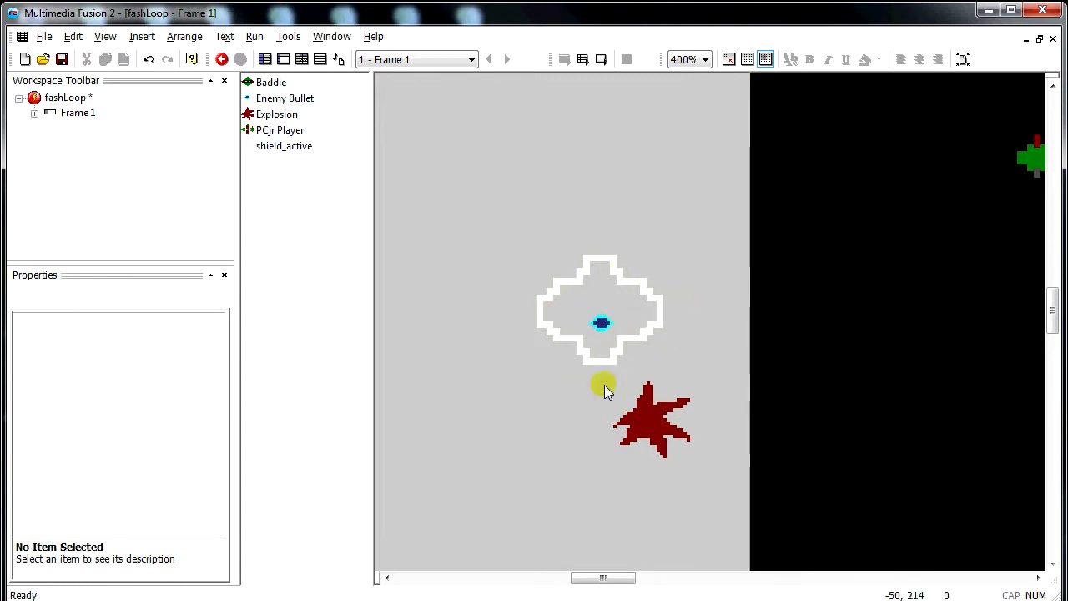
click(600, 323)
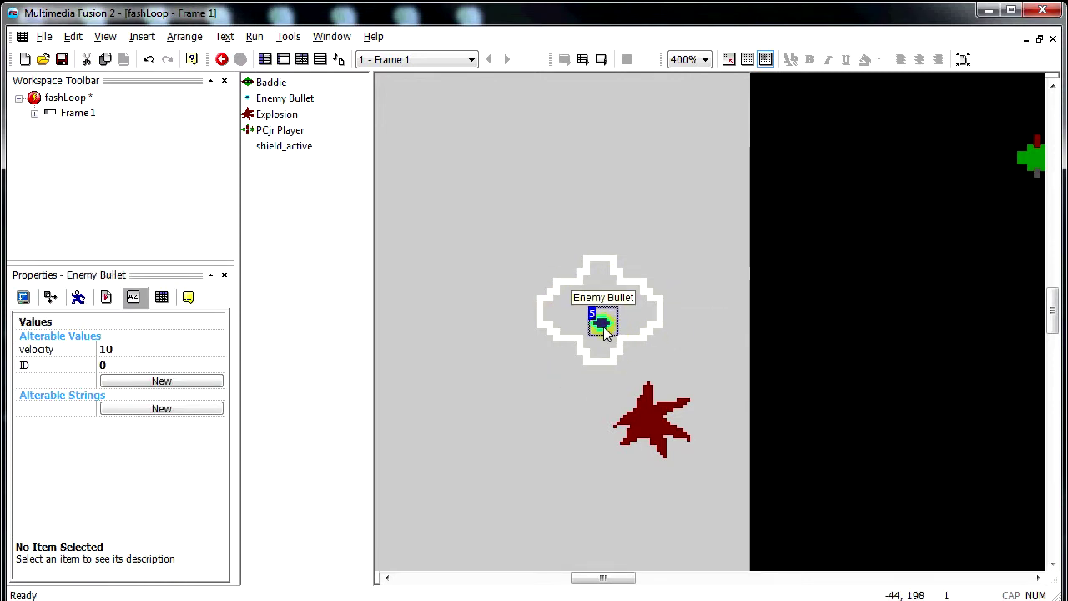
click(592, 383)
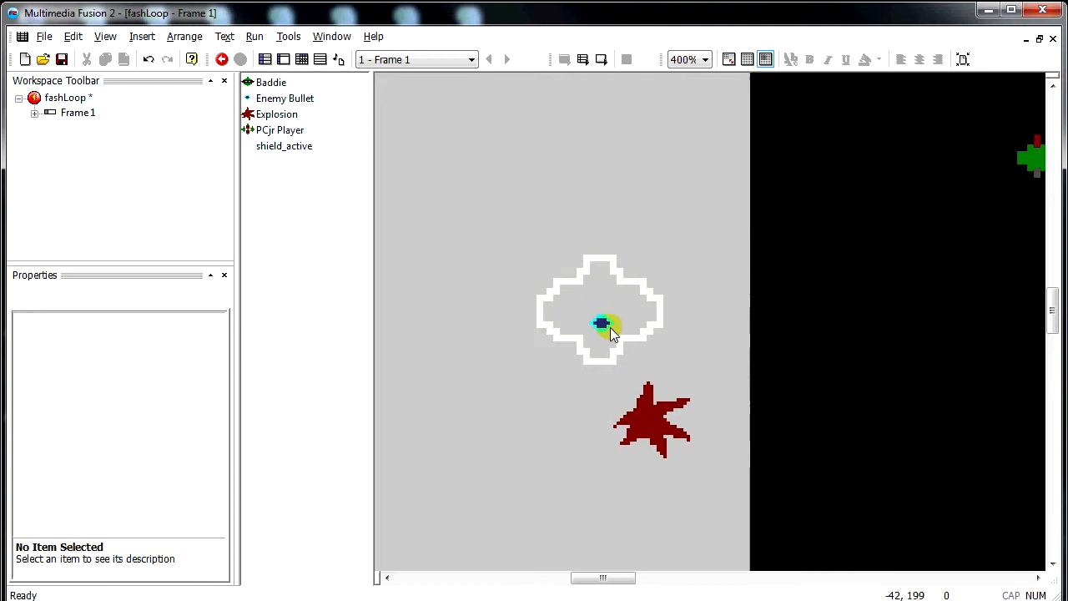
click(602, 324)
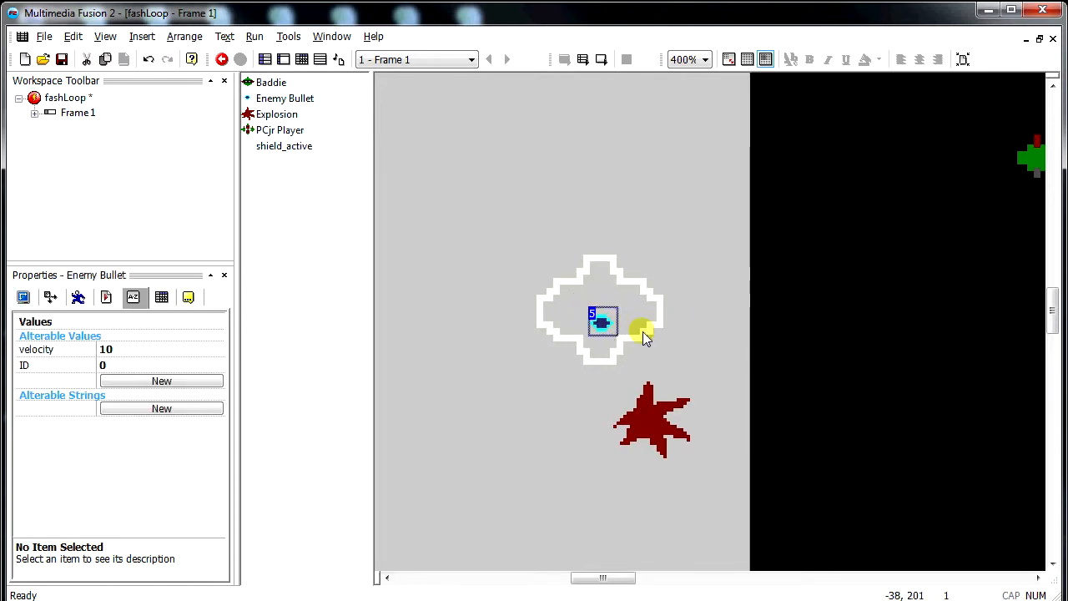
Step: Reposition the bullet outside the shield, resting against its right edge
drag(601, 320, 709, 321)
text(8)
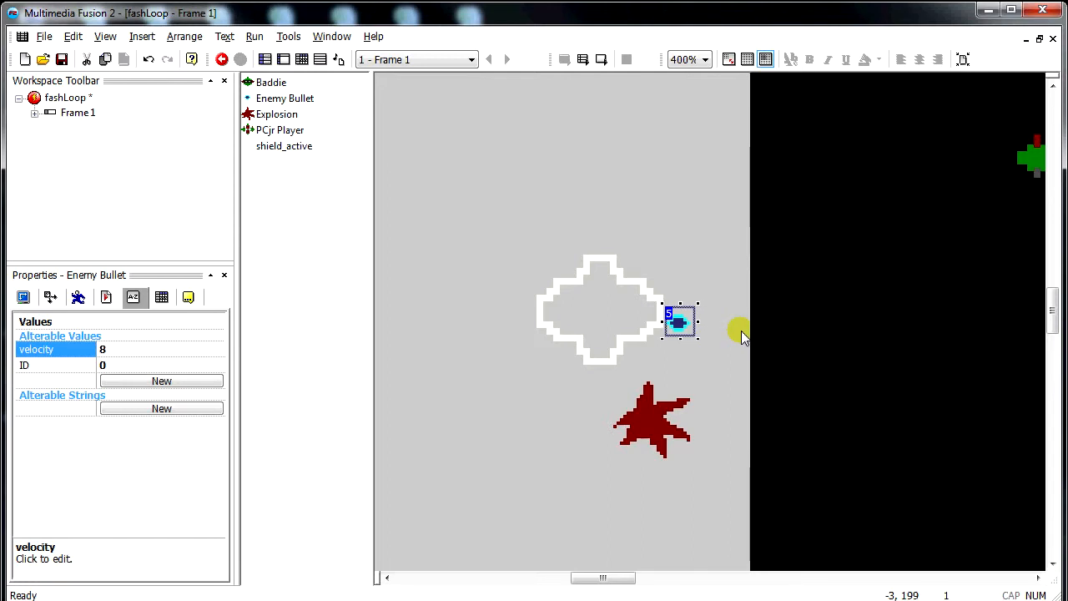
mouse_move(661, 325)
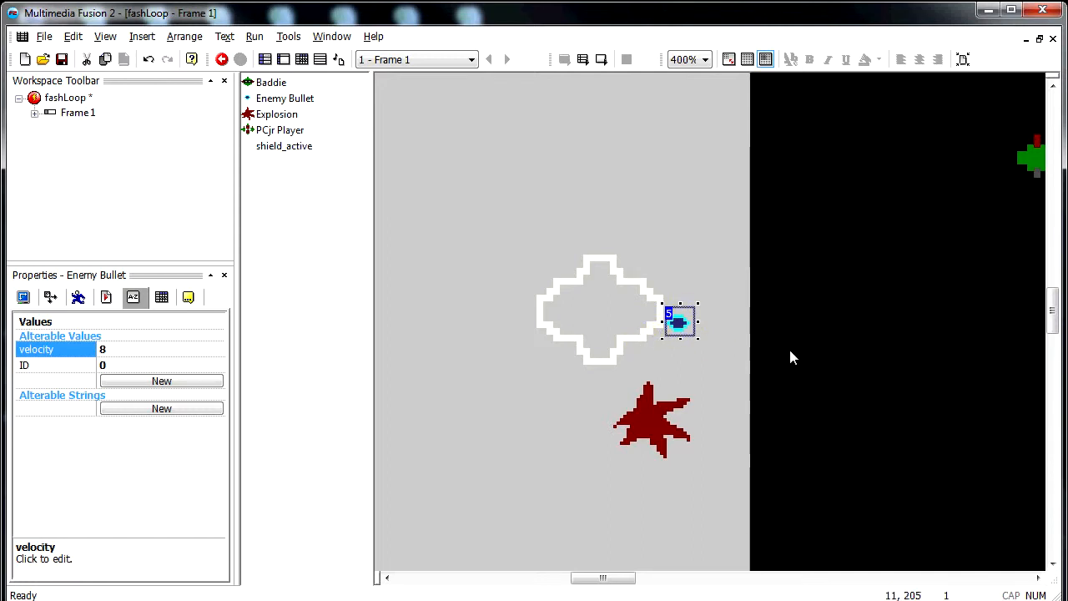
drag(681, 321, 666, 320)
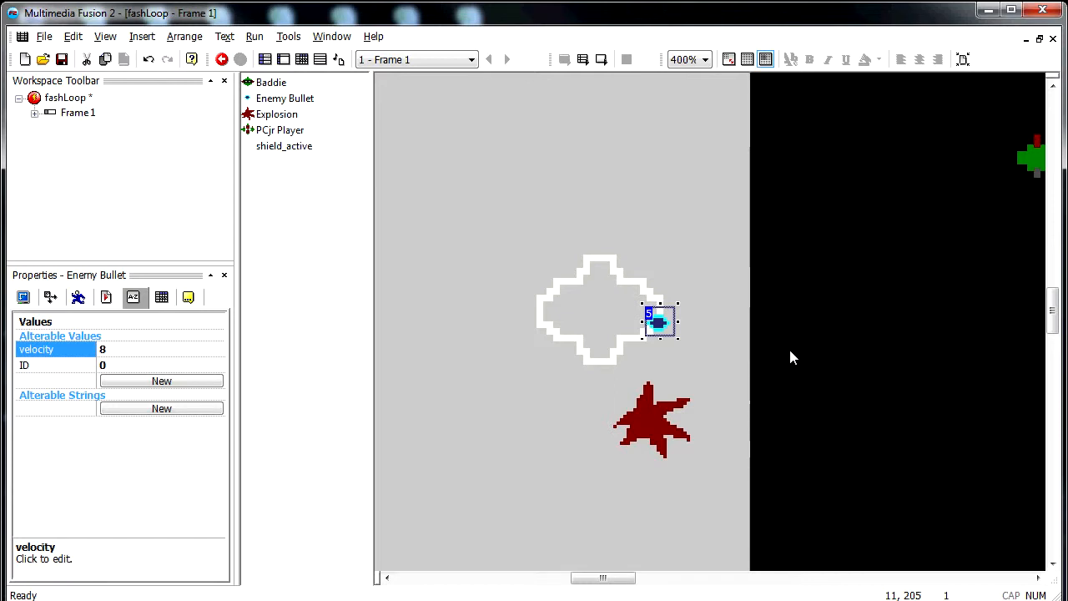
mouse_move(659, 336)
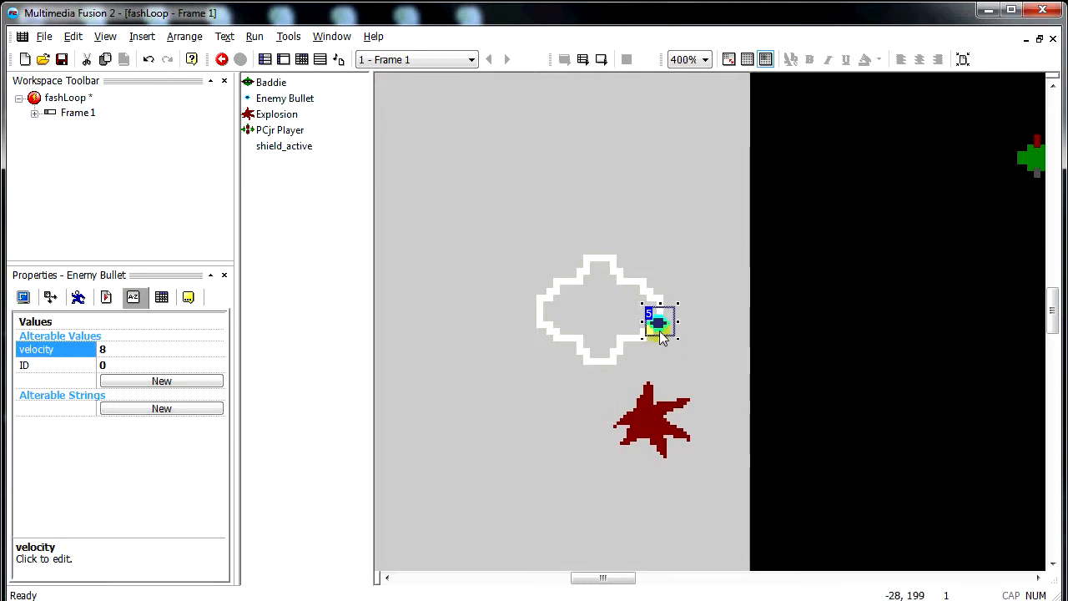
Step: Add event 7 with an Enemy Bullet condition comparing its velocity alterable value to 0
click(695, 290)
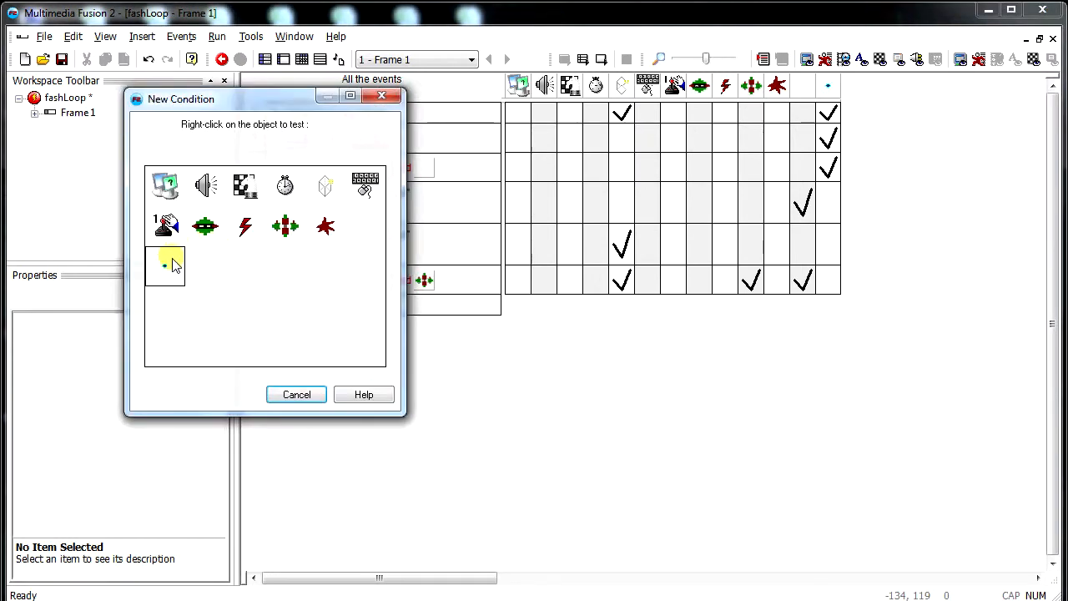
right_click(165, 265)
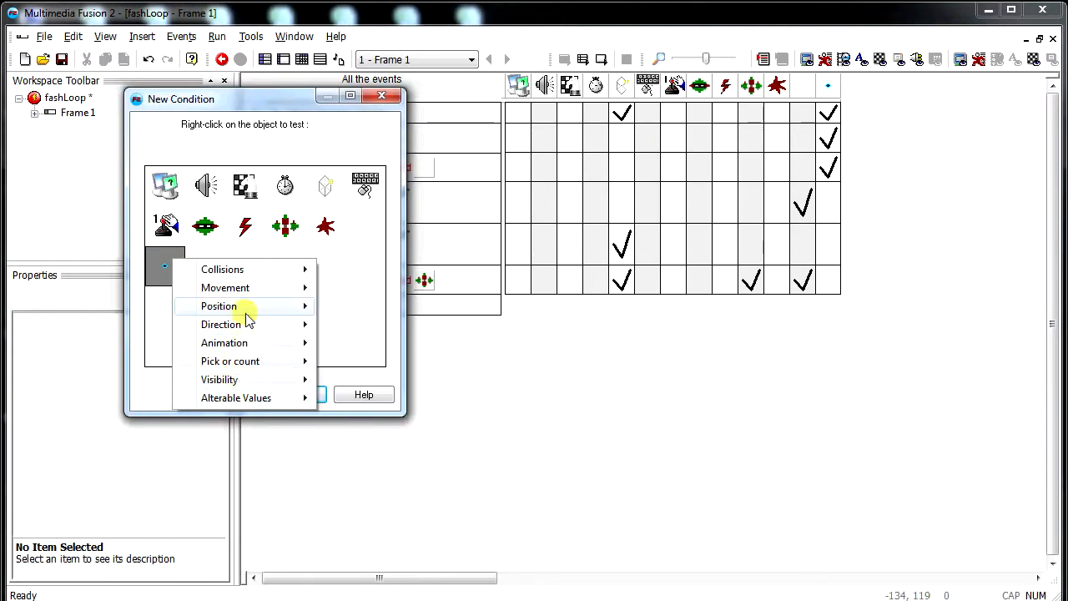
mouse_move(231, 360)
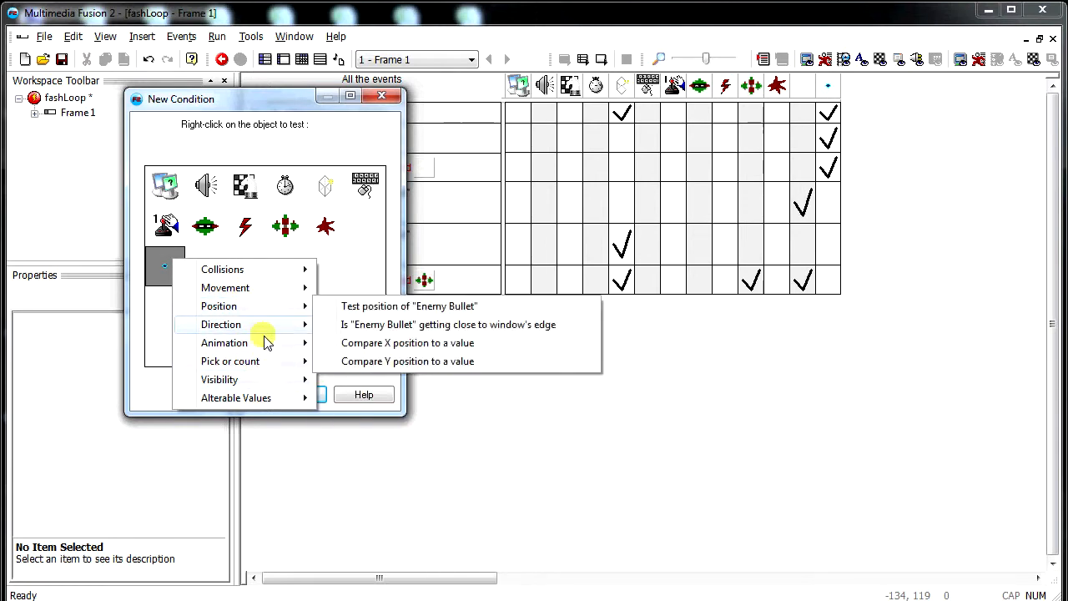
mouse_move(237, 398)
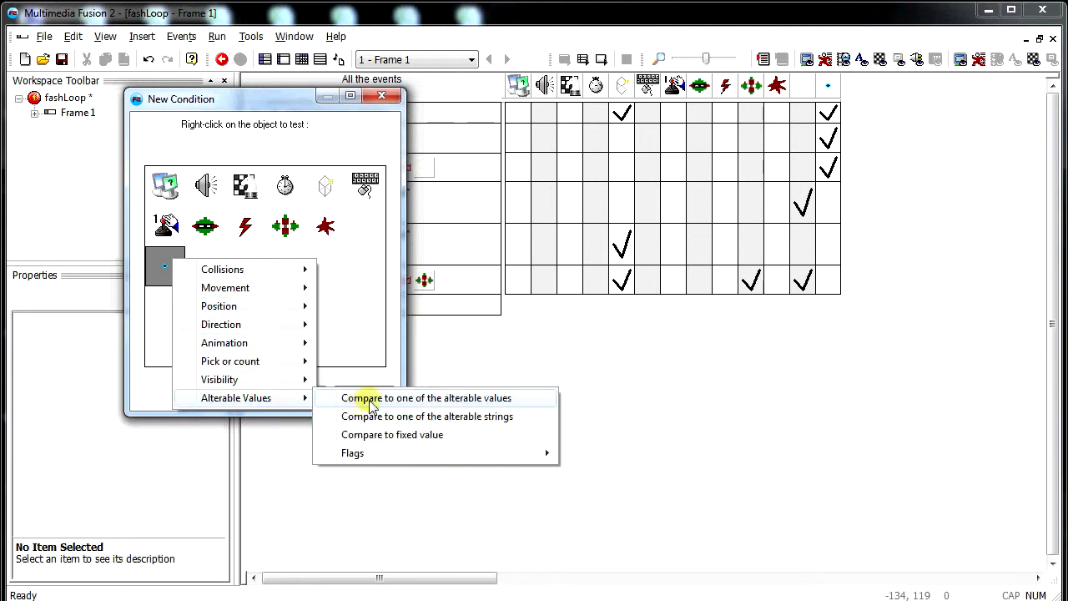
click(428, 397)
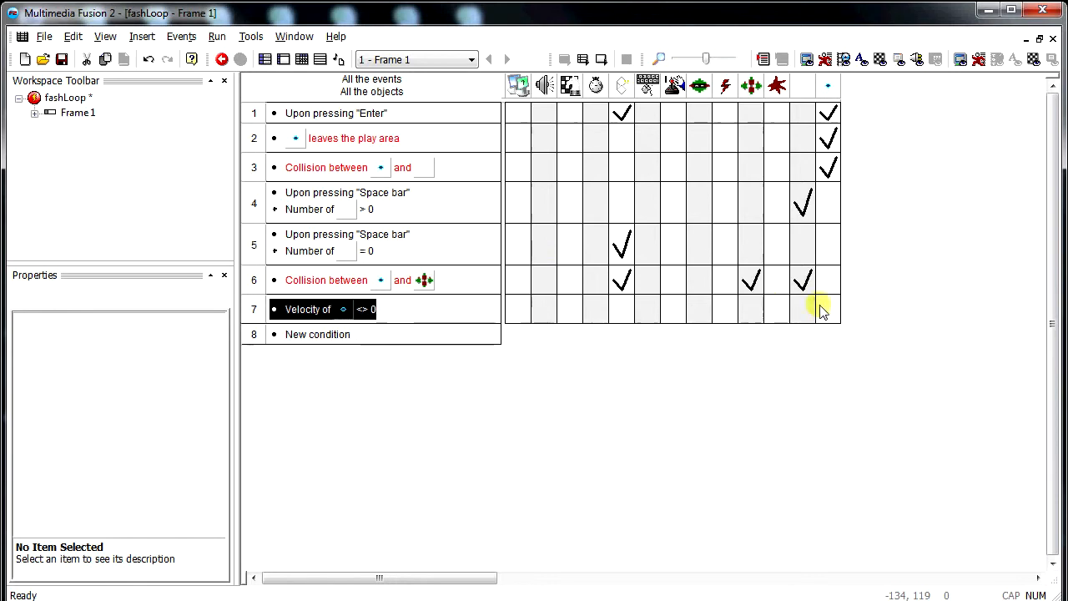
mouse_move(517, 86)
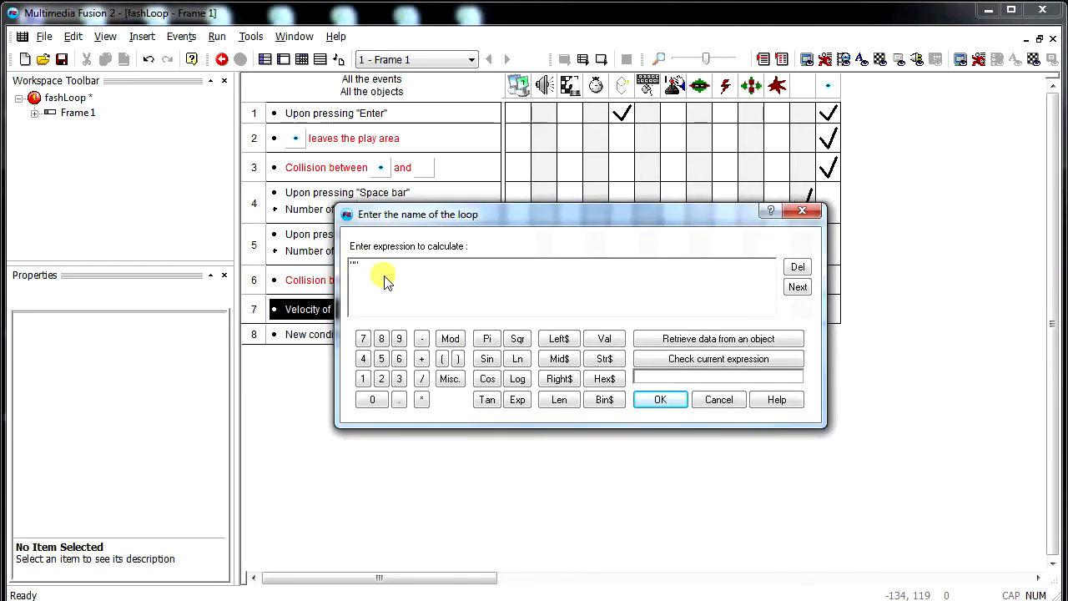
Step: Give event 7 a Start loop action with the loop named "bullet"
text(b)
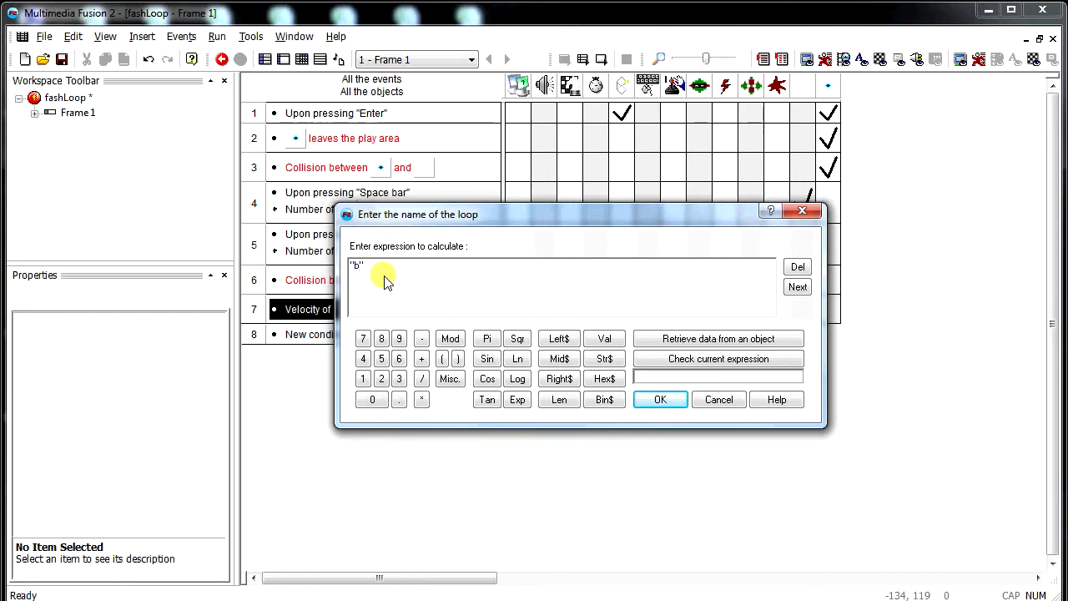
text(ull)
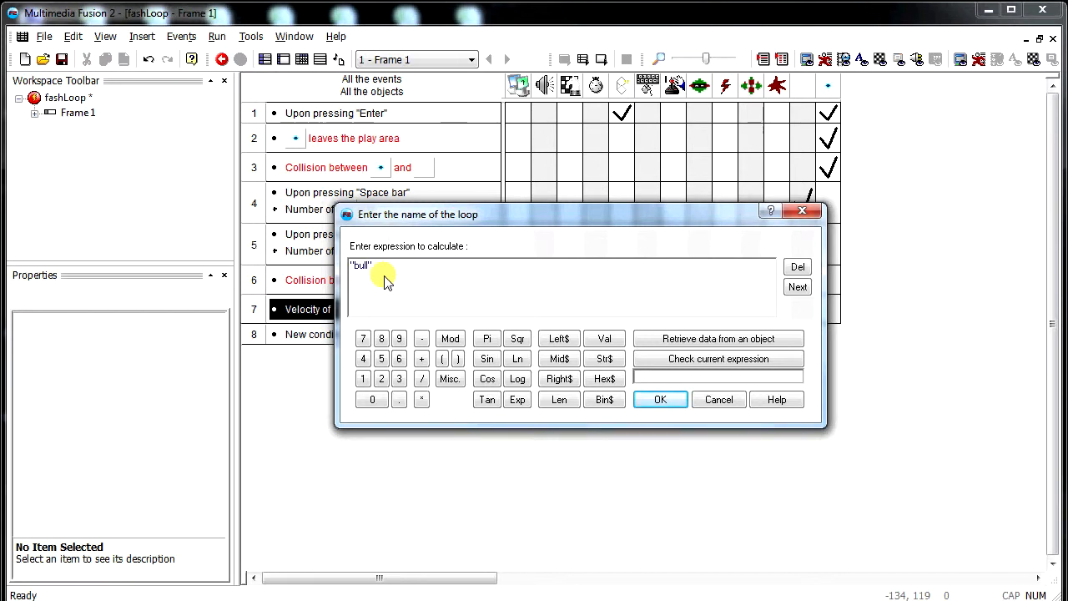
click(661, 399)
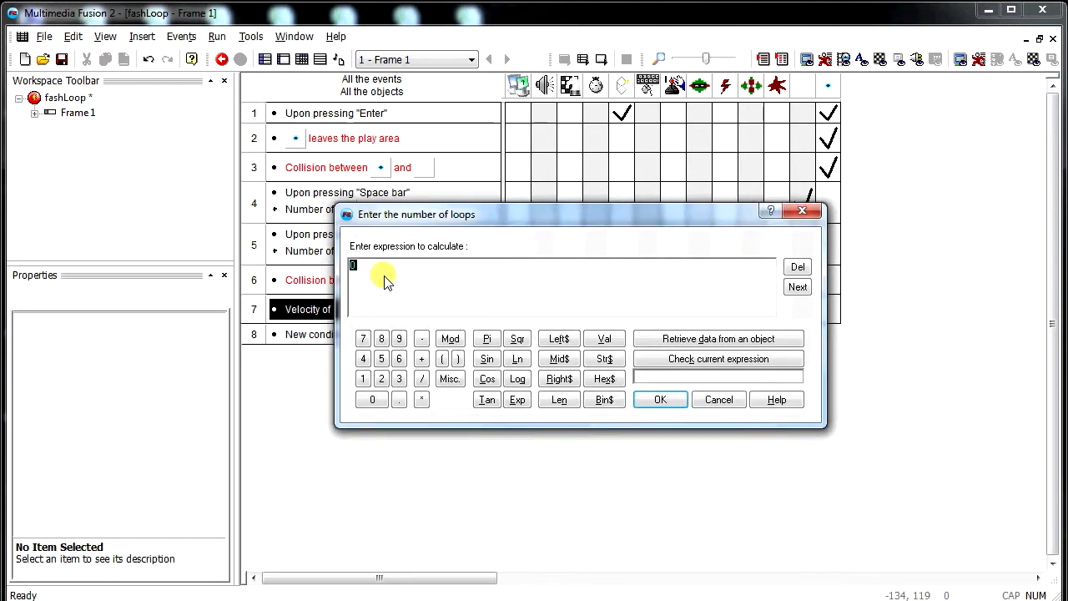
mouse_move(414, 230)
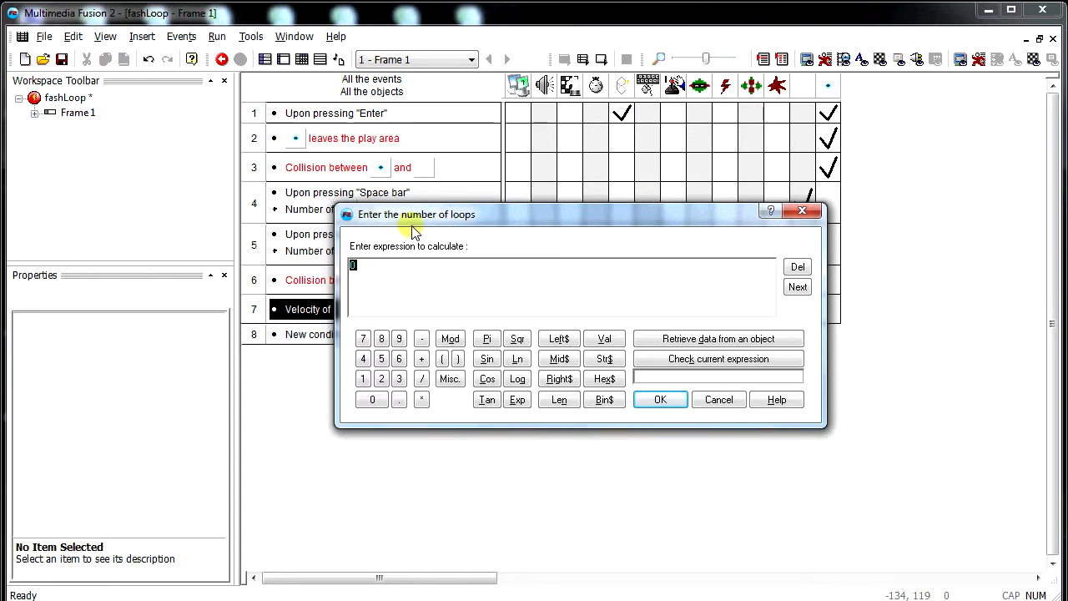
mouse_move(481, 244)
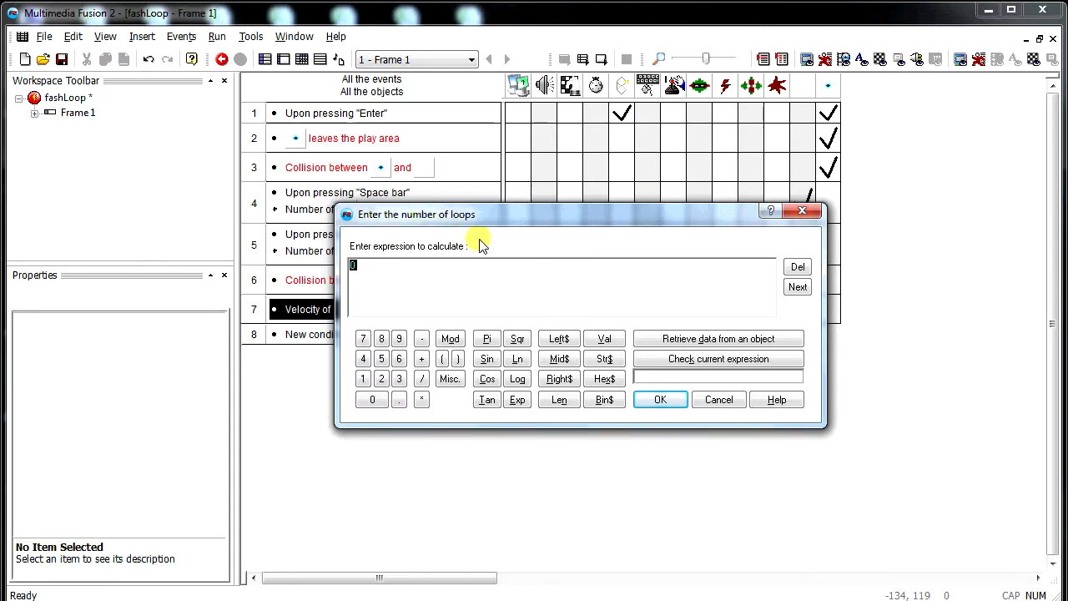
mouse_move(488, 246)
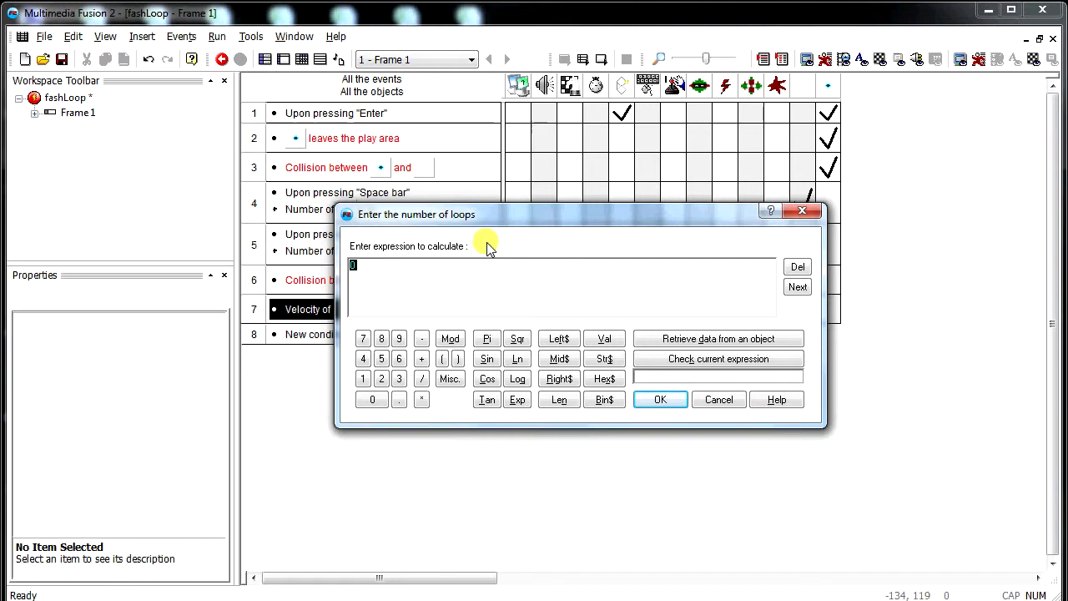
mouse_move(387, 270)
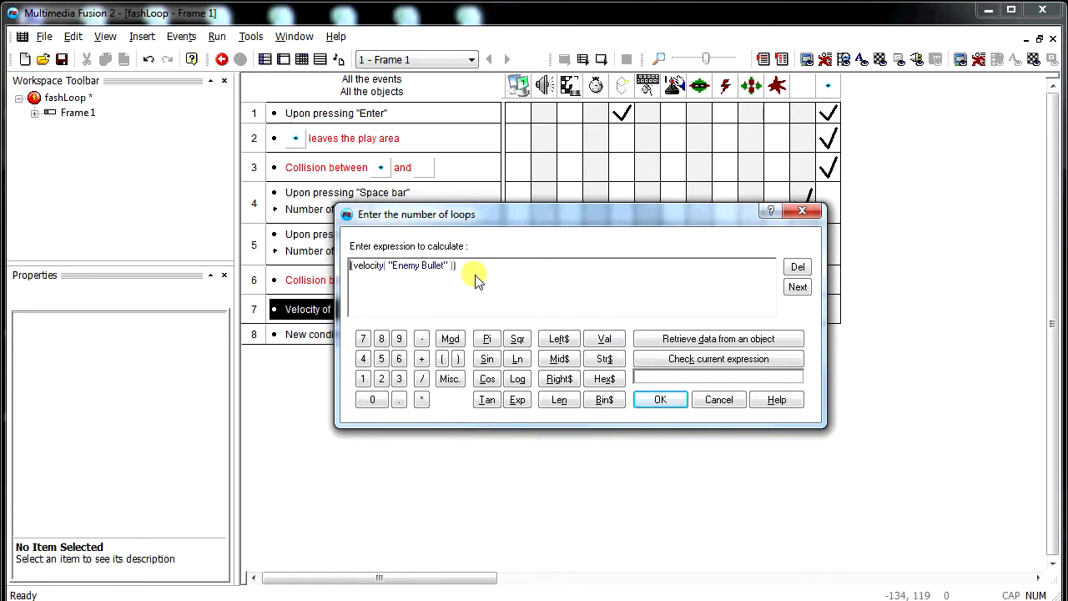
Step: Set the loop count to abs( velocity( "Enemy Bullet" ) ) and accept it
text(abs()
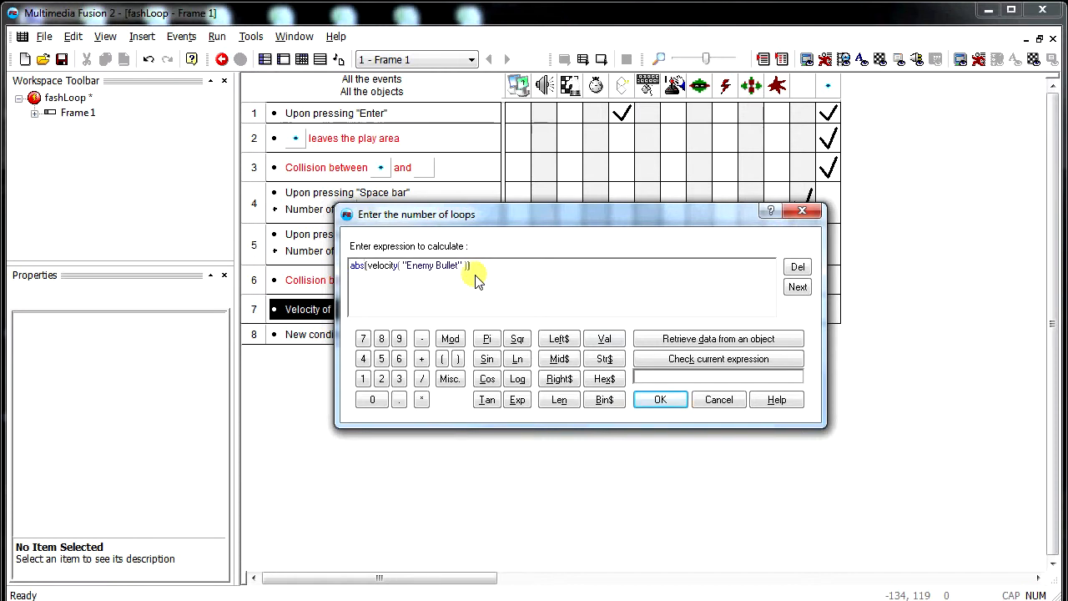
mouse_move(374, 277)
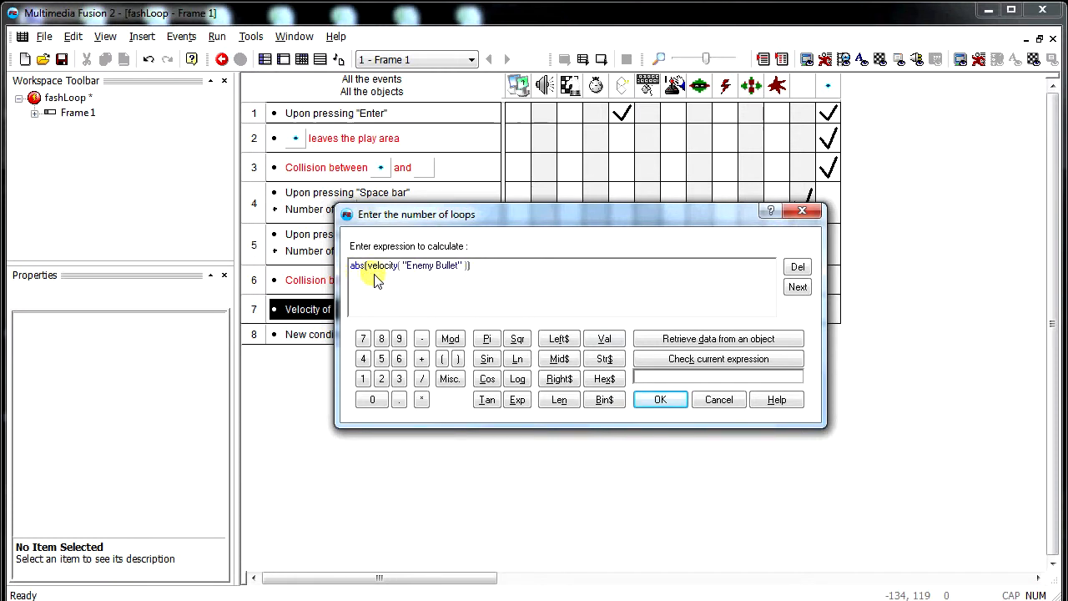
mouse_move(450, 284)
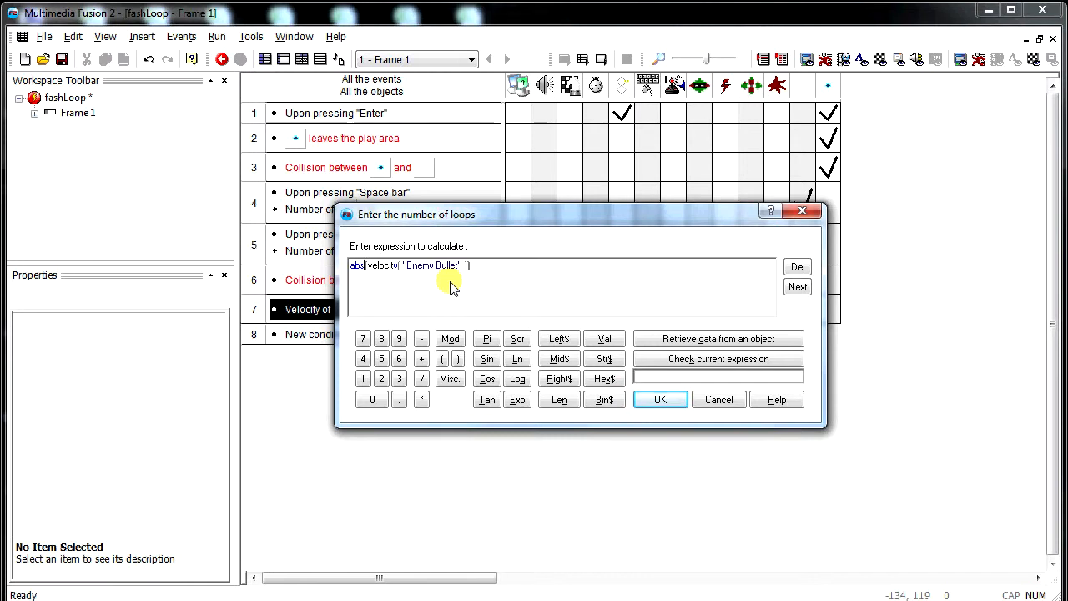
mouse_move(661, 399)
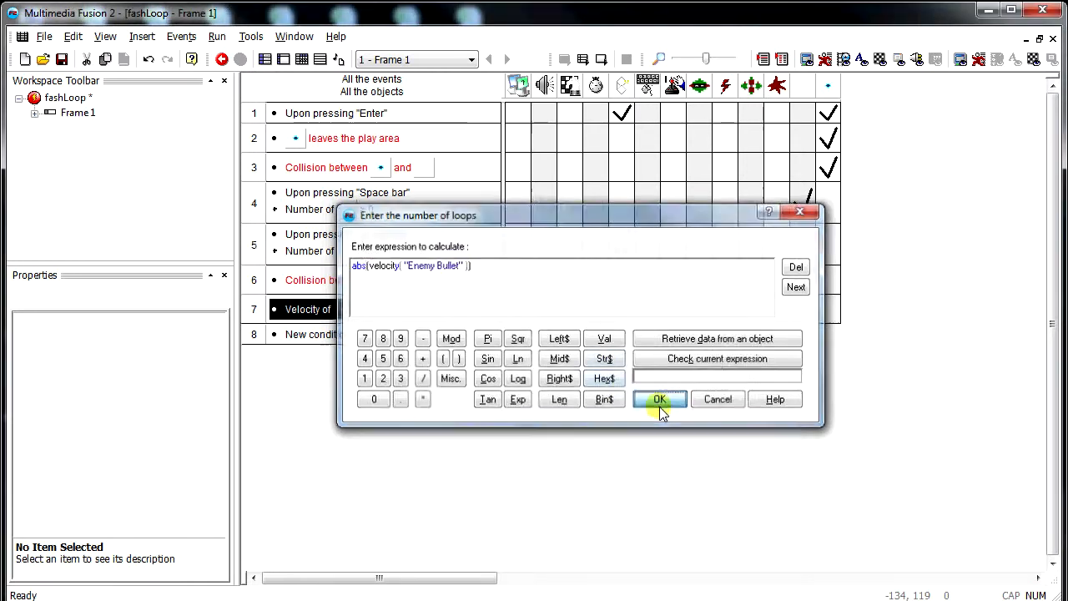
click(658, 399)
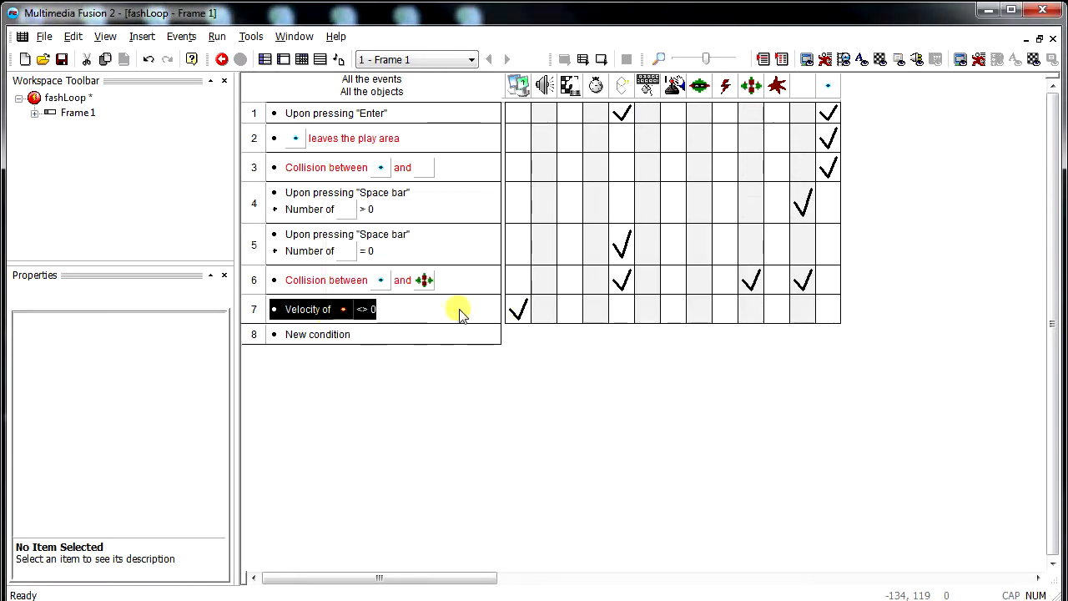
Step: Add event 8 with the Special condition On loop "bullet"
click(317, 334)
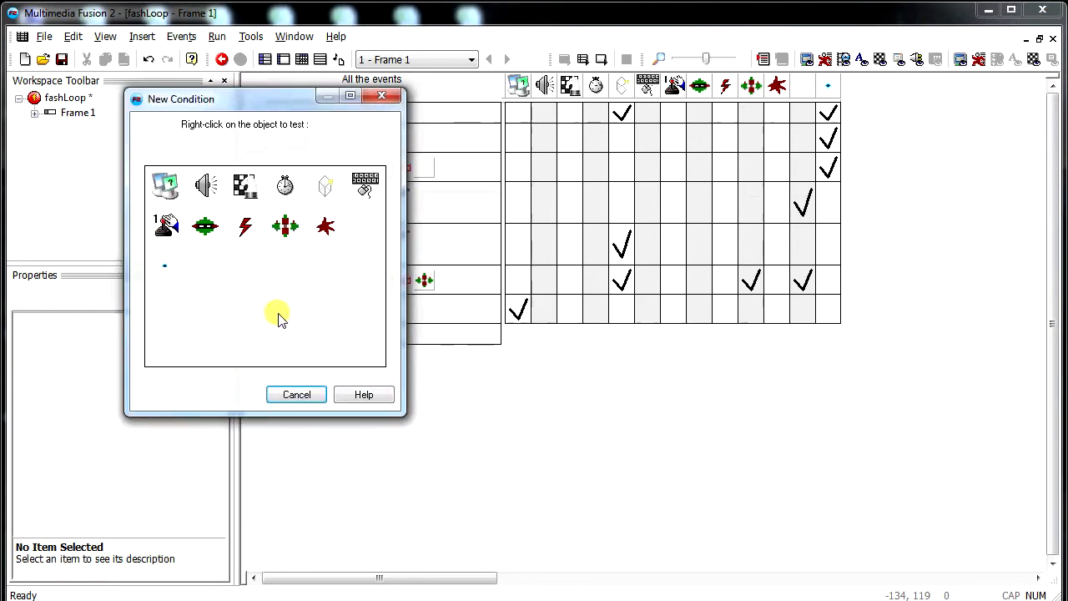
right_click(163, 184)
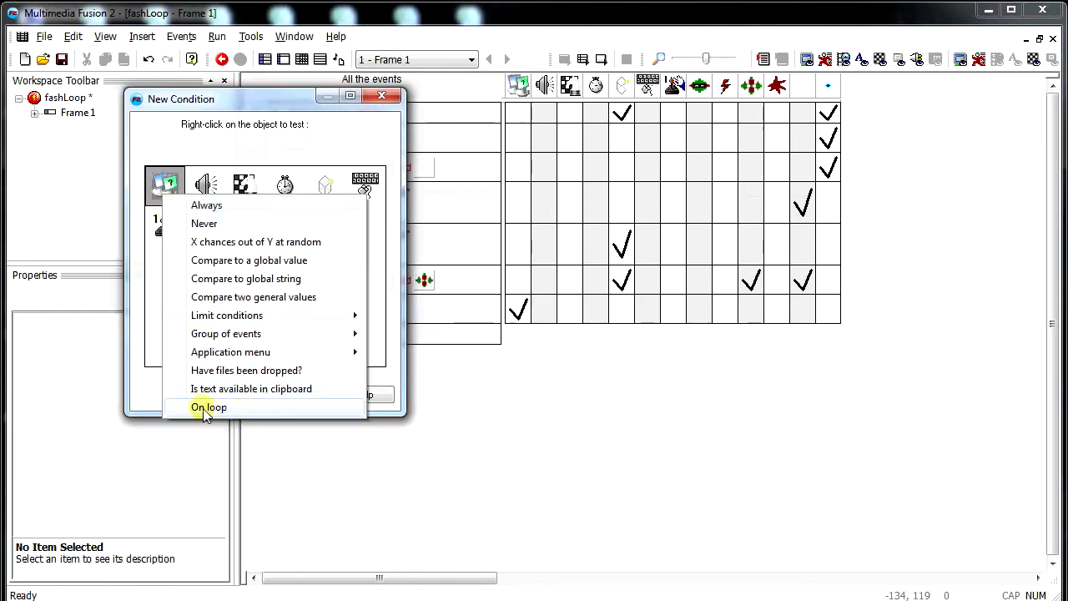
click(209, 407)
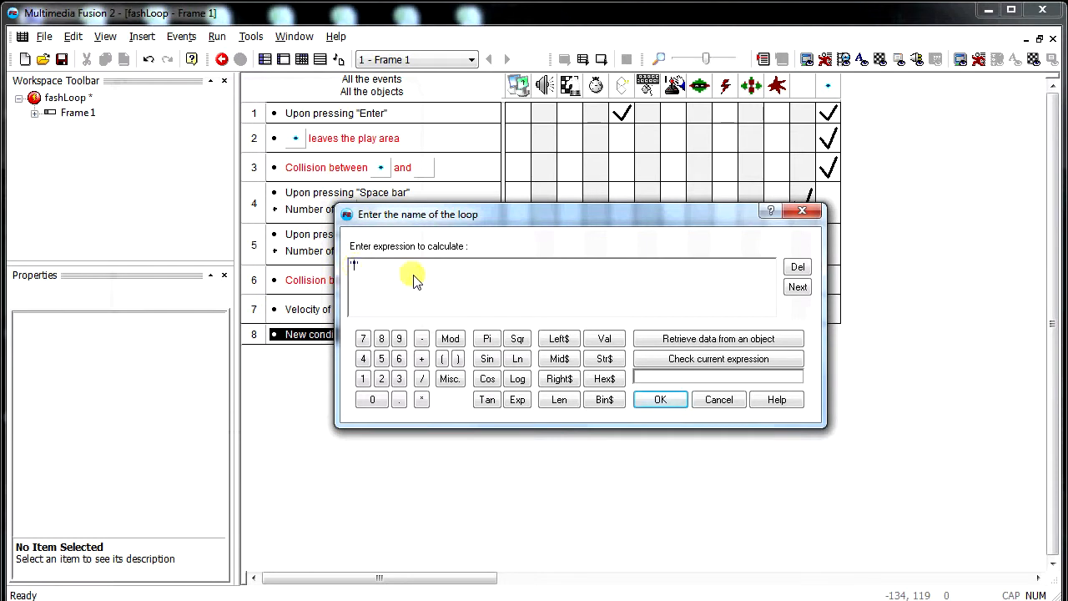
text(bullet)
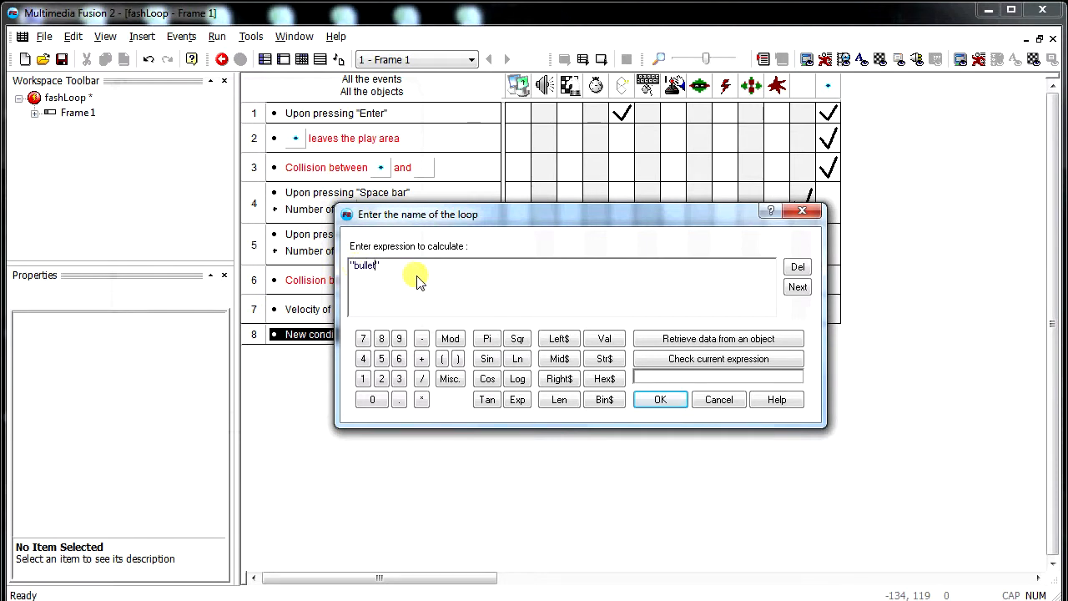
click(661, 398)
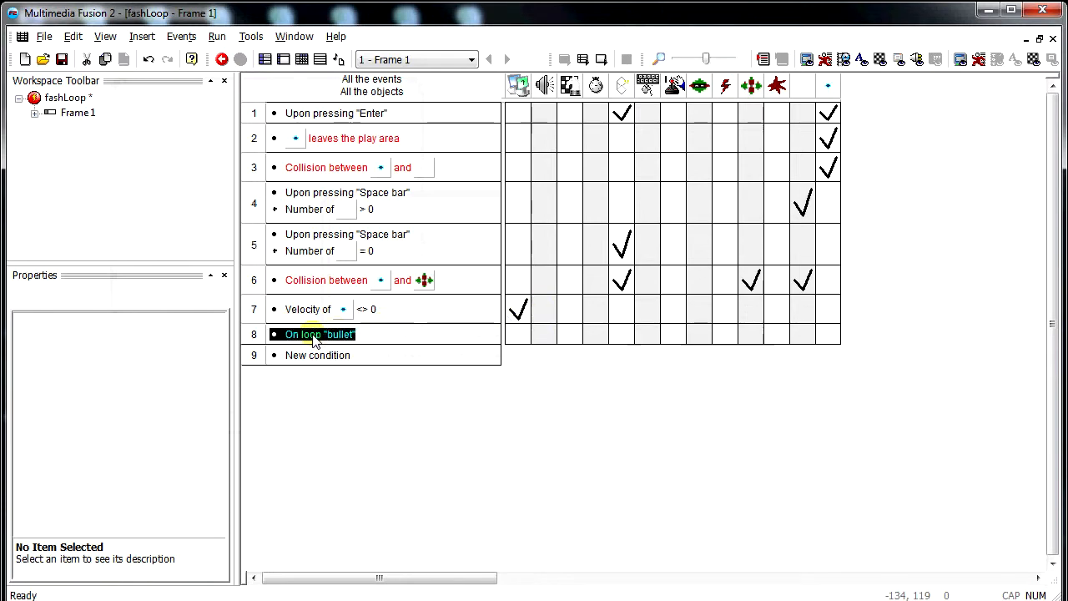
mouse_move(370, 337)
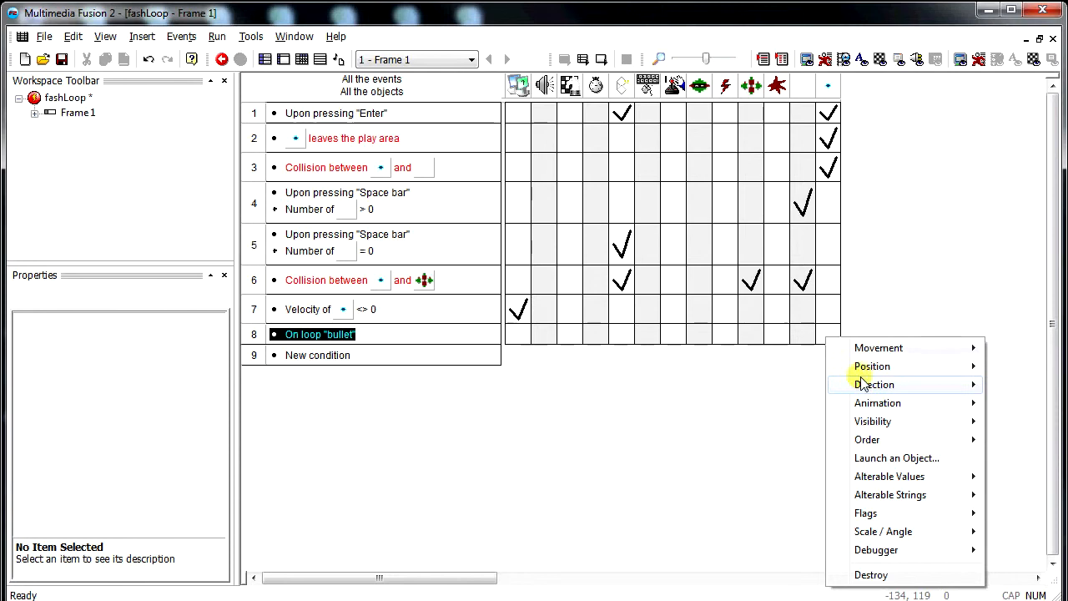
Step: Start event 8's Set X Coordinate action with the expression X( "Enemy Bullet" )
click(871, 365)
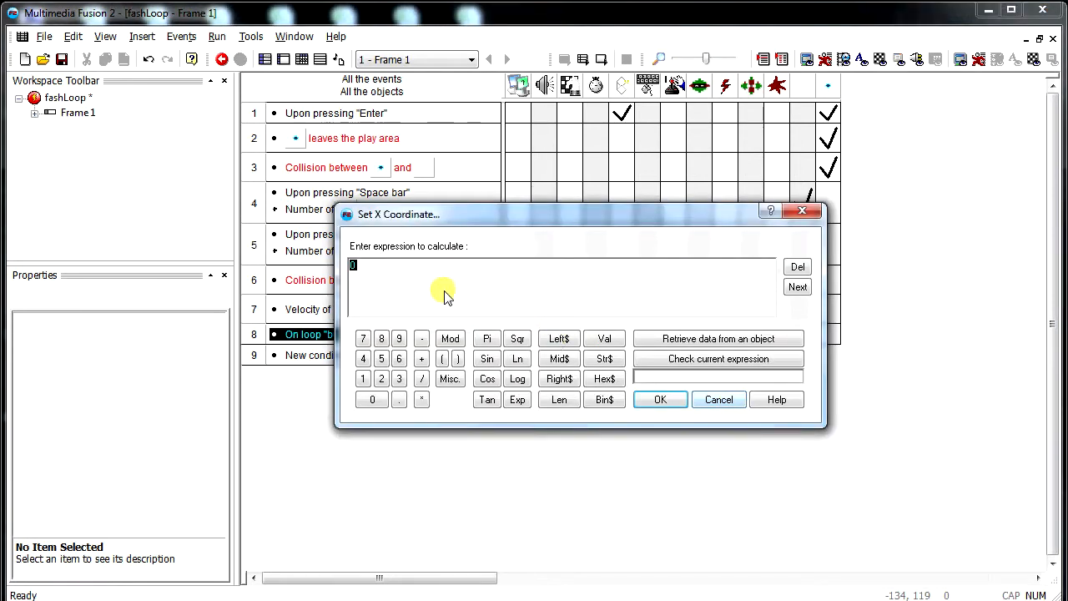
click(718, 337)
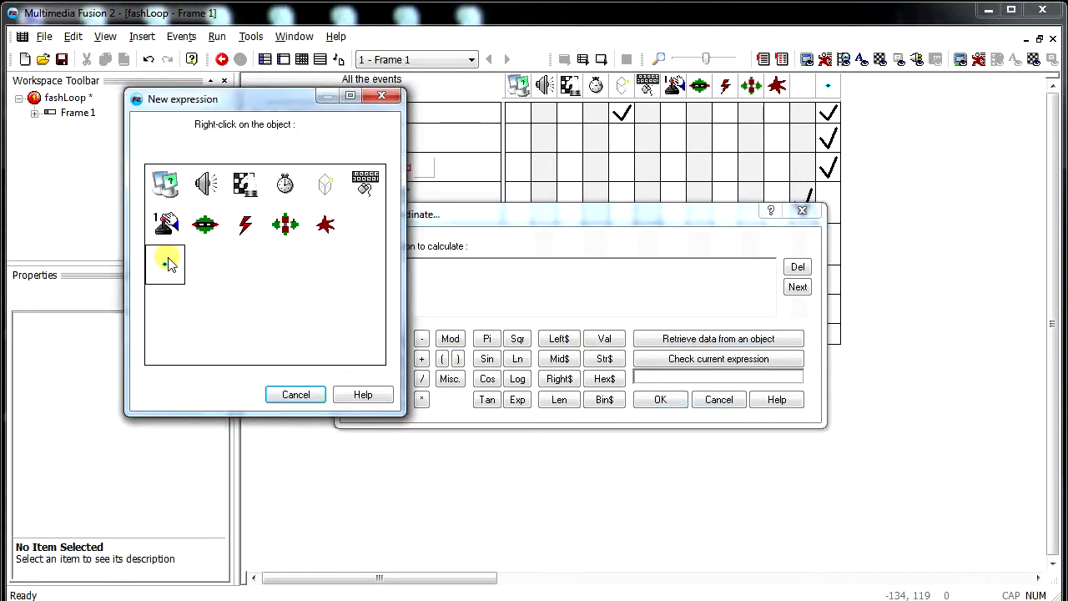
right_click(163, 263)
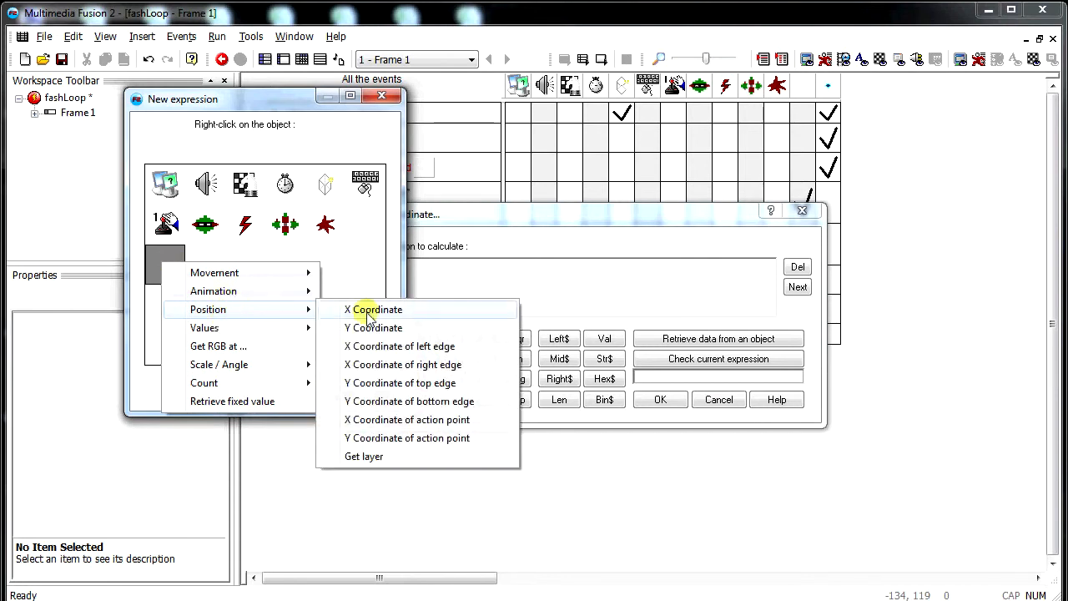
click(377, 309)
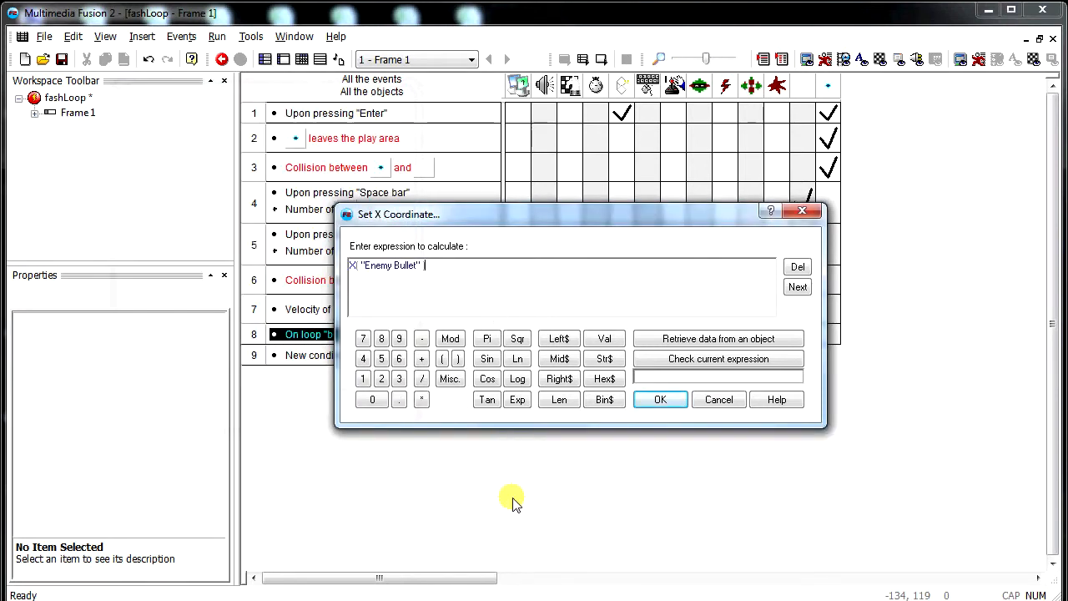
text():1)
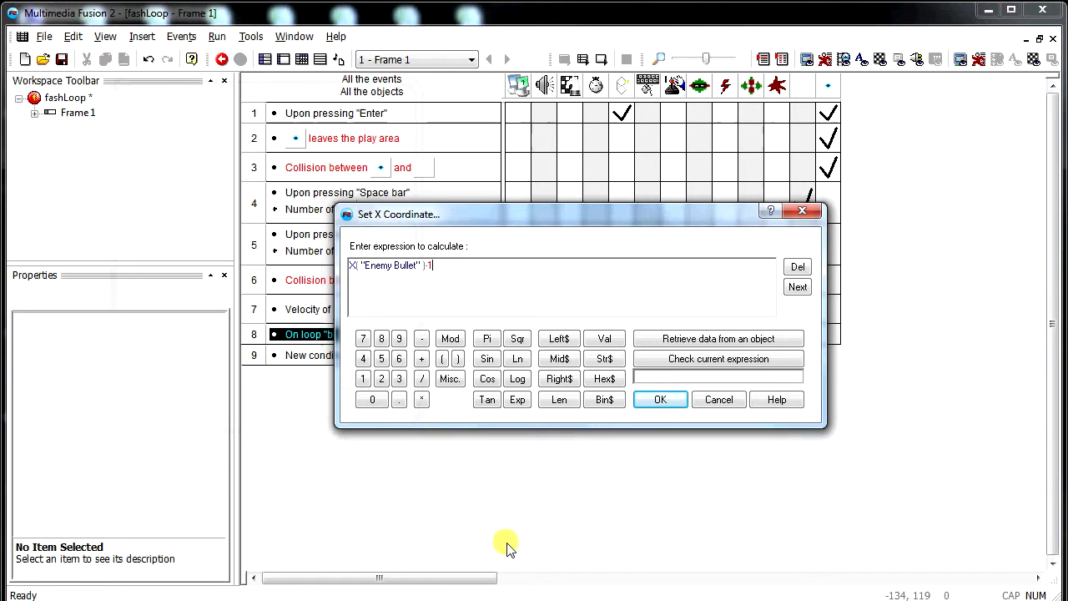
mouse_move(494, 457)
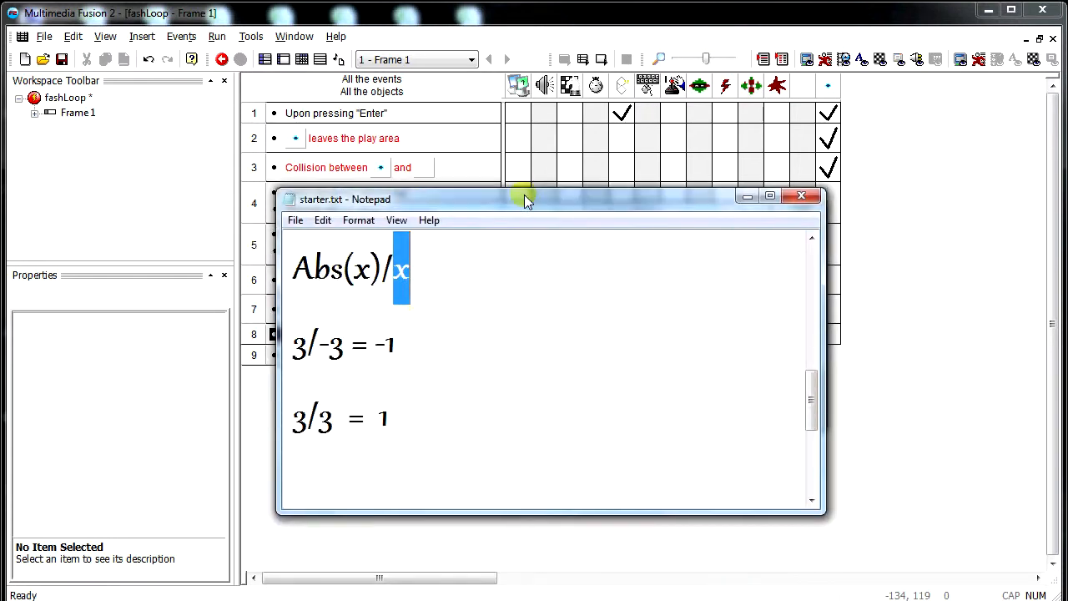
triple_click(351, 265)
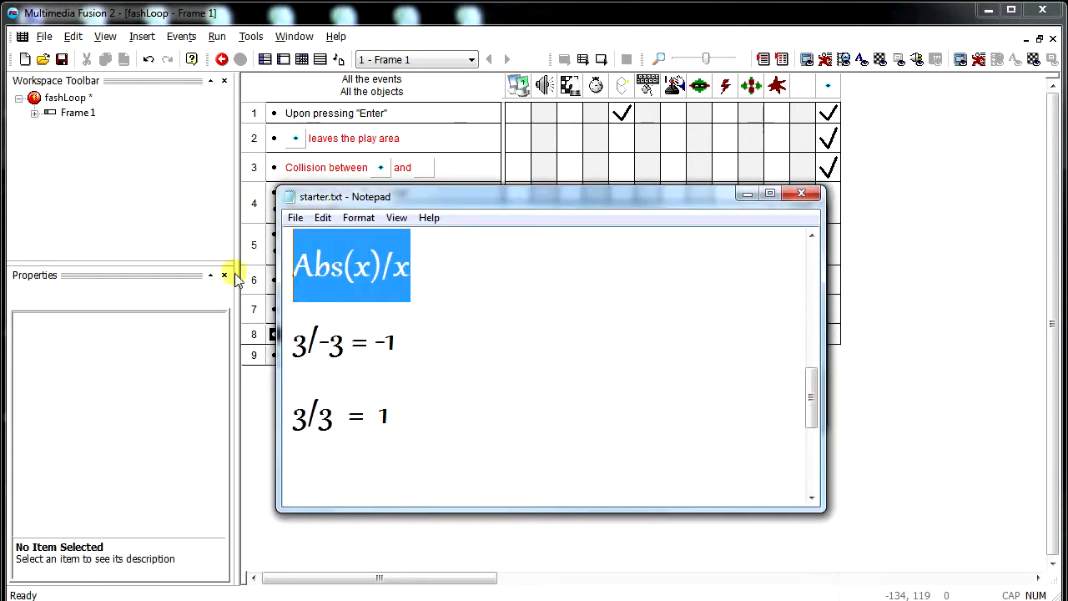
mouse_move(397, 300)
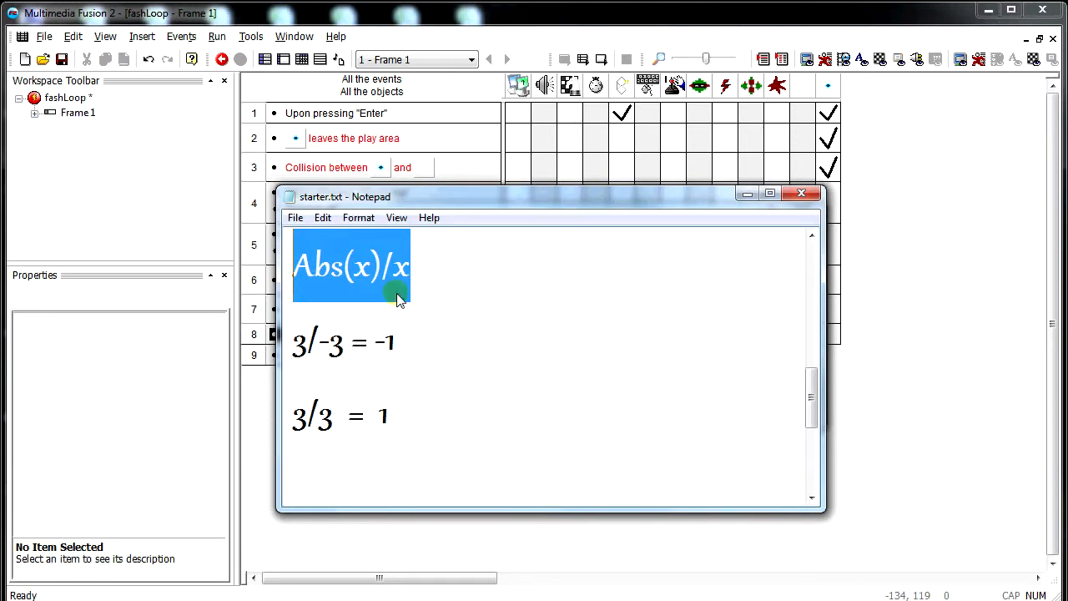
mouse_move(376, 346)
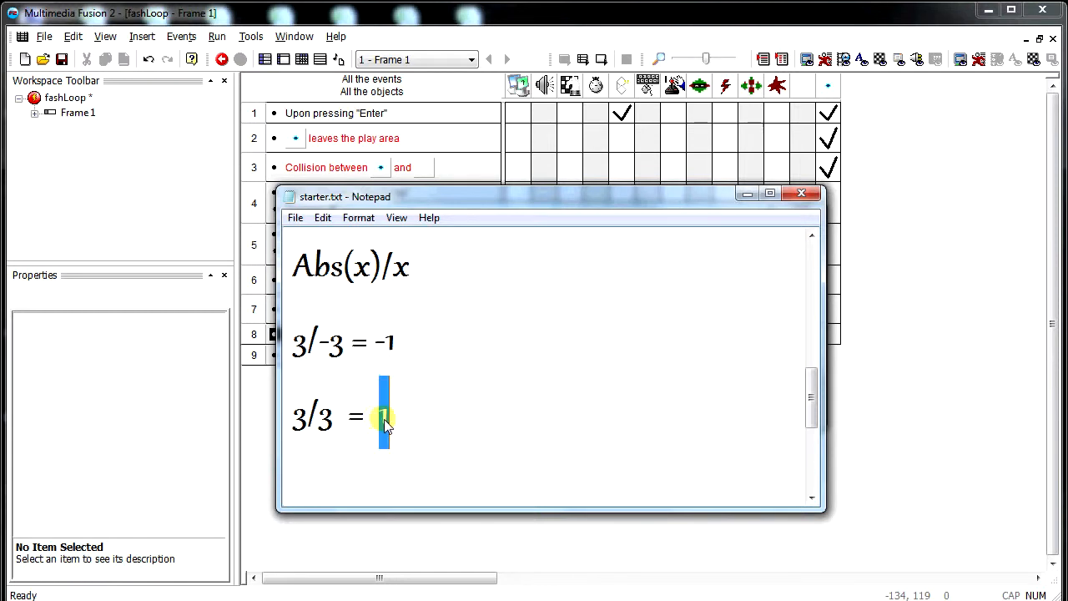
drag(383, 421, 292, 267)
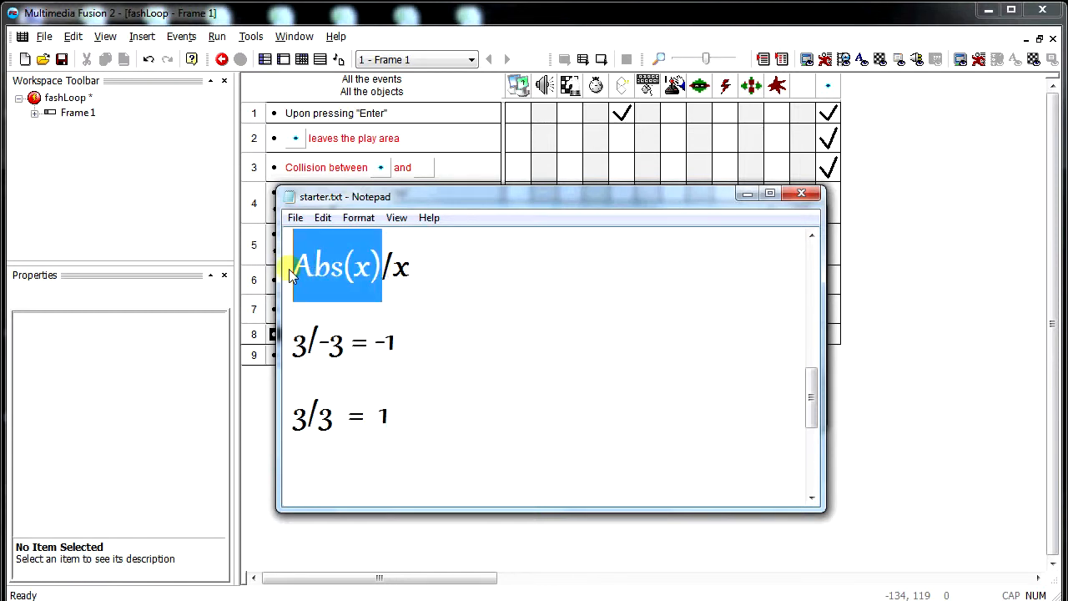
mouse_move(393, 309)
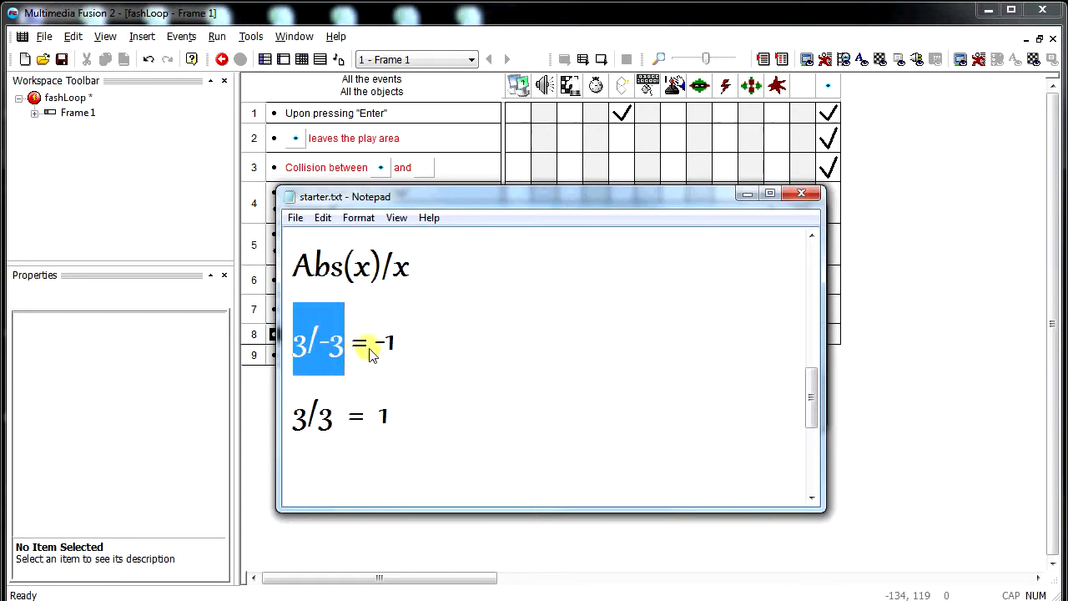
click(297, 417)
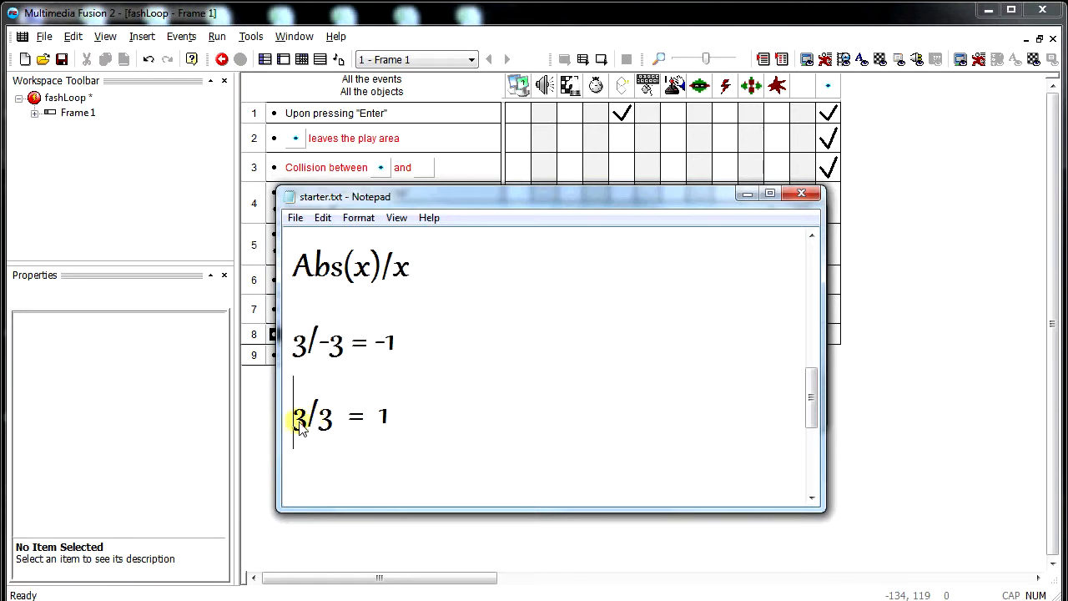
double_click(314, 415)
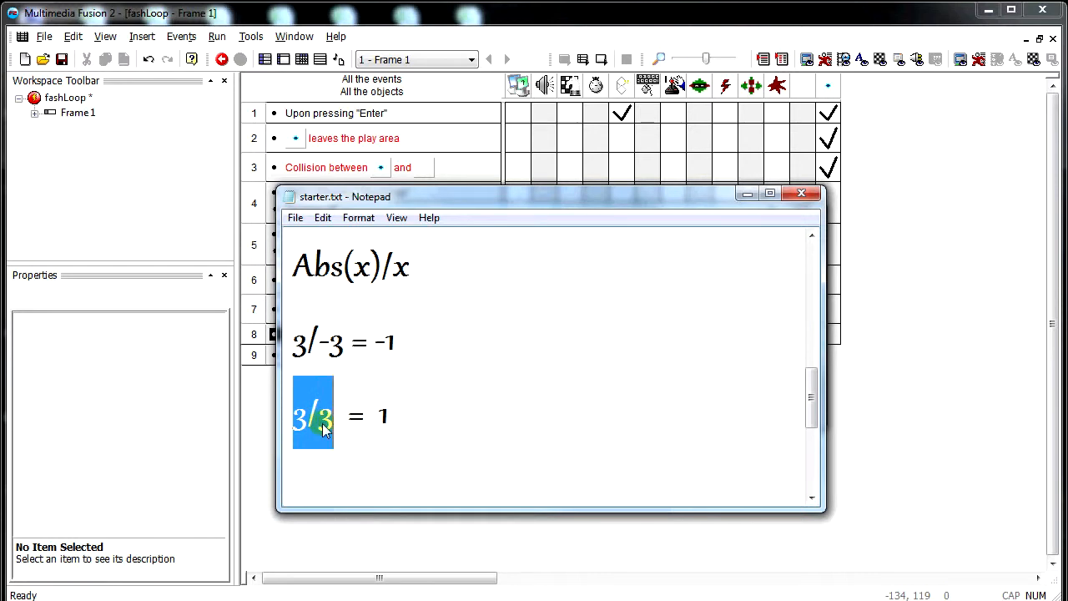
click(384, 417)
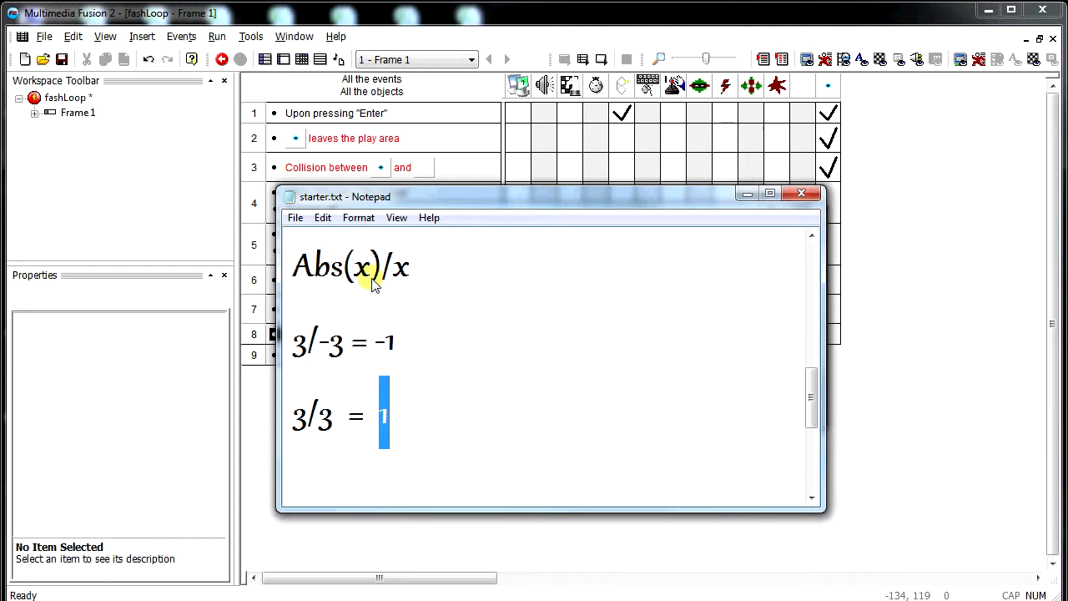
click(382, 342)
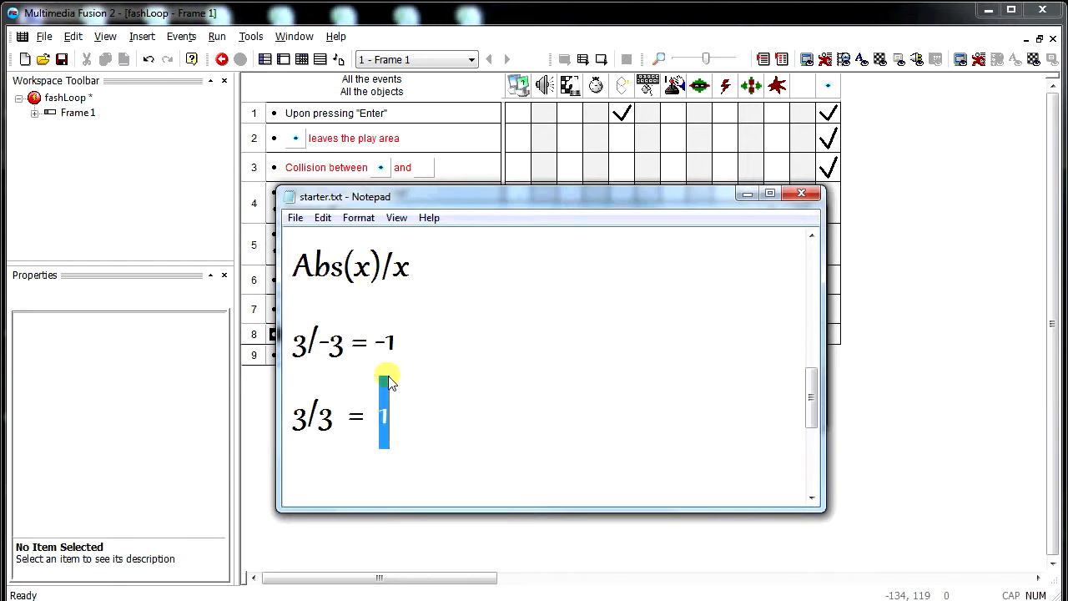
mouse_move(425, 370)
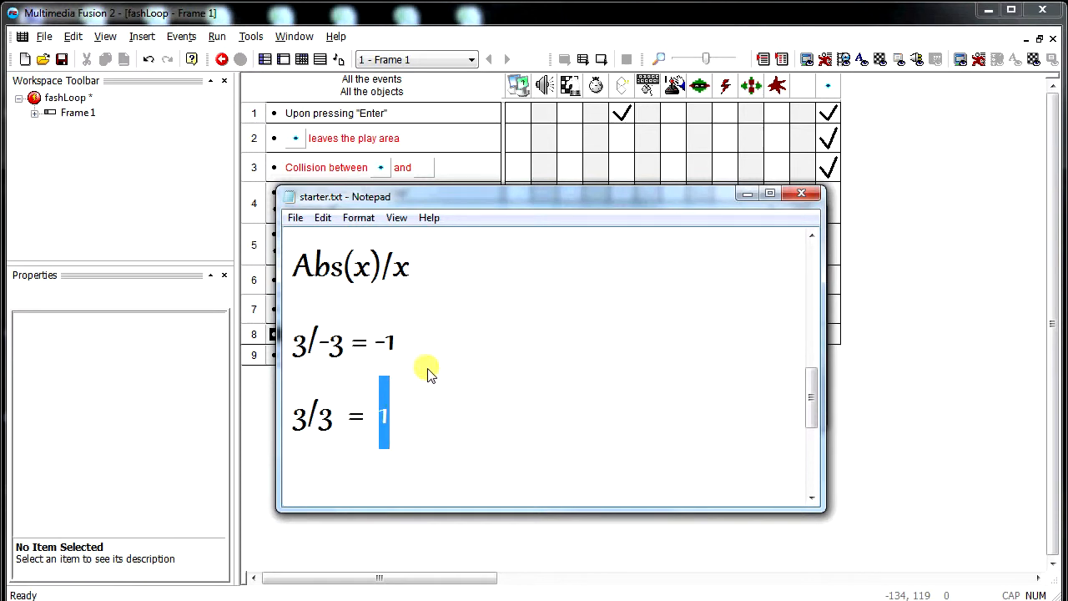
mouse_move(801, 194)
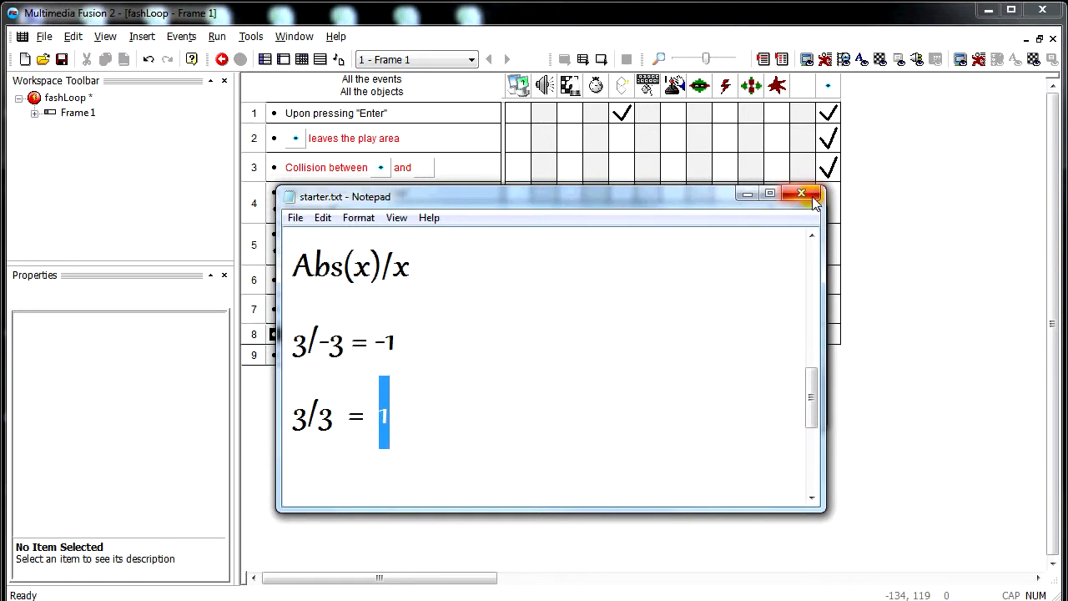
Step: Close Notepad and finish the X formula as X plus abs(velocity)/velocity of Enemy Bullet, then accept it
click(801, 194)
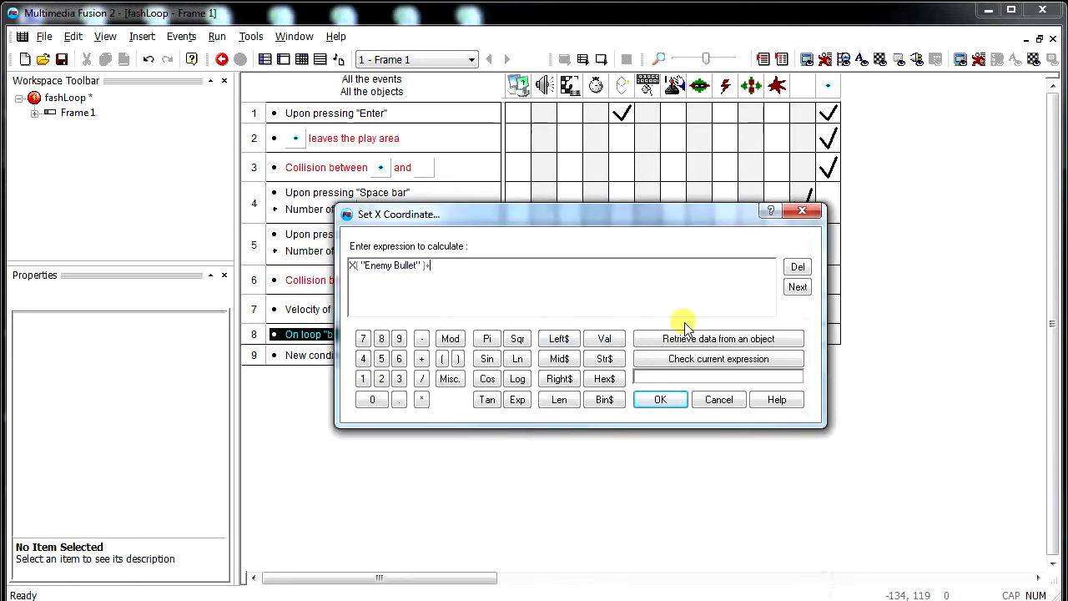
text(abs)
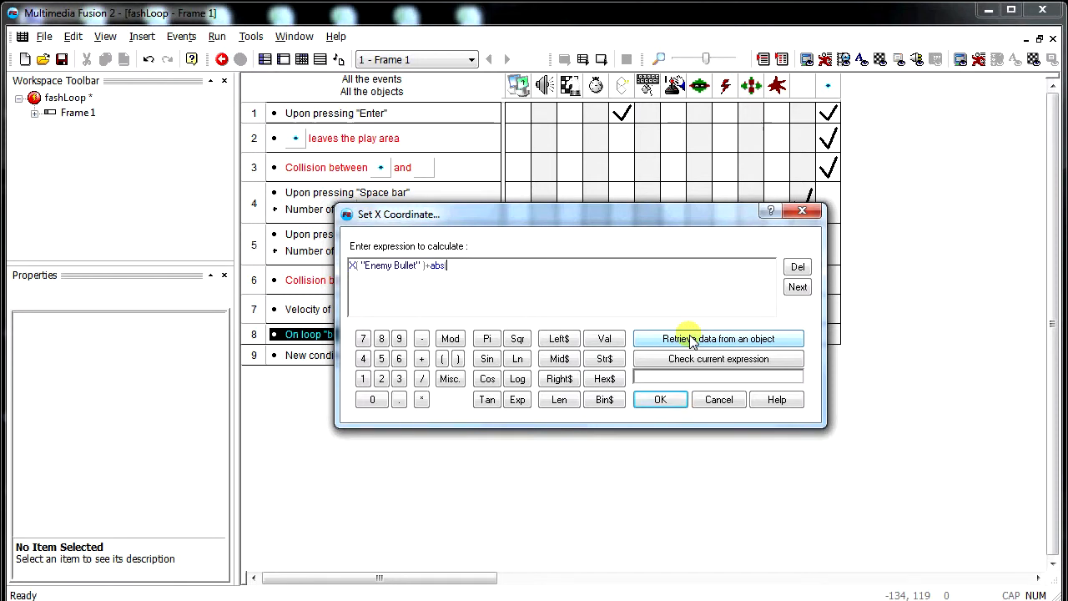
click(717, 337)
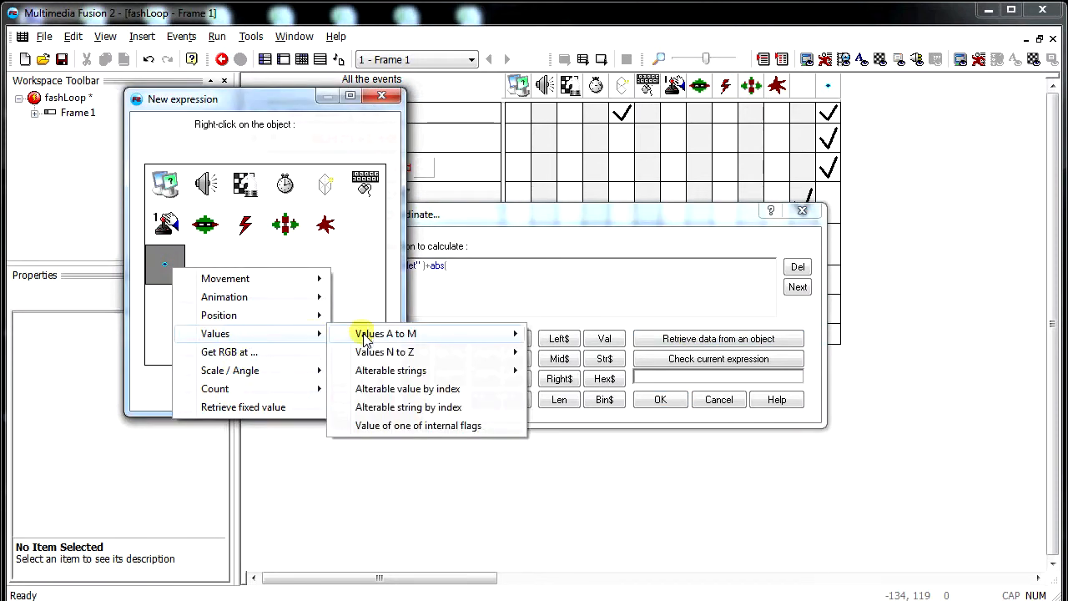
click(383, 334)
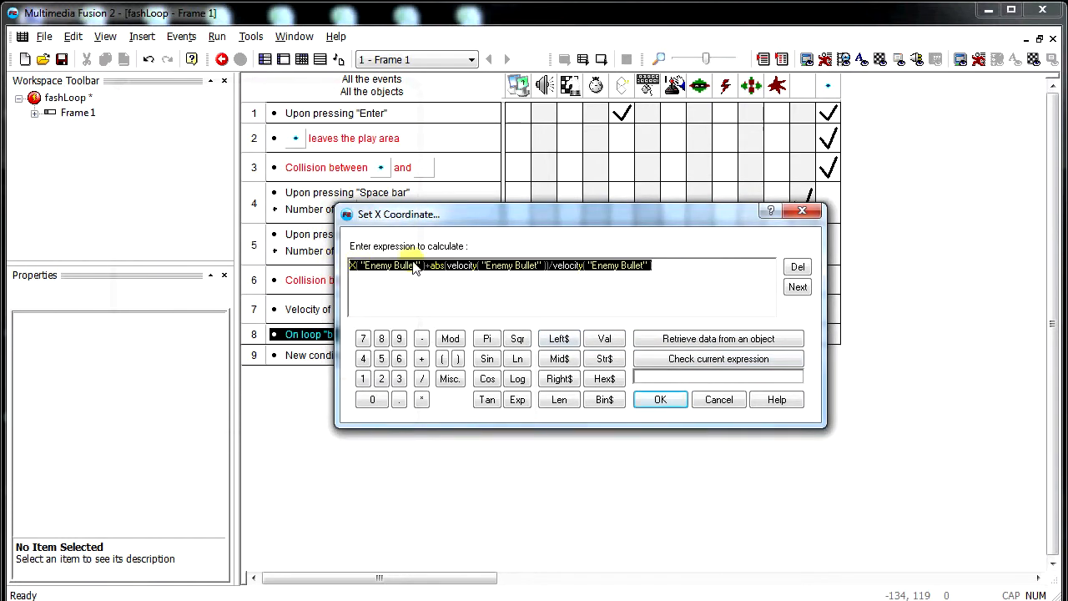
mouse_move(394, 287)
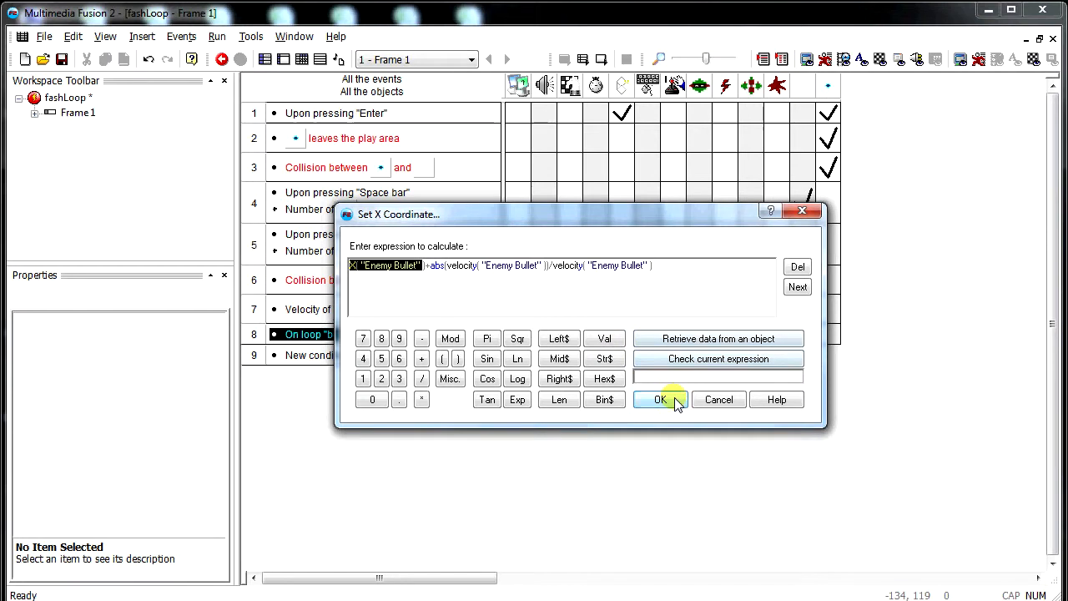
click(659, 398)
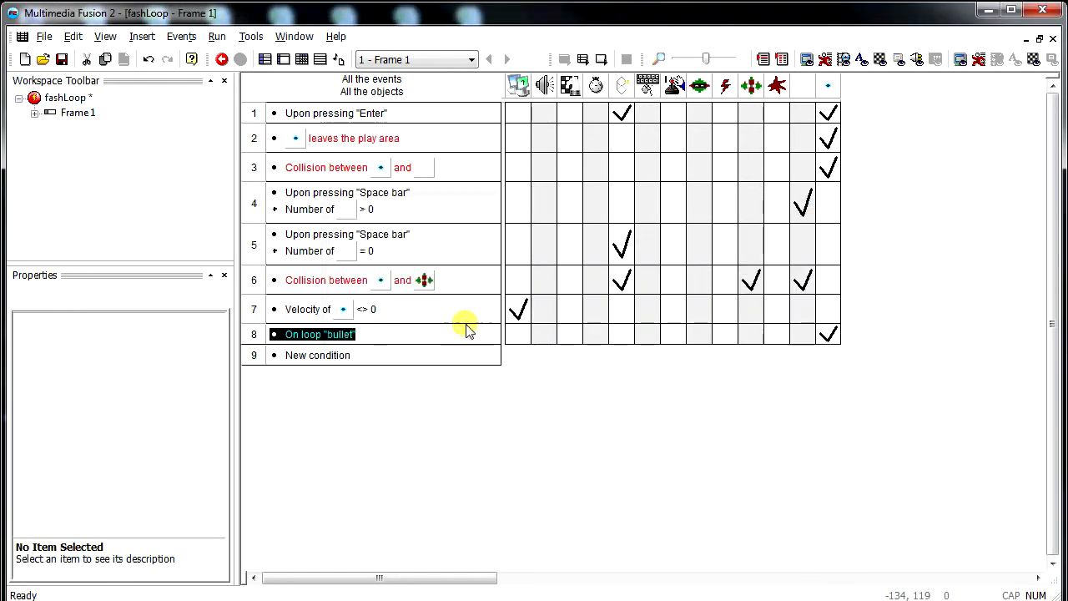
mouse_move(581, 58)
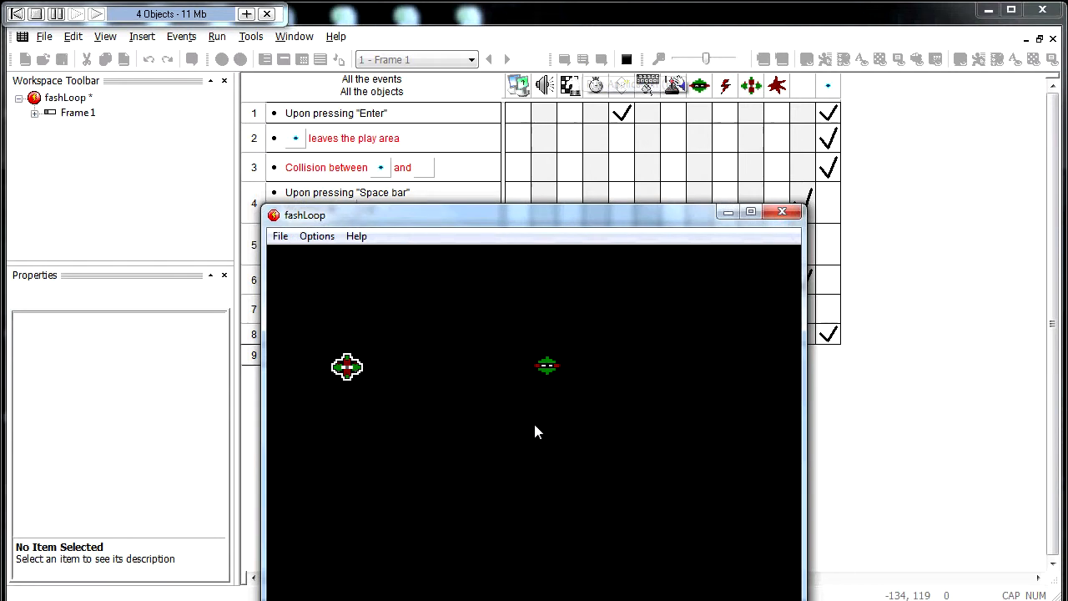
Step: Close the test, show Enemy Bullet's values (velocity -8, ID 0), then run and close the game again
click(781, 210)
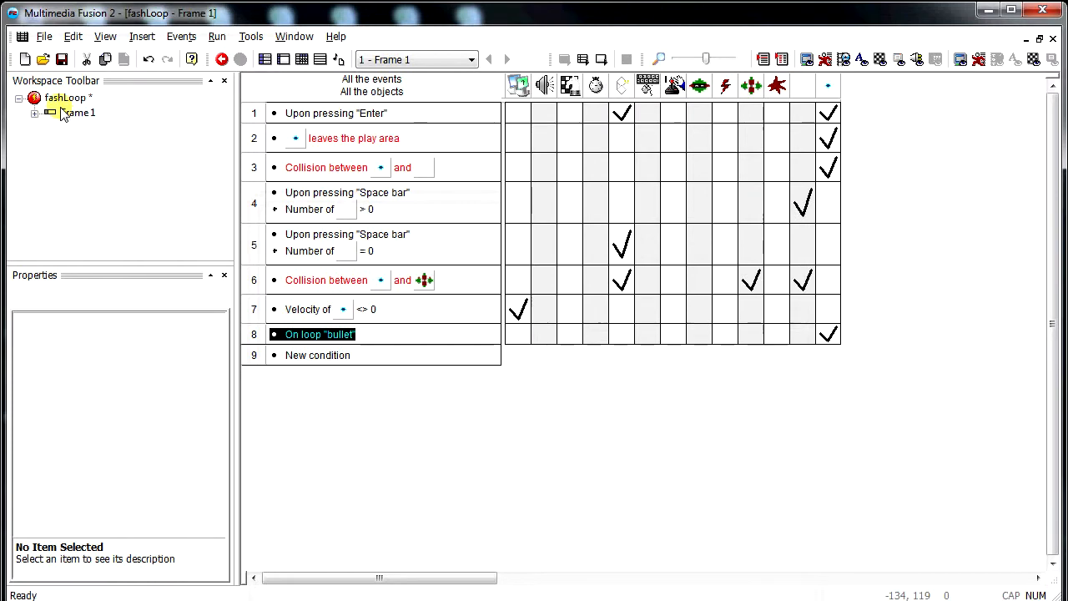
click(34, 112)
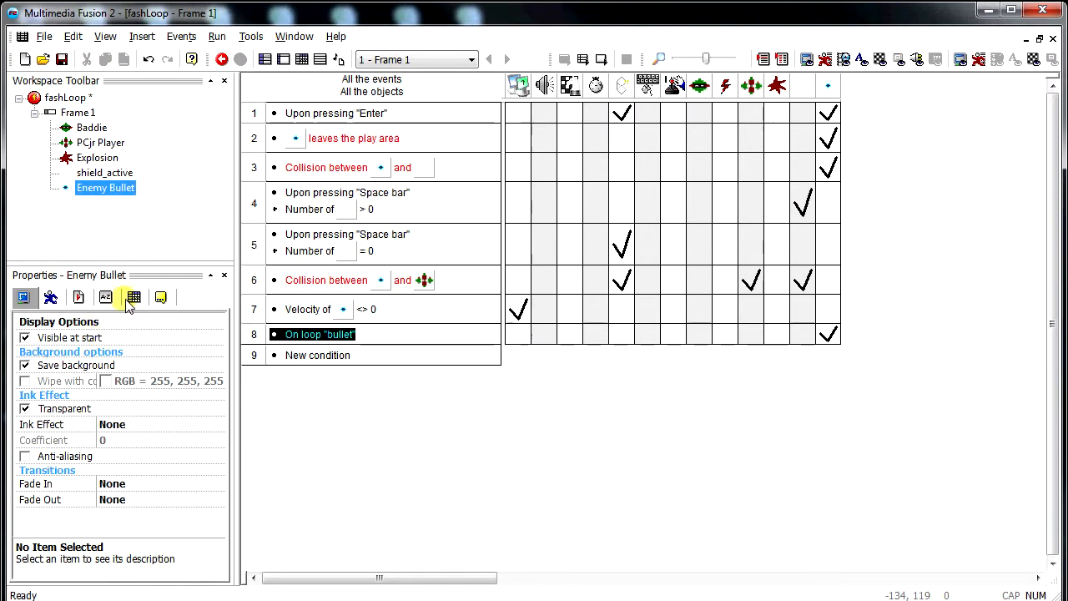
click(105, 297)
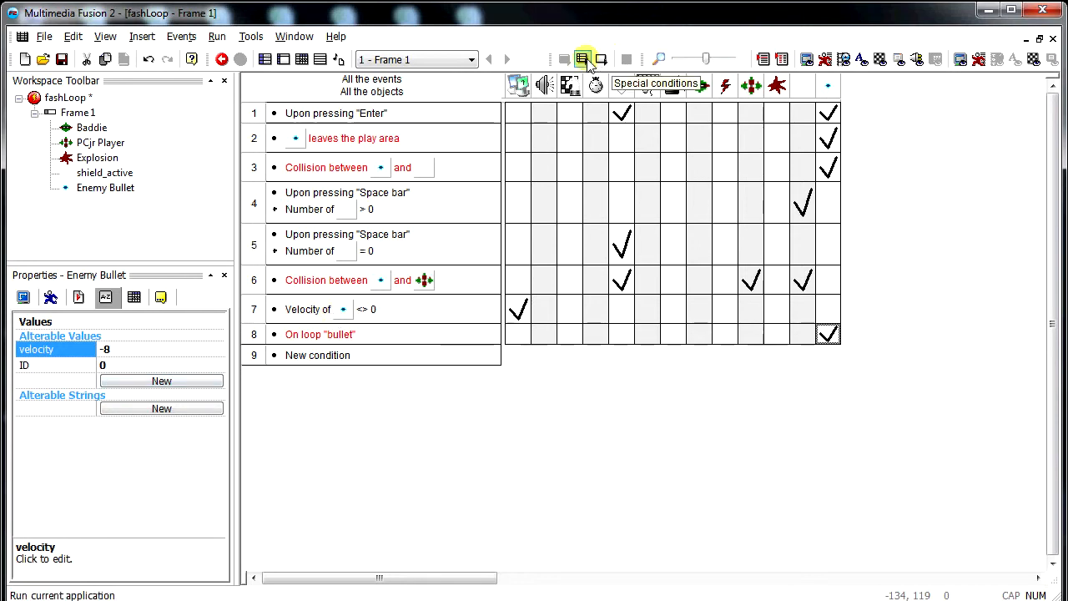
click(220, 59)
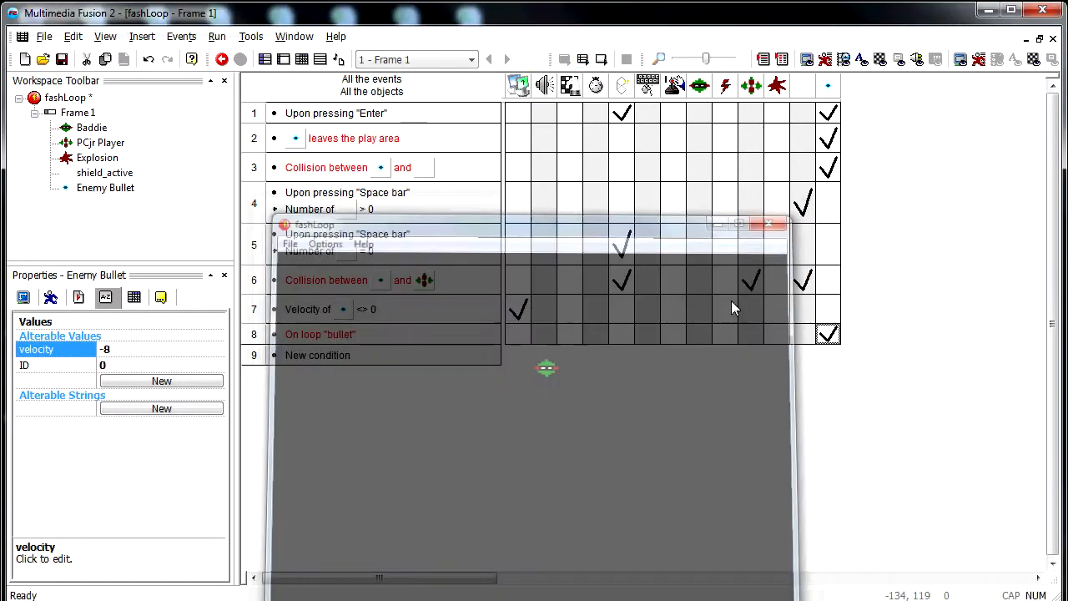
click(767, 224)
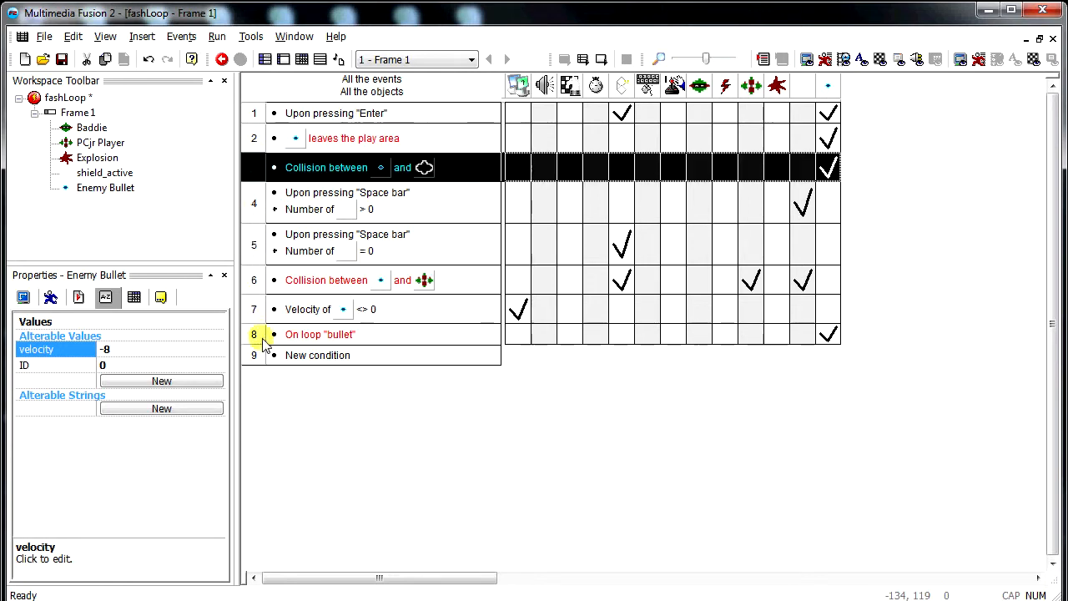
Step: Add an On loop "bullet" condition to the collision event 8 and launch a test run
right_click(325, 331)
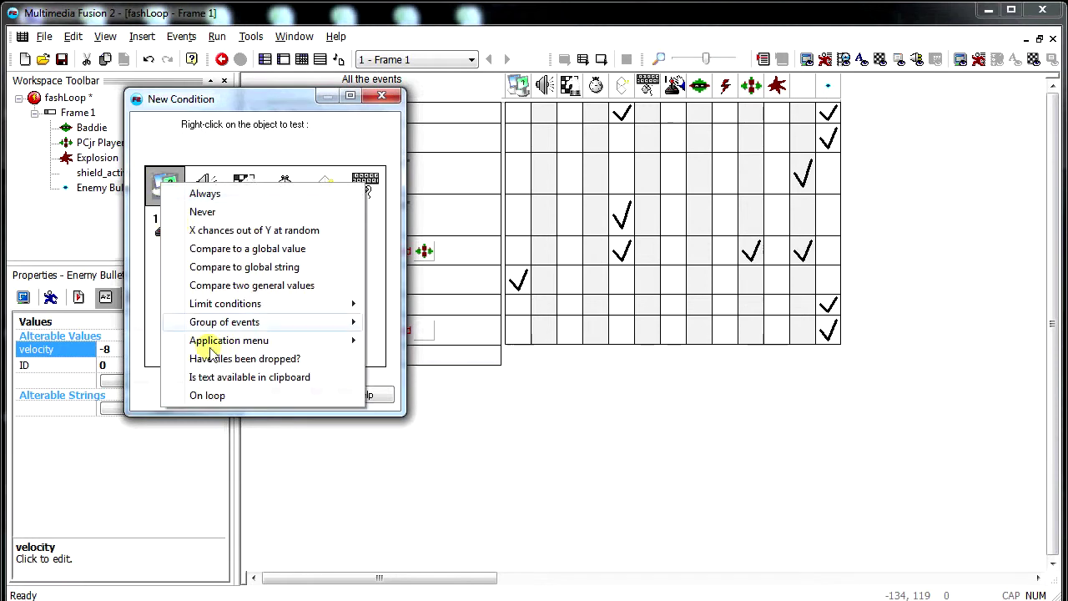
click(207, 394)
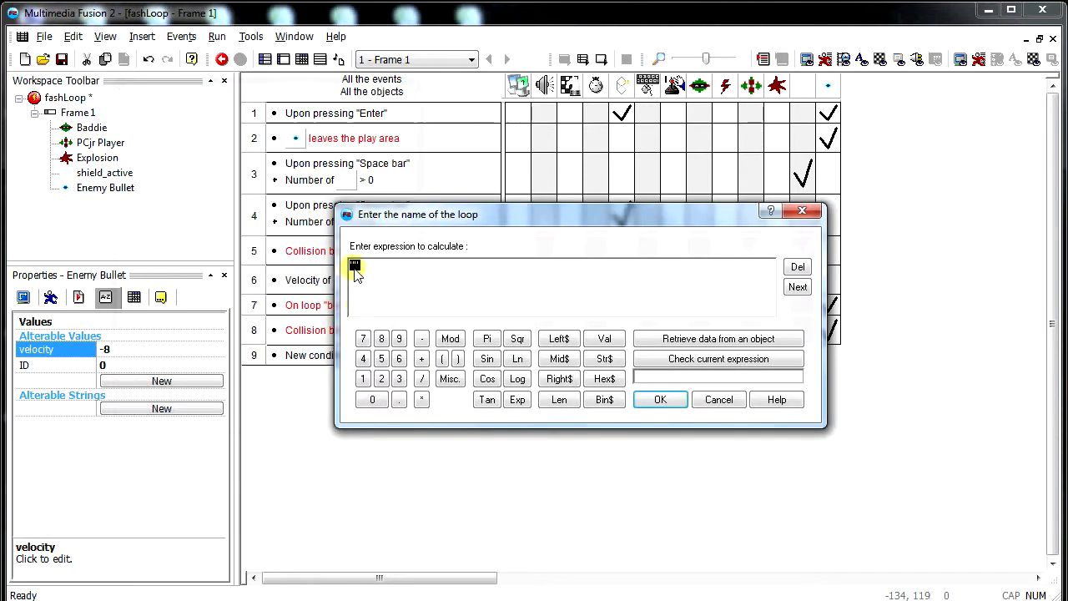
text("bullet")
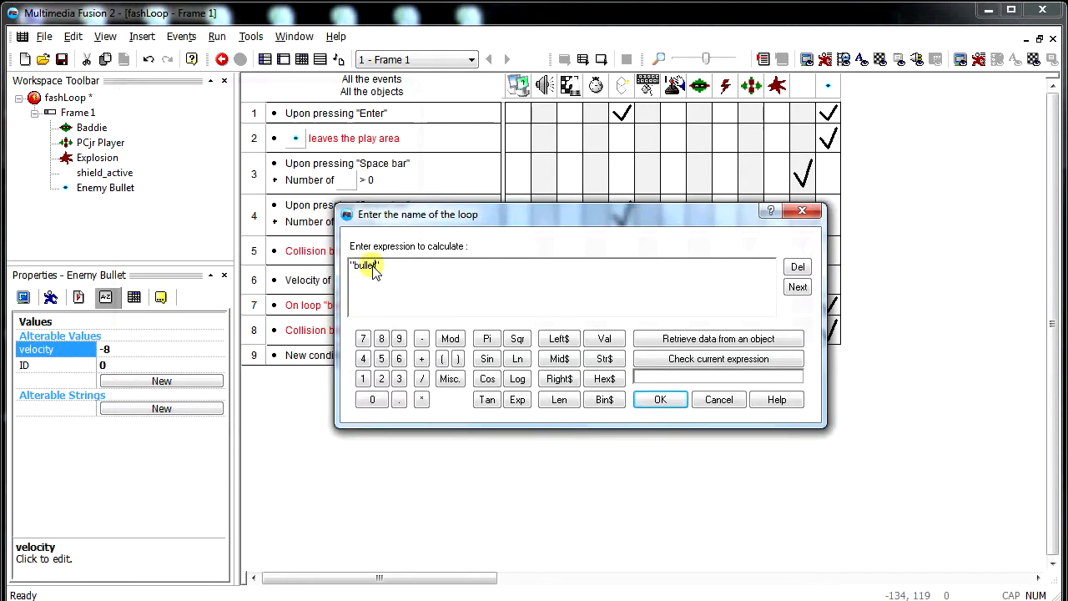
click(661, 399)
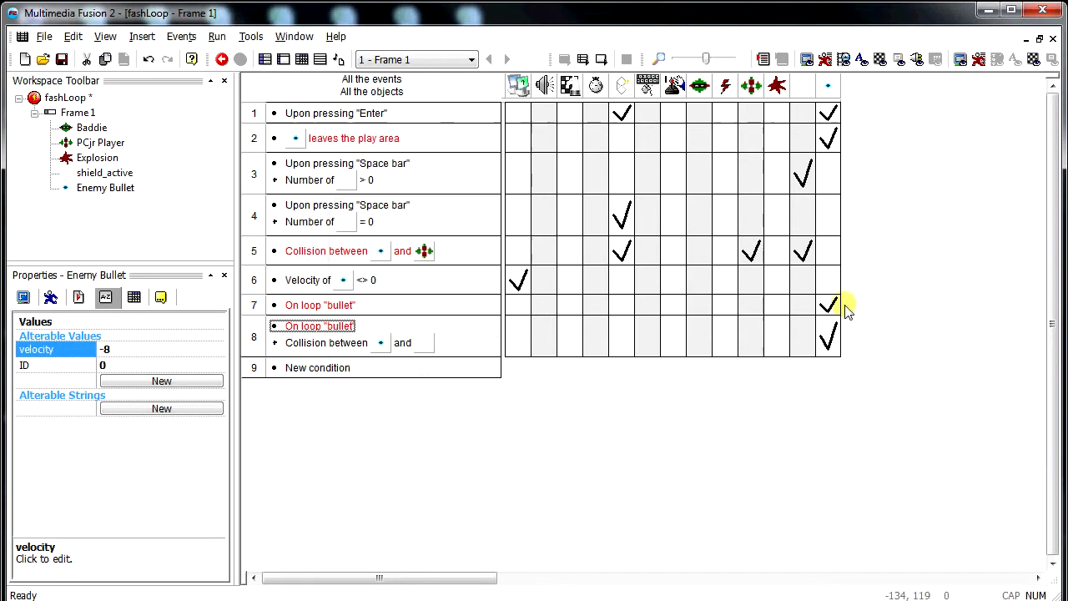
mouse_move(331, 354)
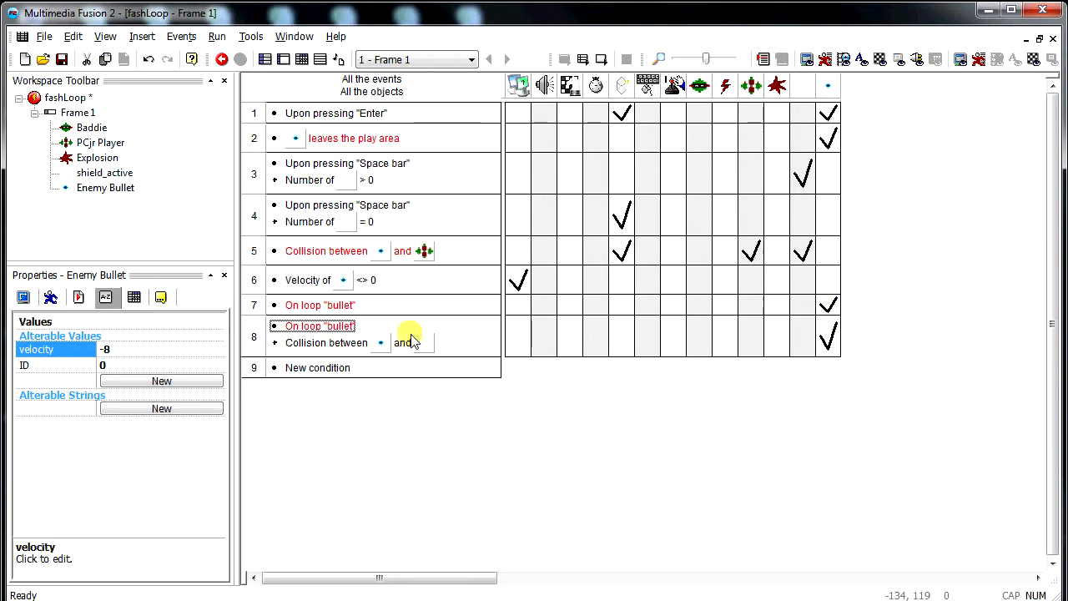
click(217, 37)
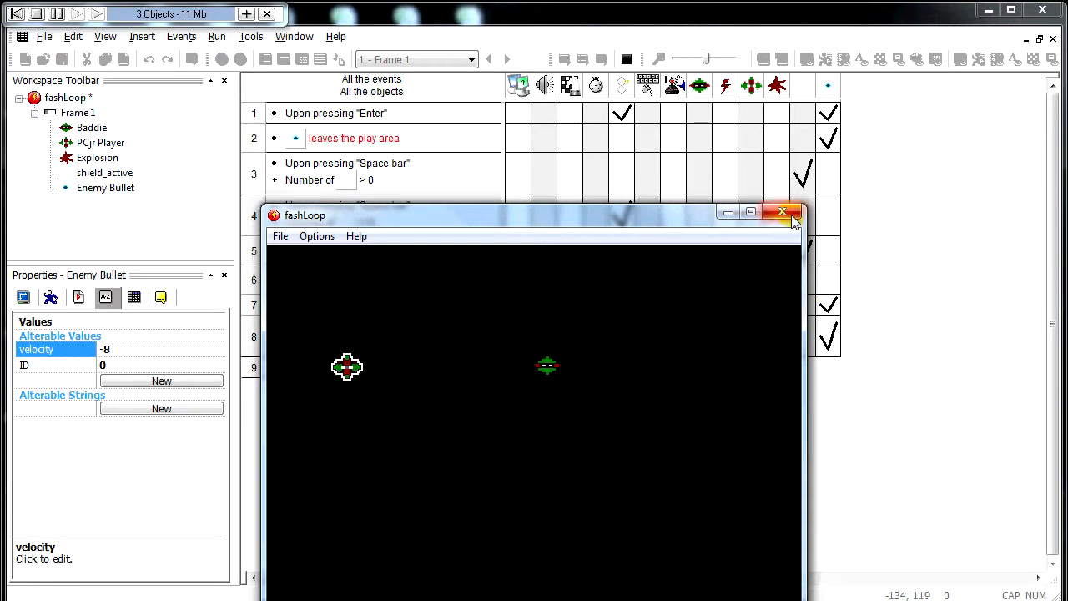
mouse_move(781, 210)
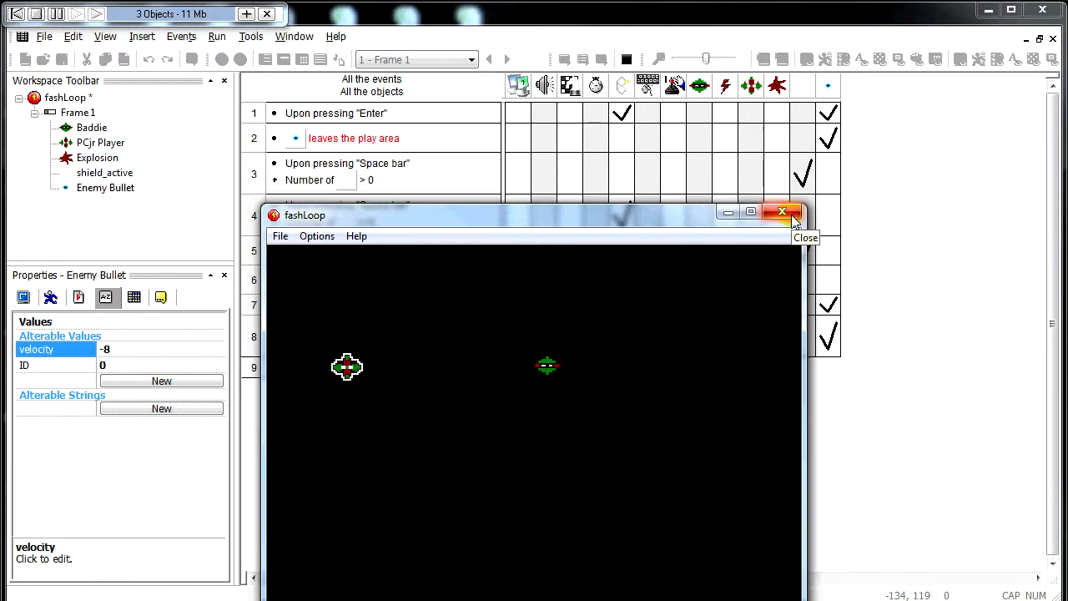
mouse_move(781, 211)
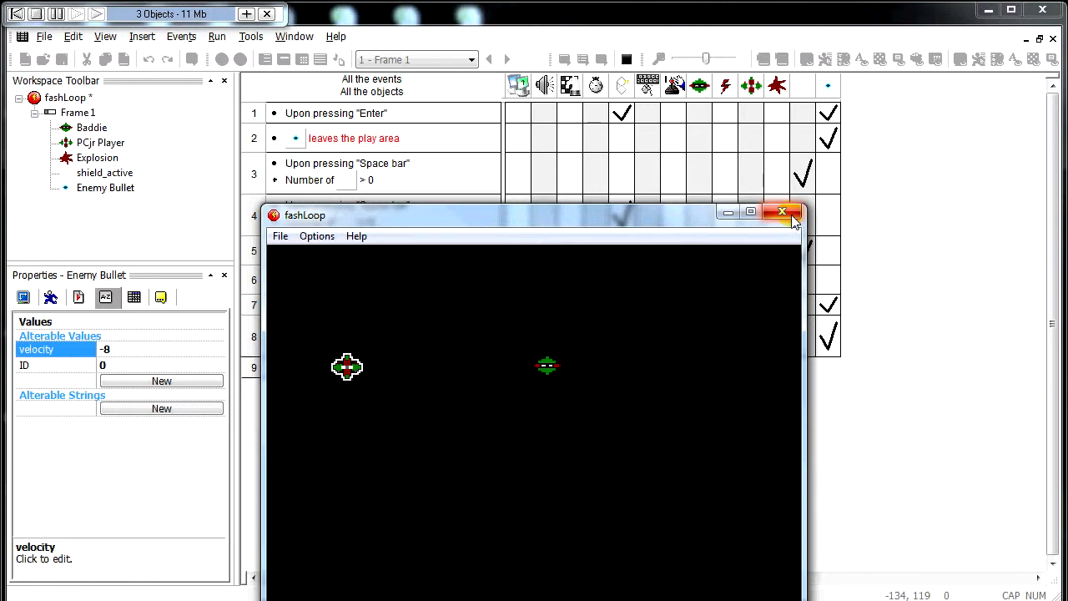
mouse_move(371, 382)
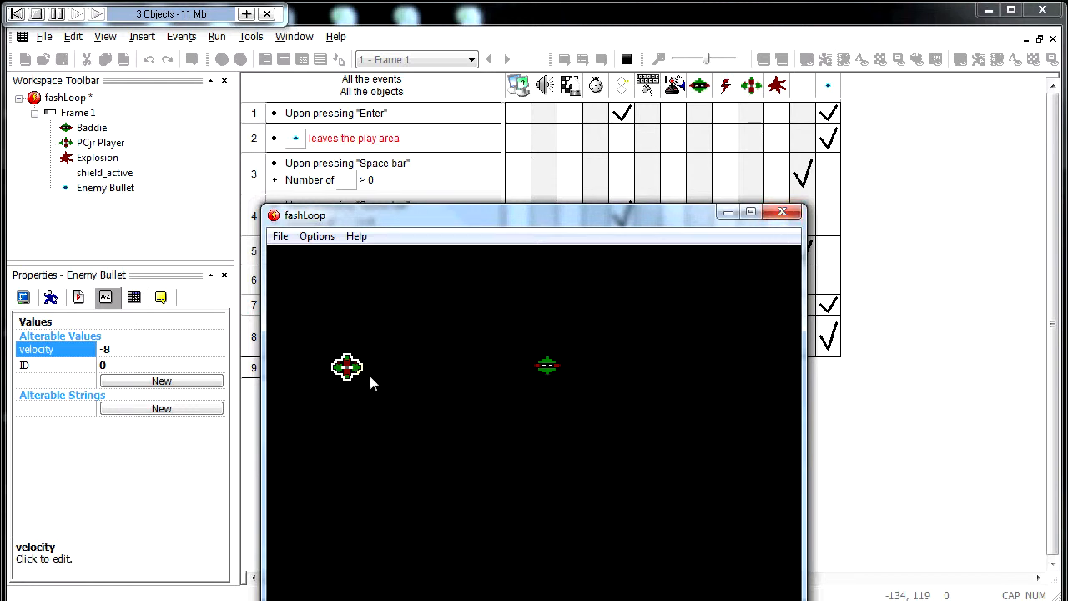
mouse_move(541, 377)
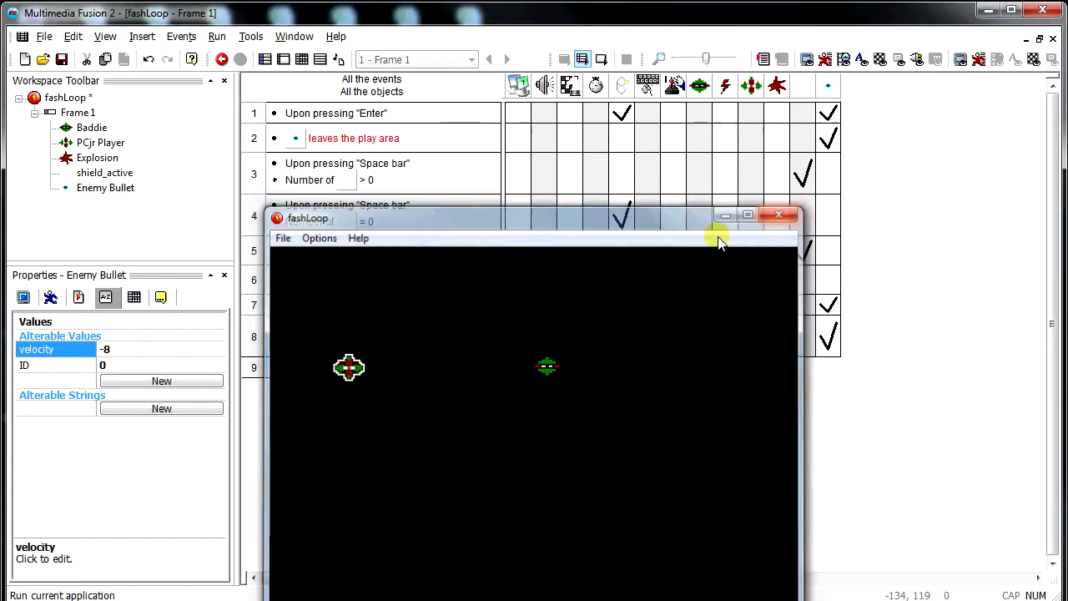
click(779, 214)
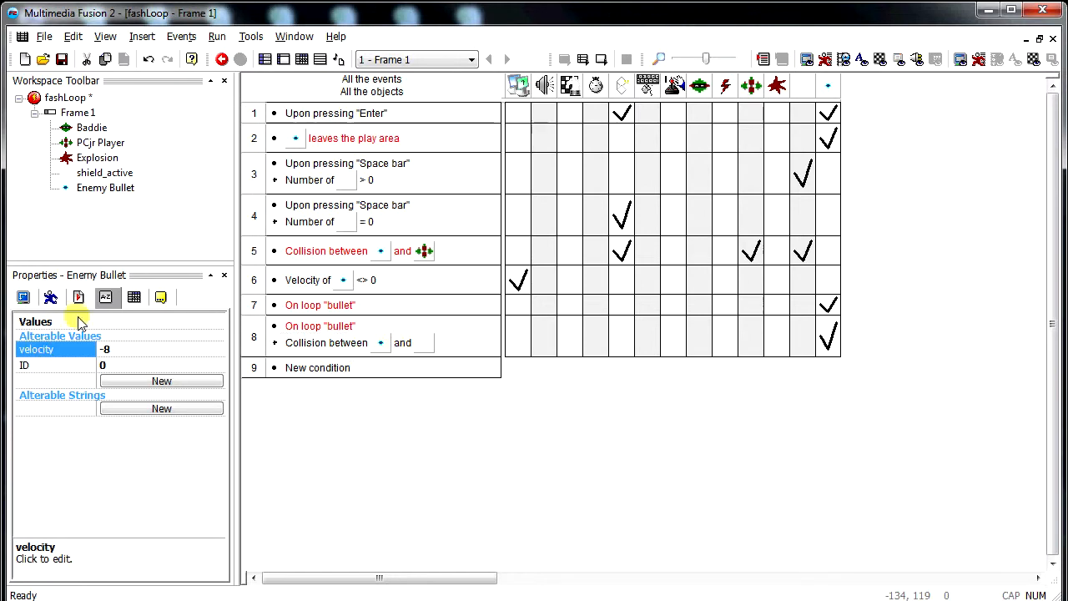
mouse_move(480, 183)
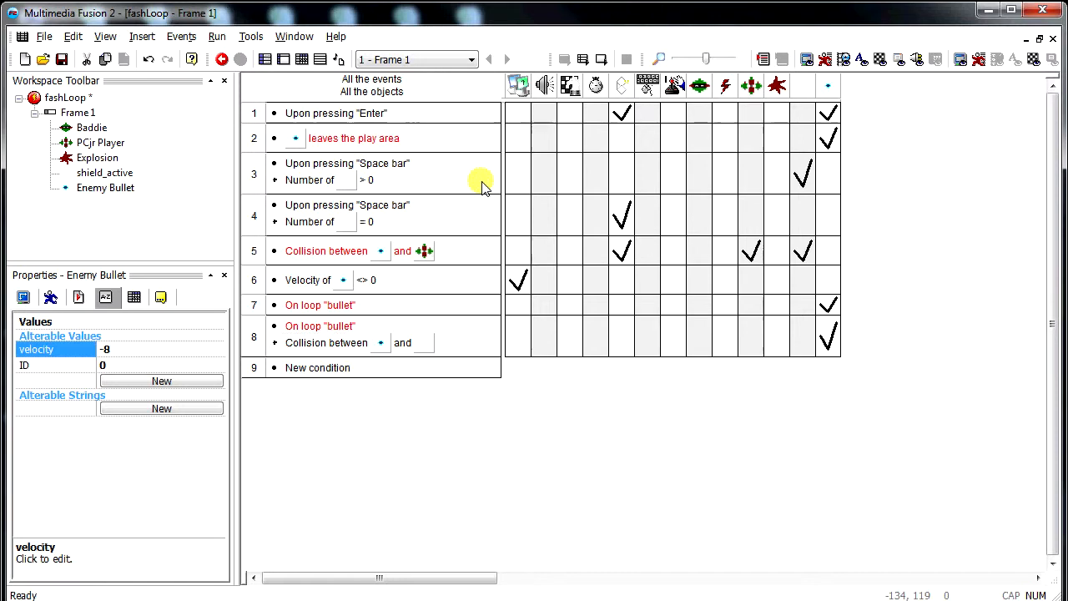
mouse_move(534, 425)
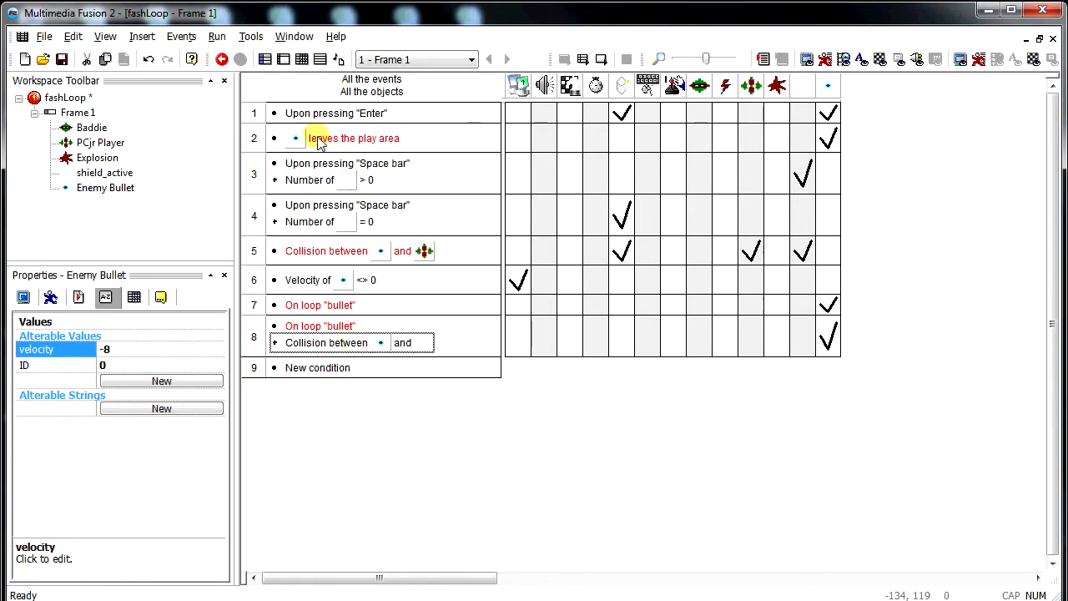
Step: Insert an Always event above the bounds check starting fast loop nBullet NObjects("Enemy Bullet") times
right_click(352, 136)
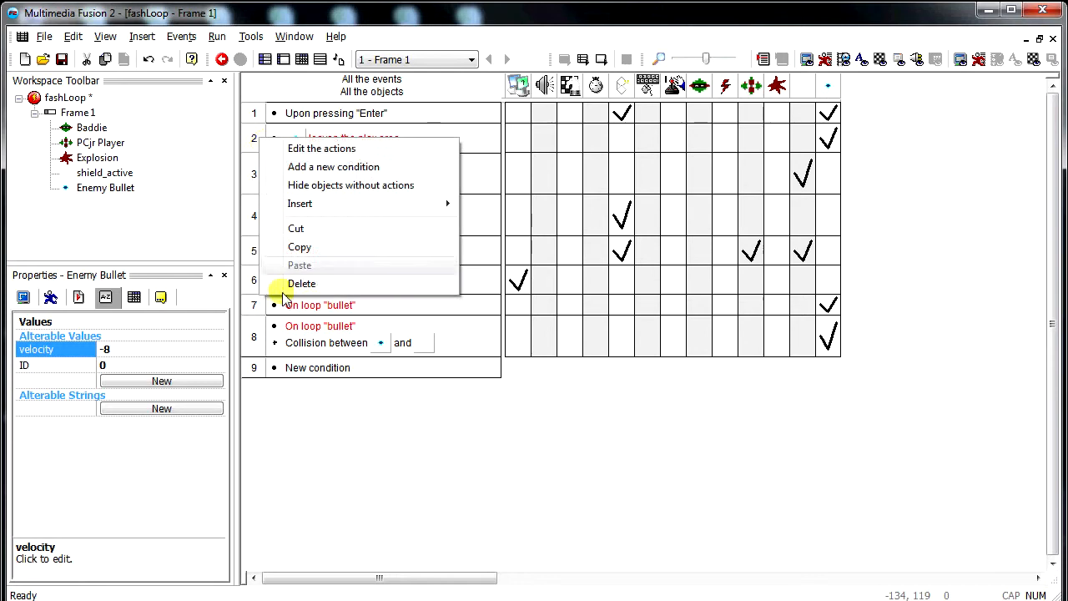
mouse_move(301, 203)
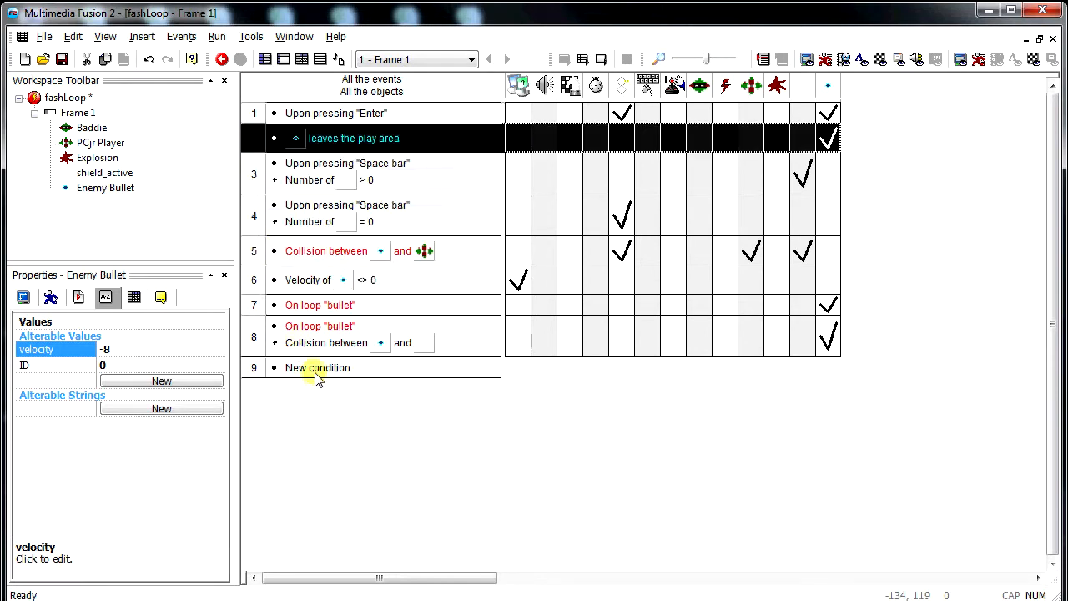
click(317, 367)
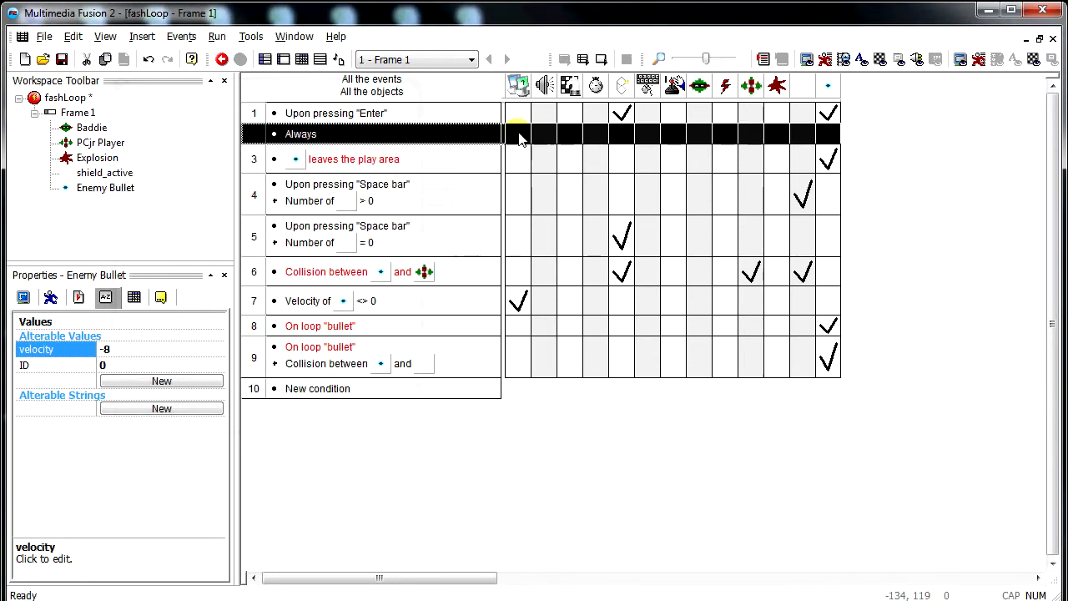
right_click(518, 140)
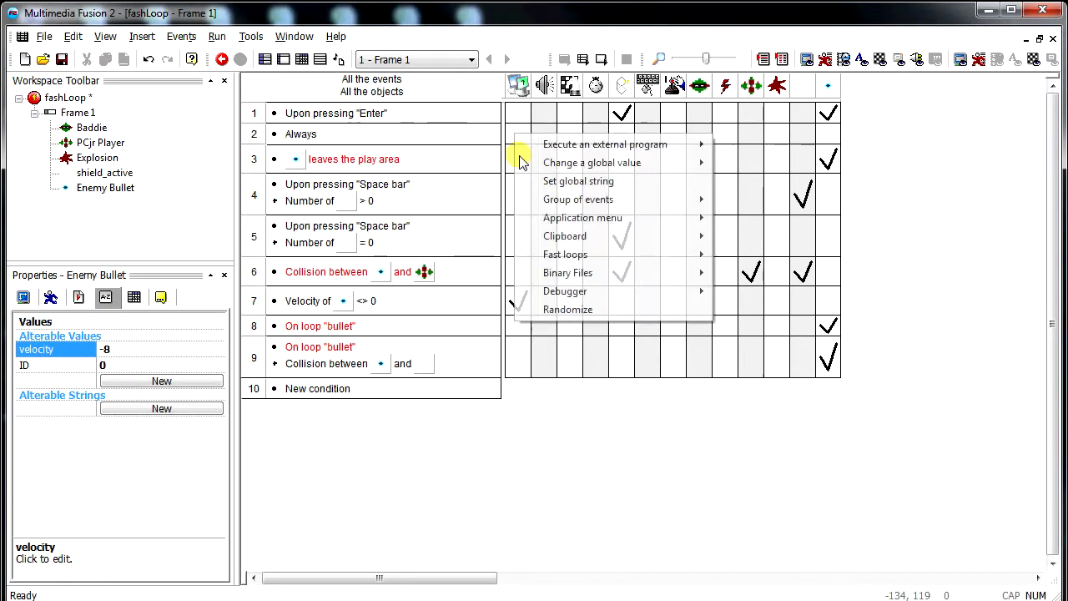
click(564, 254)
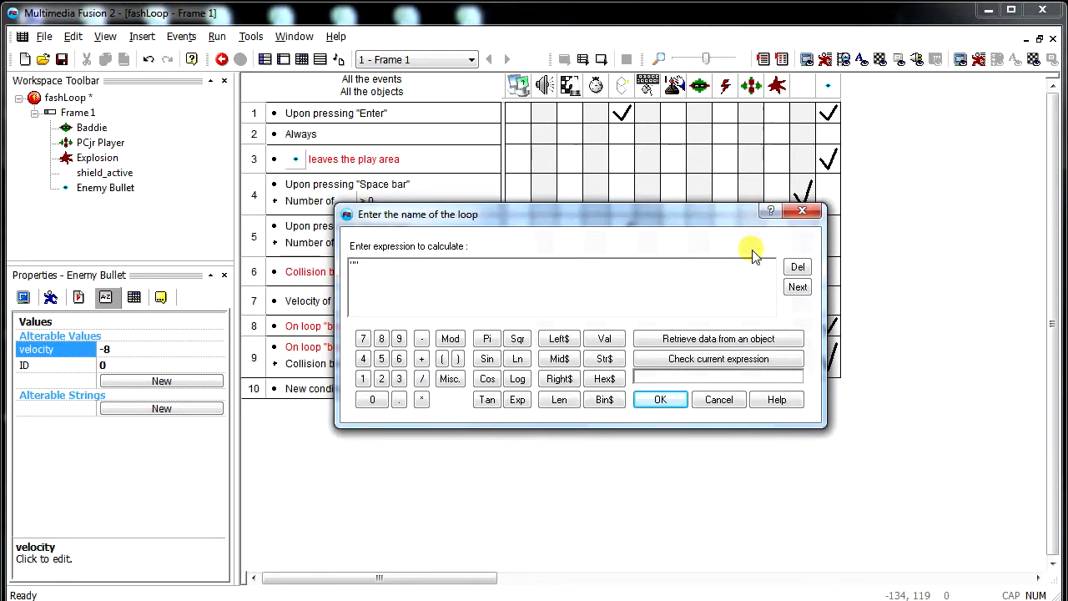
text(nBullet)
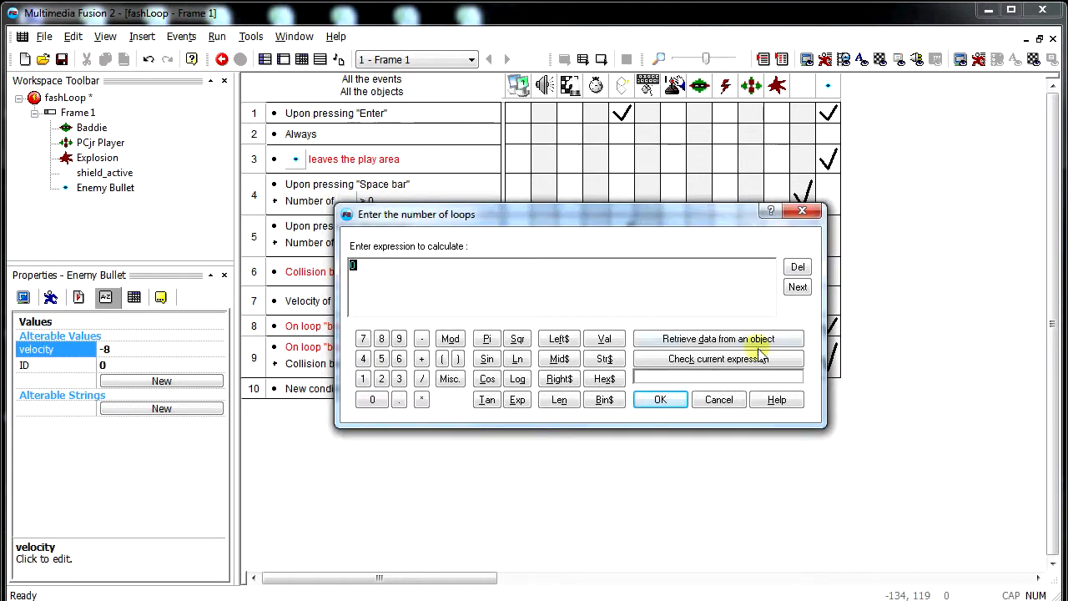
click(718, 337)
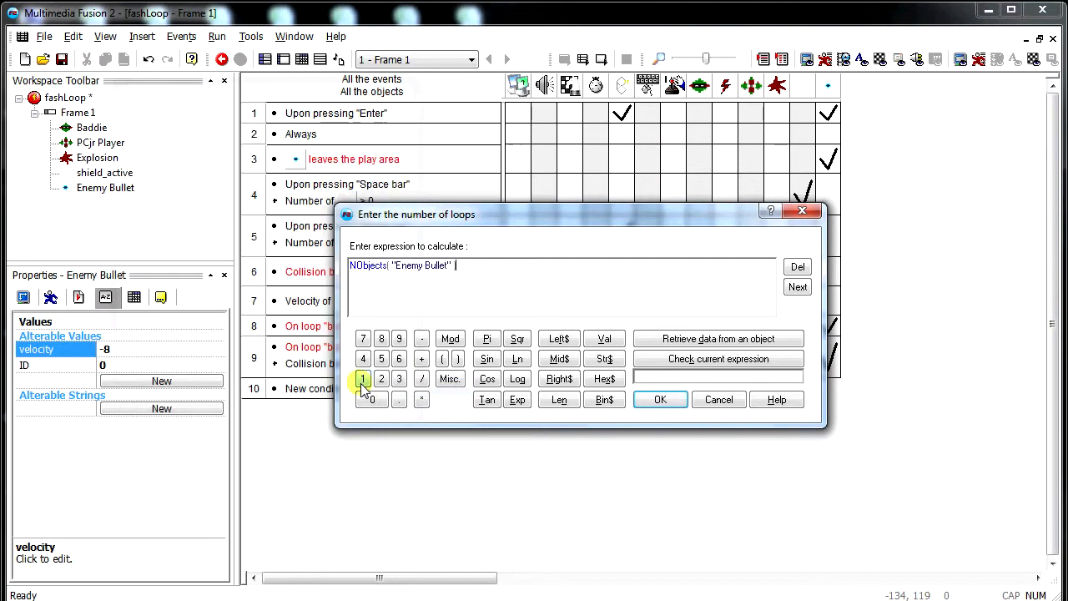
mouse_move(382, 277)
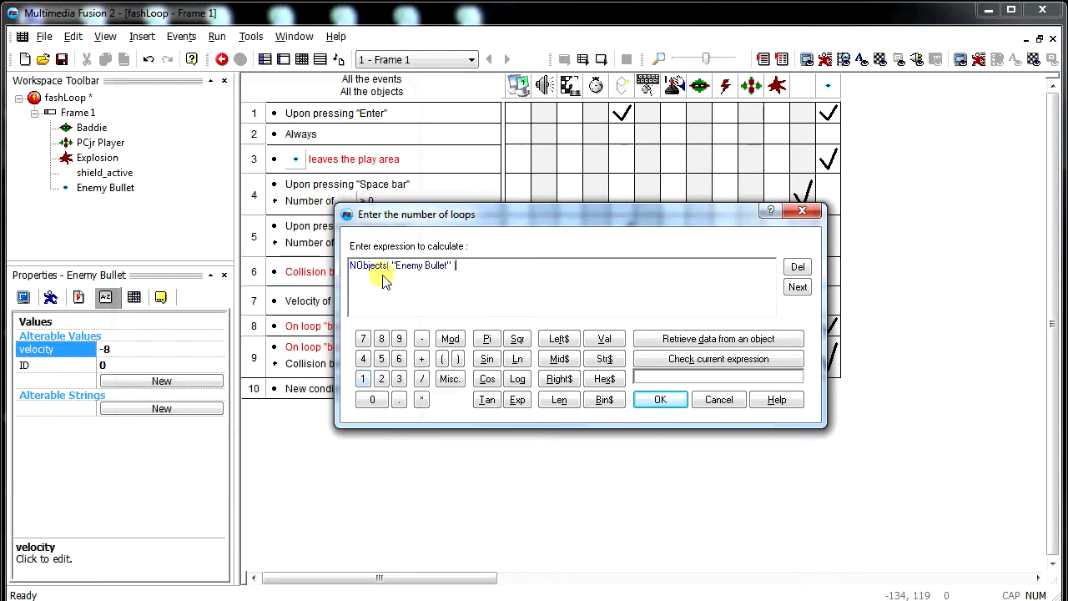
click(660, 399)
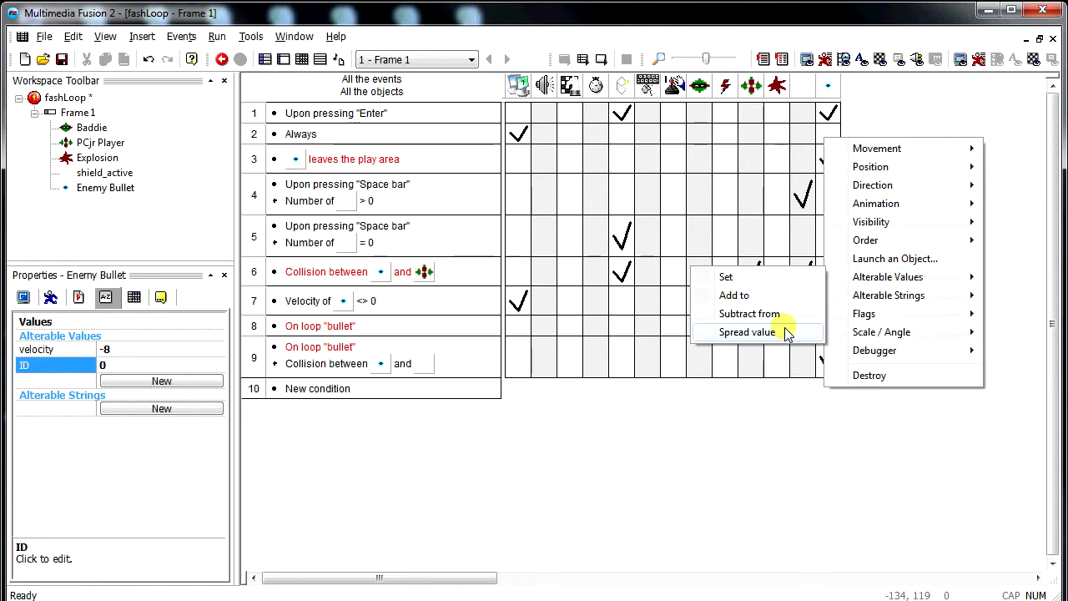
Step: Spread 0 into the Enemy Bullets' ID values and begin naming an On loop condition nBullet
click(748, 330)
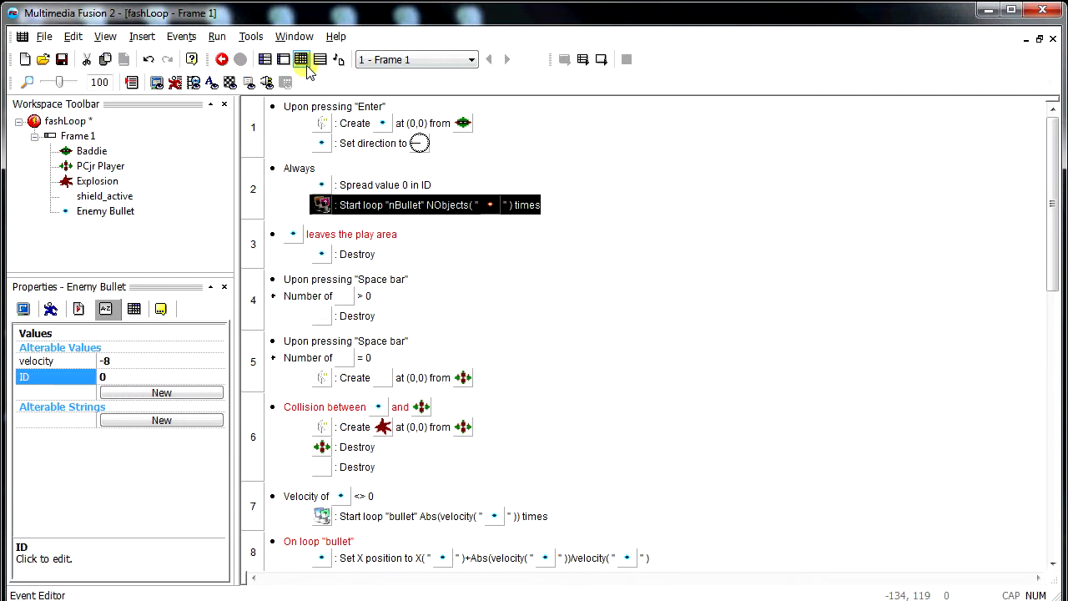
click(301, 58)
text("nBu)
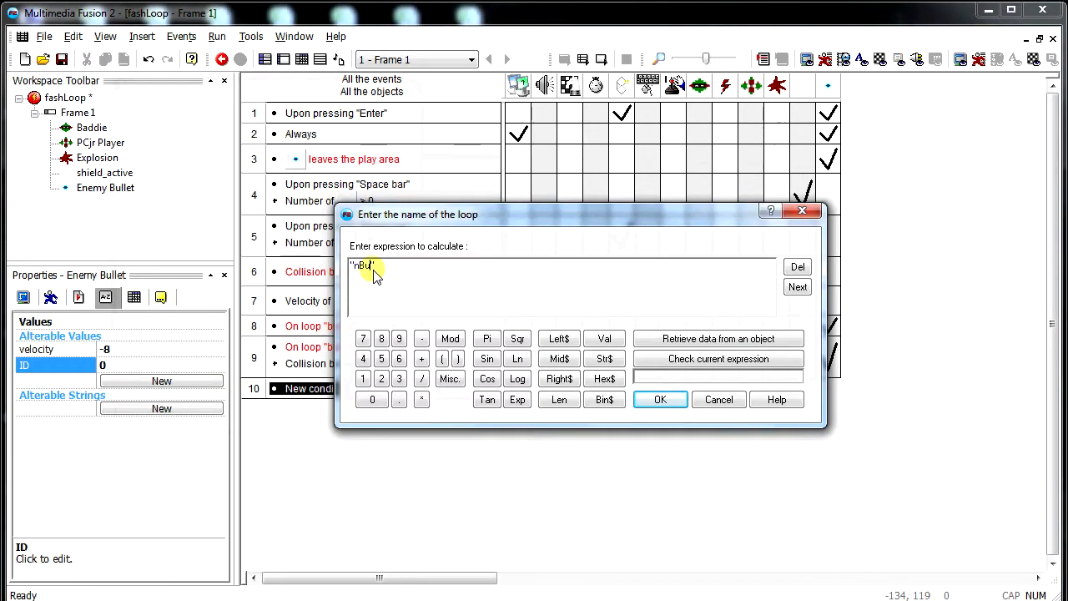
text(llet)
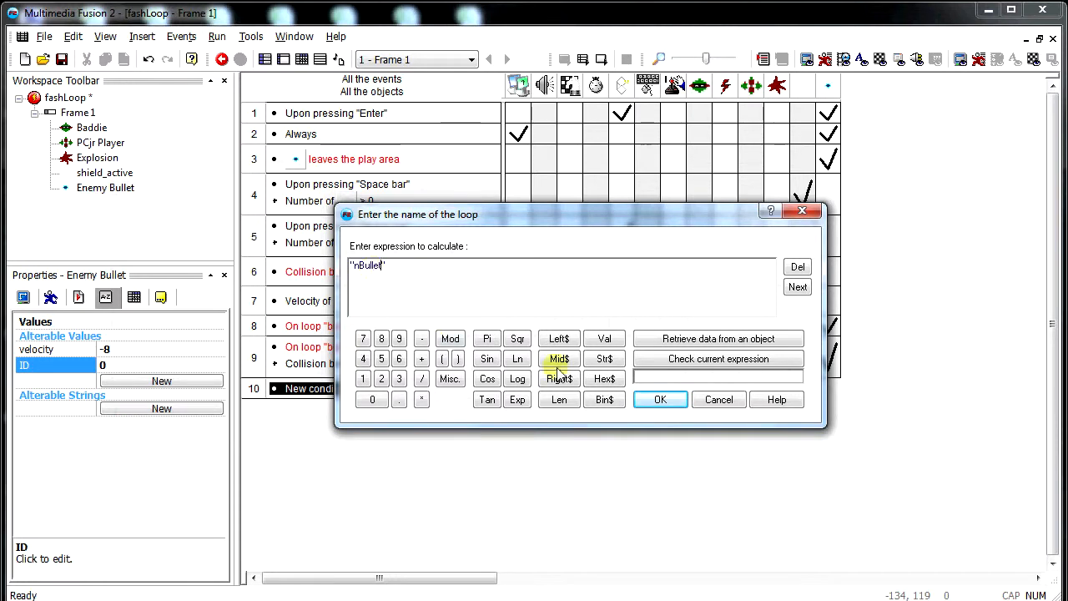
Step: Confirm On loop "nBullet" and move it into the velocity-check event above 'Velocity of <= 0'
click(661, 399)
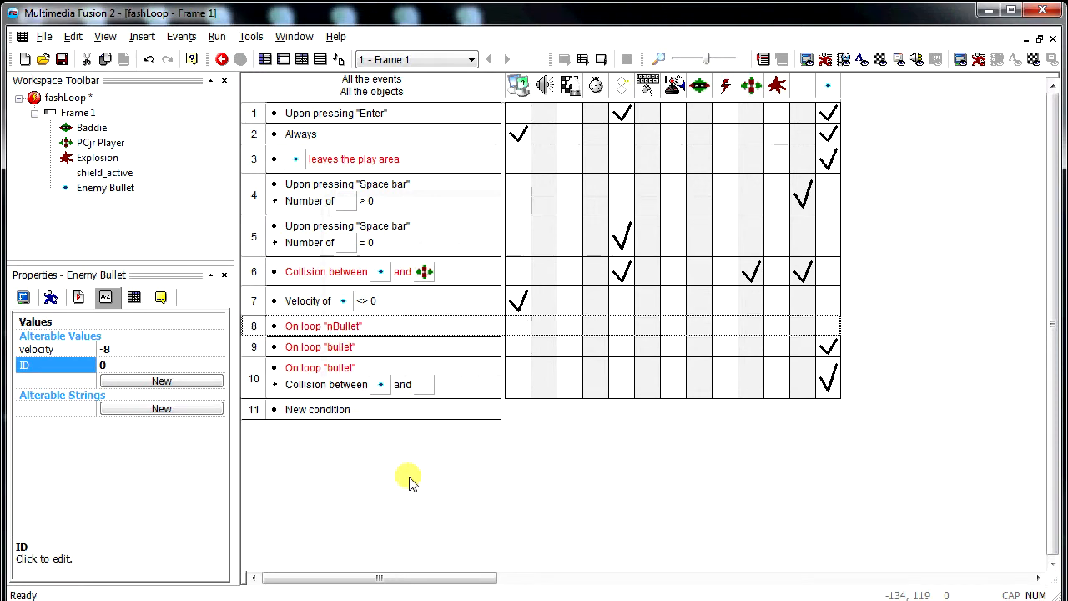
mouse_move(326, 300)
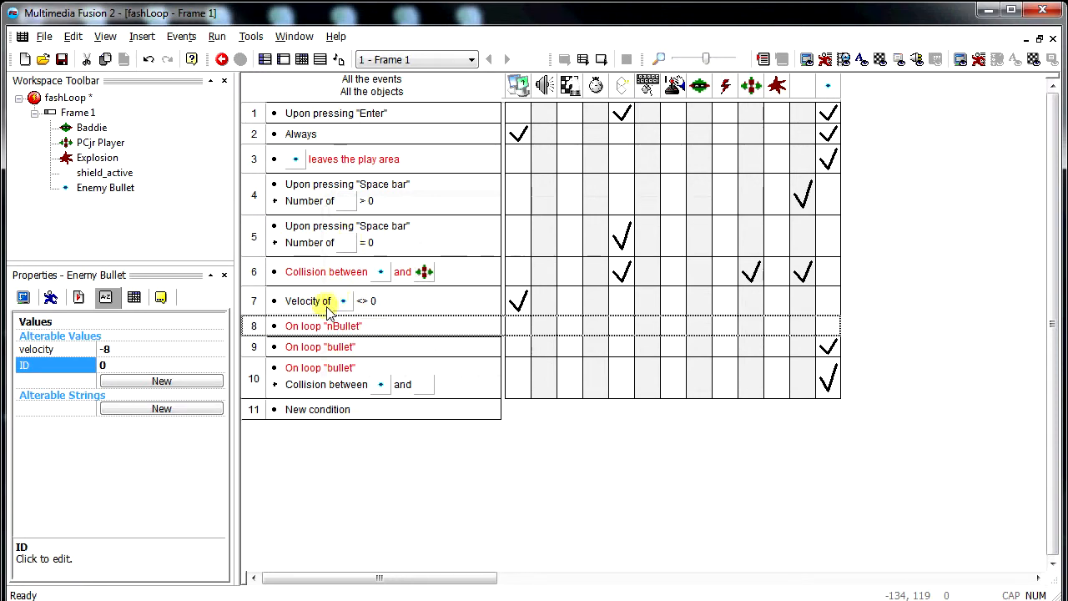
click(307, 300)
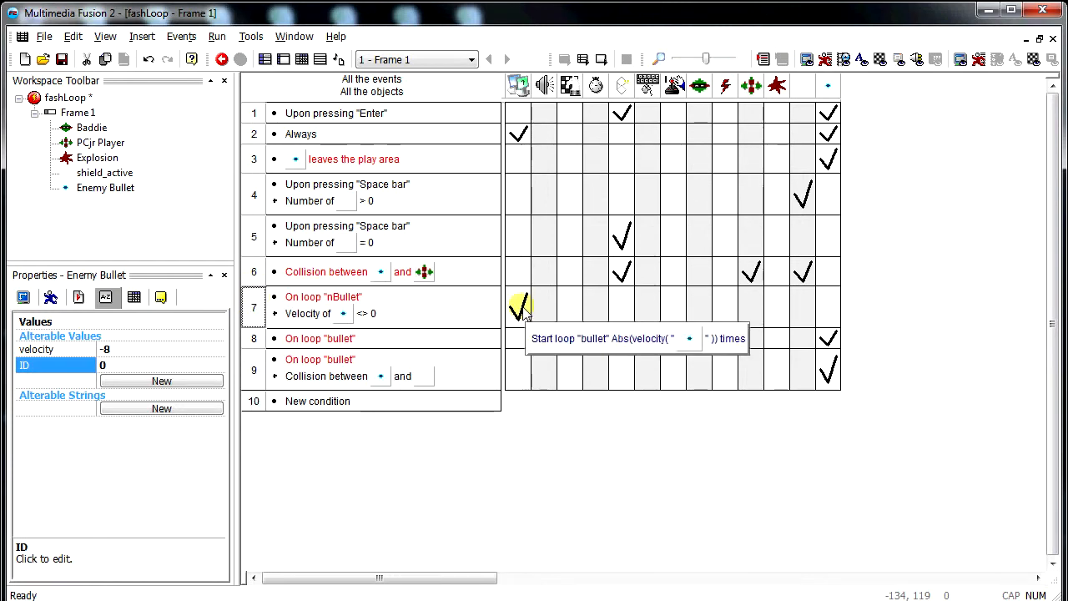
mouse_move(481, 321)
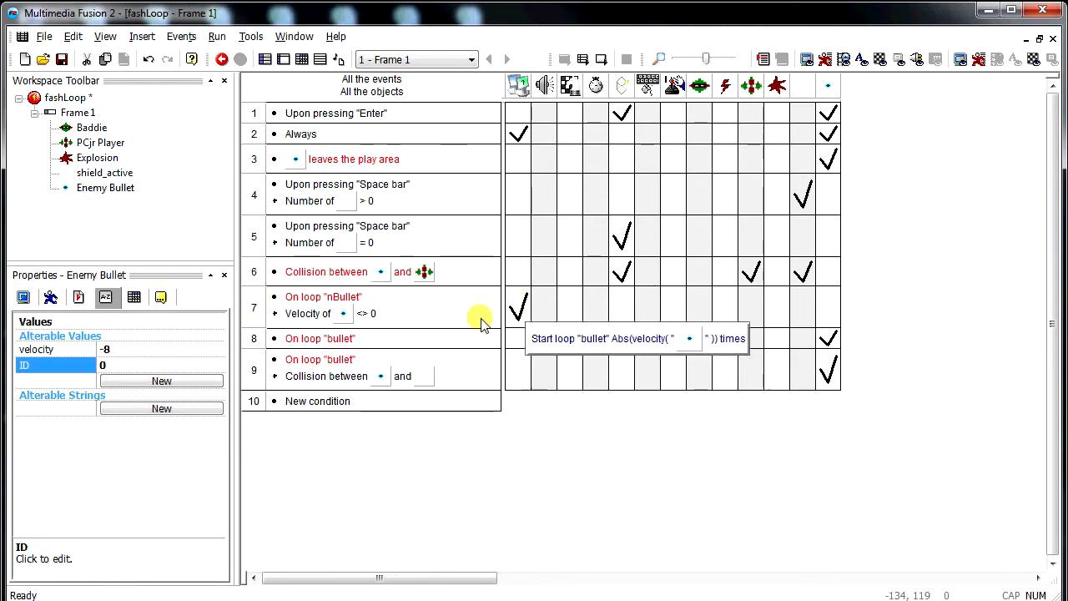
mouse_move(440, 338)
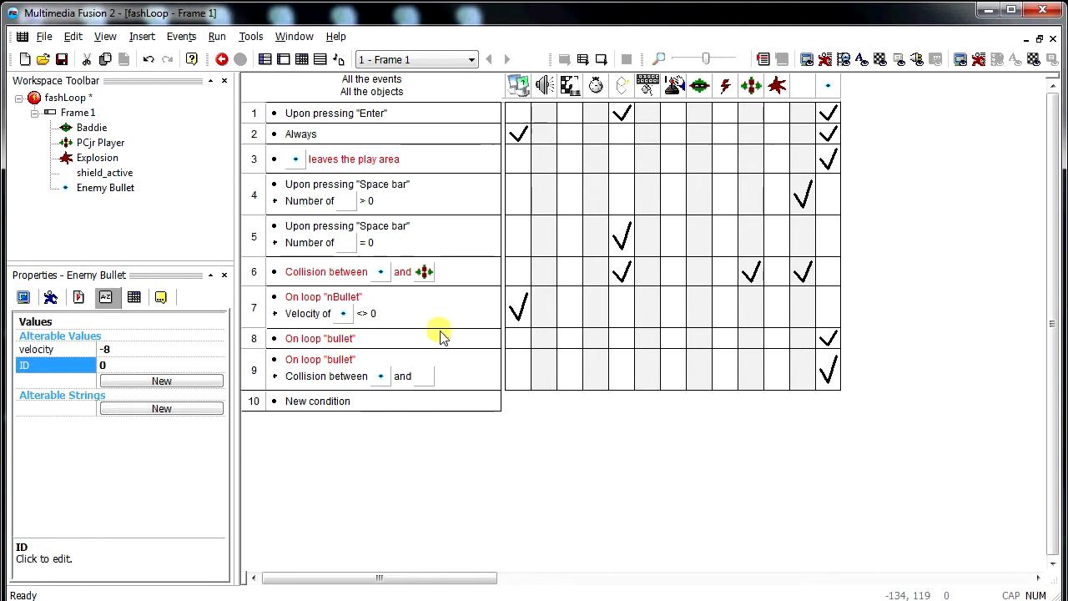
mouse_move(474, 363)
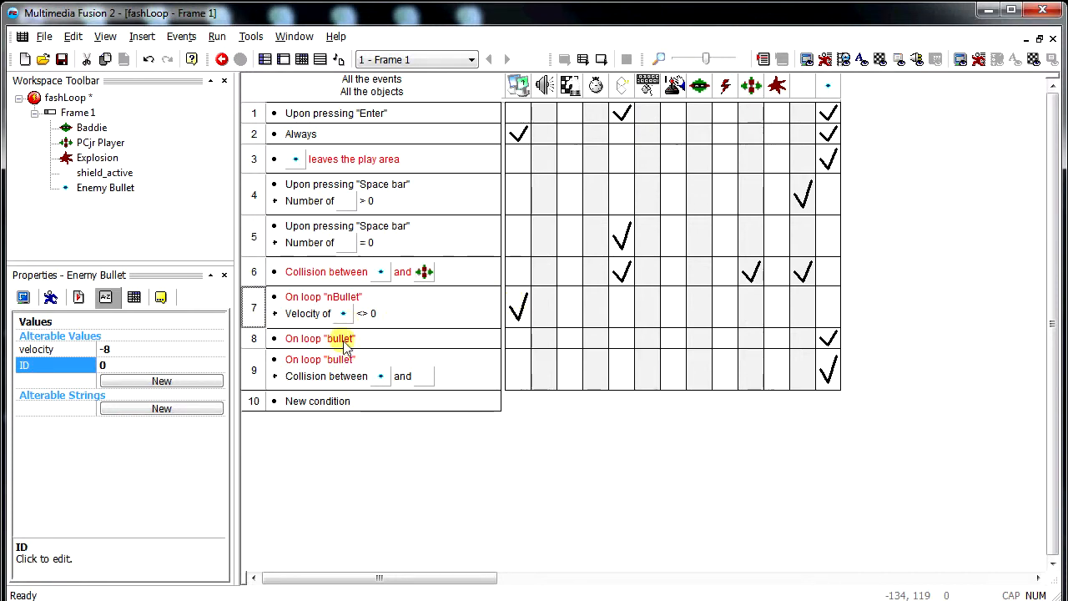
mouse_move(518, 307)
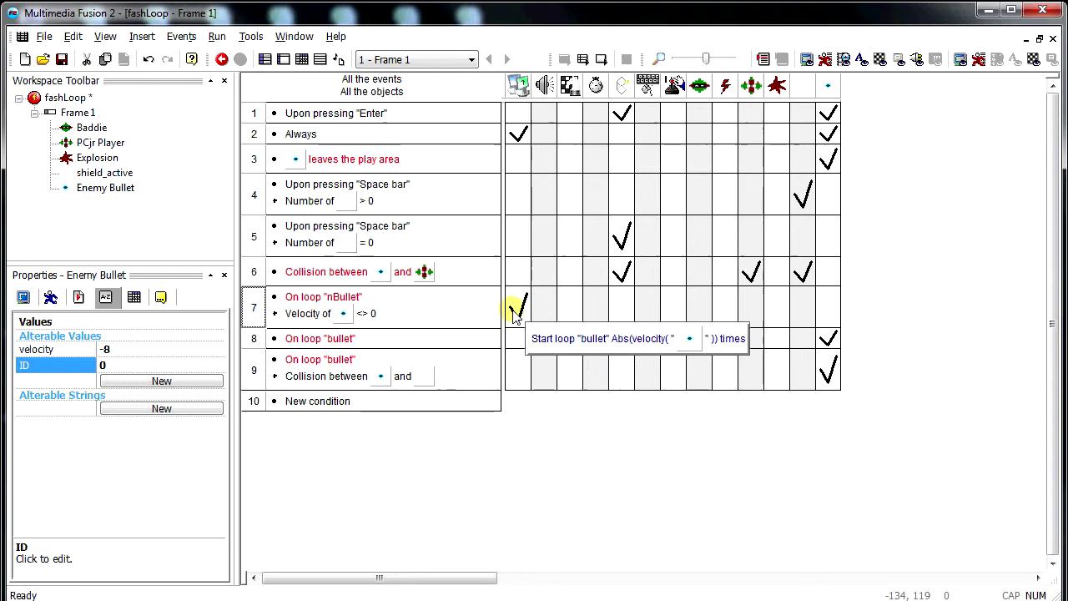
click(517, 307)
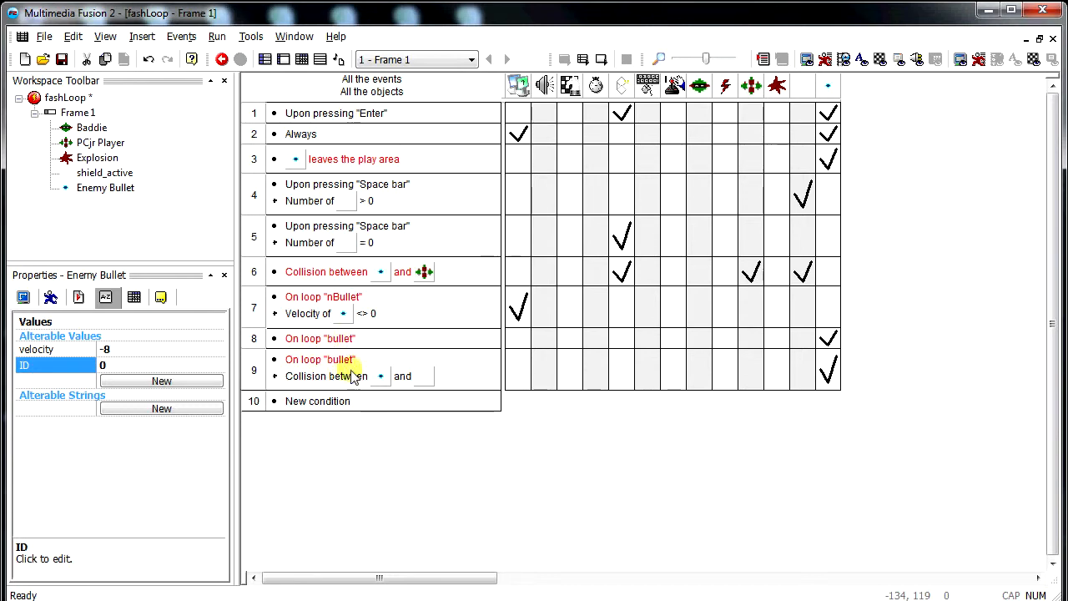
click(320, 337)
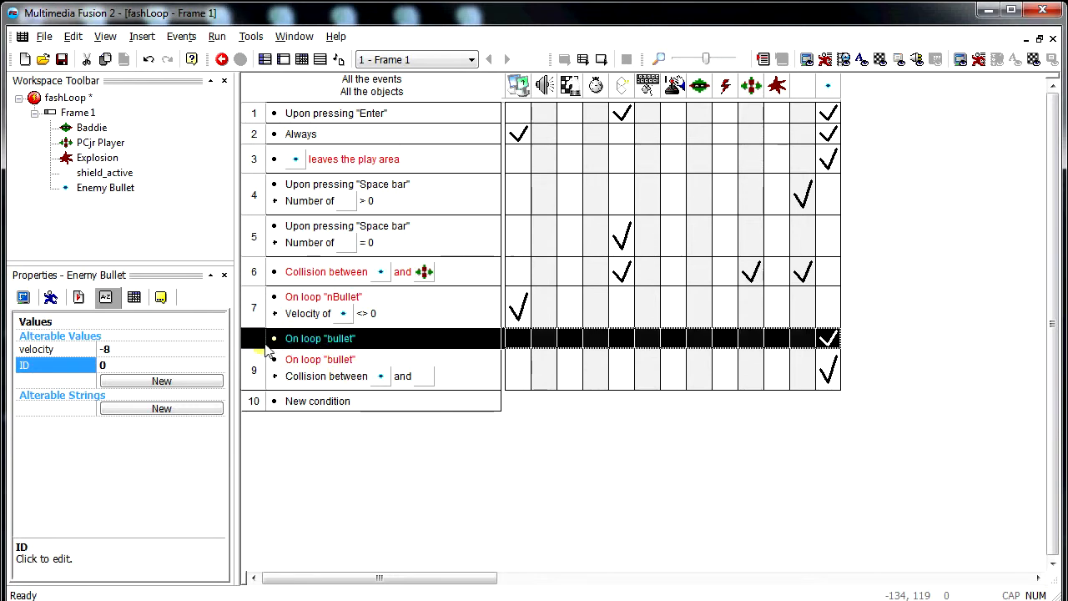
Step: Require the Enemy Bullet's ID to equal LoopIndex("nBullet") in the bullet loop event
click(320, 337)
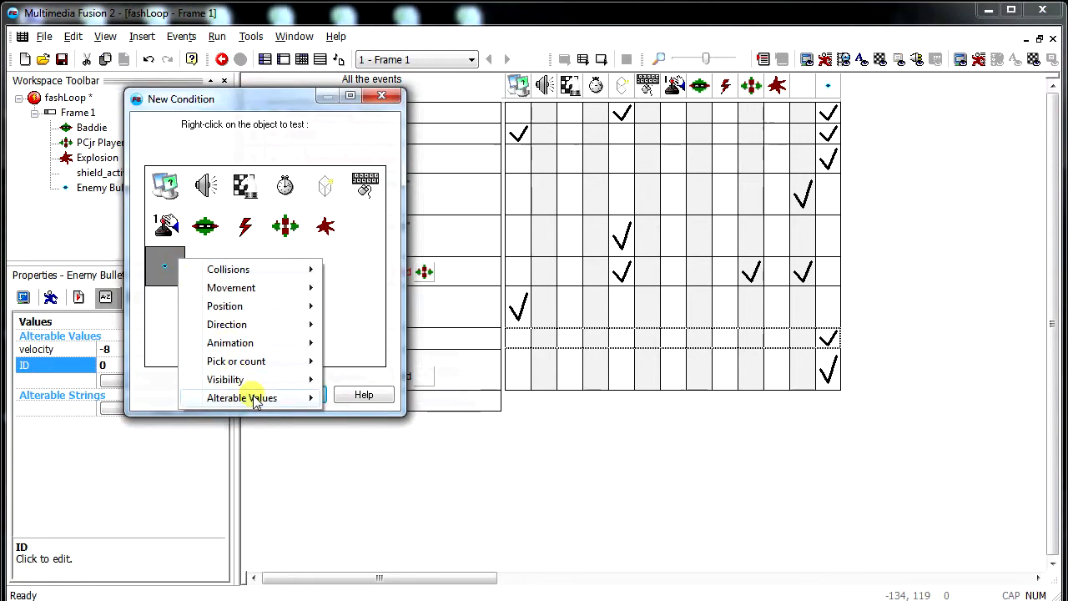
click(242, 397)
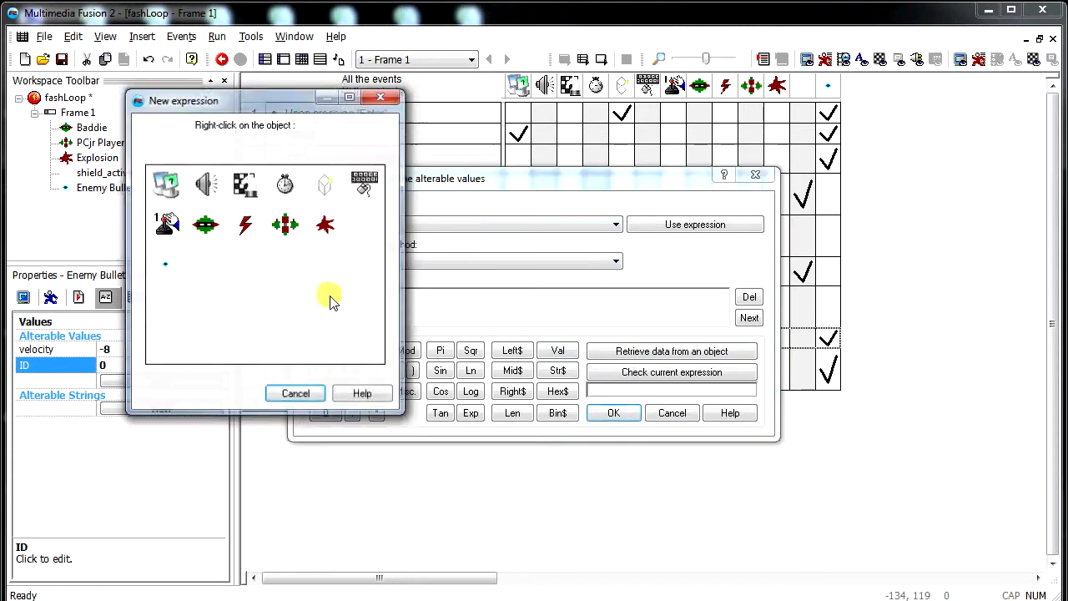
right_click(163, 184)
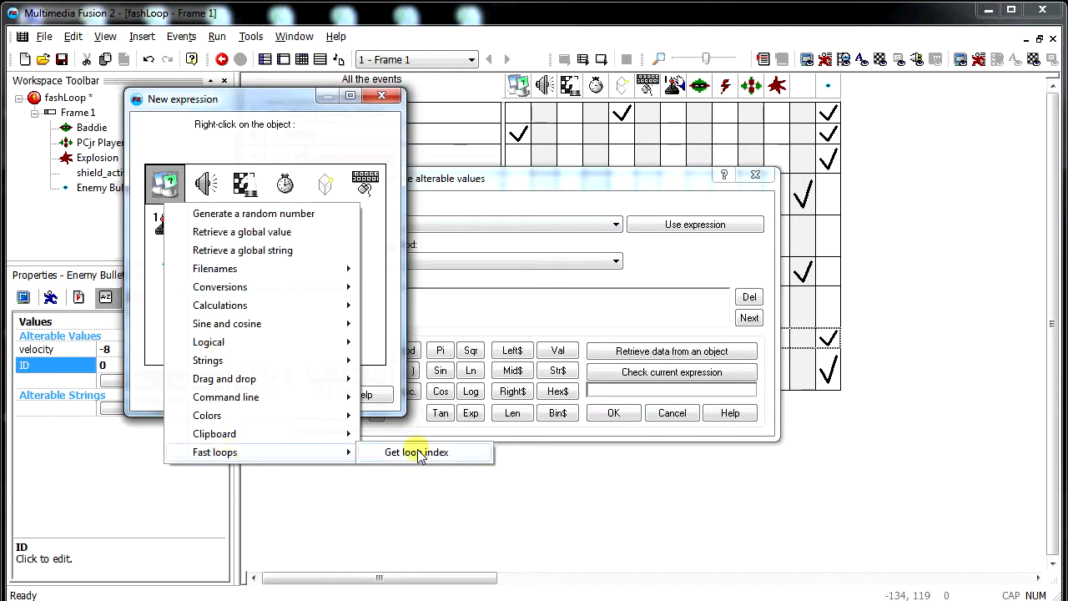
click(416, 451)
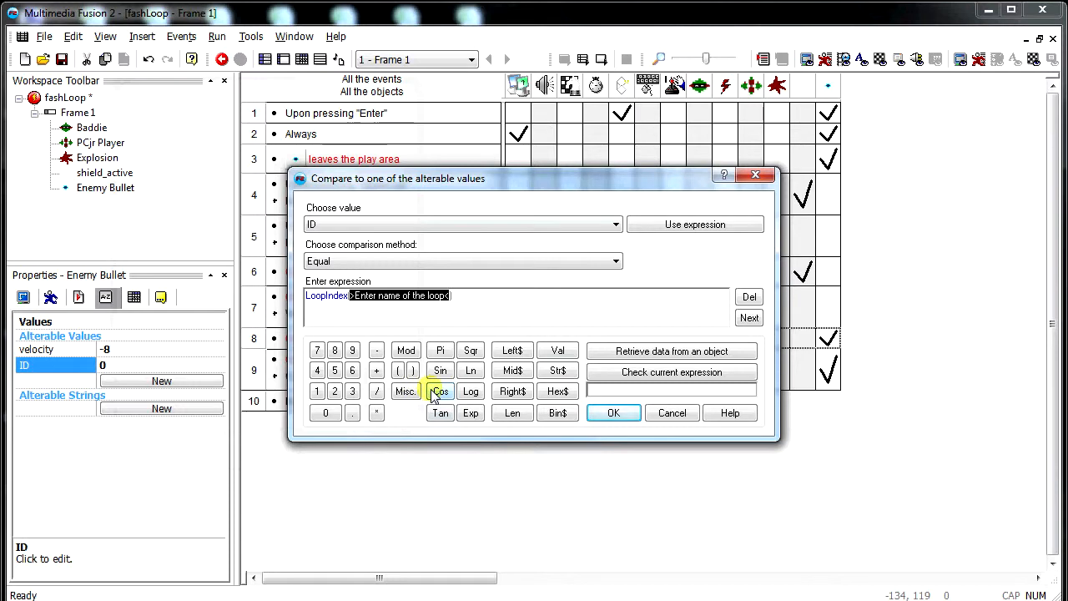
text(nBullet"))
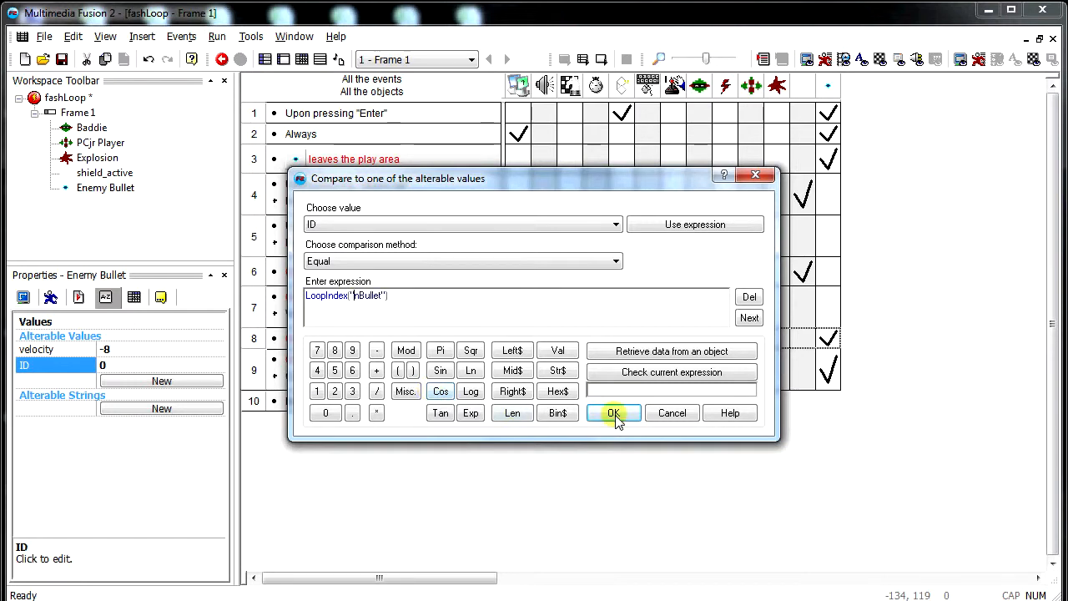
click(614, 412)
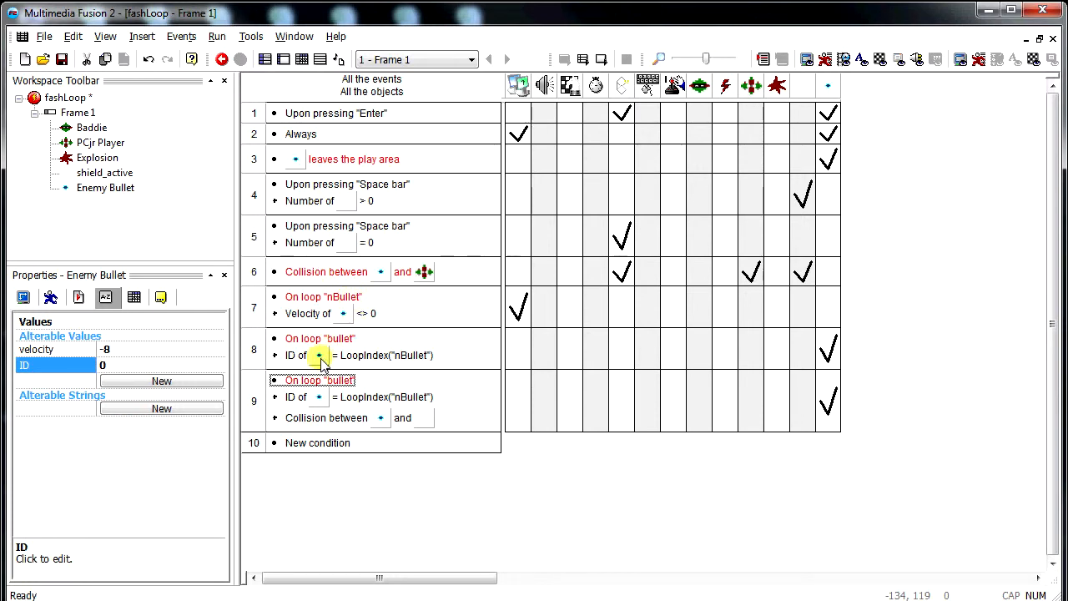
mouse_move(320, 357)
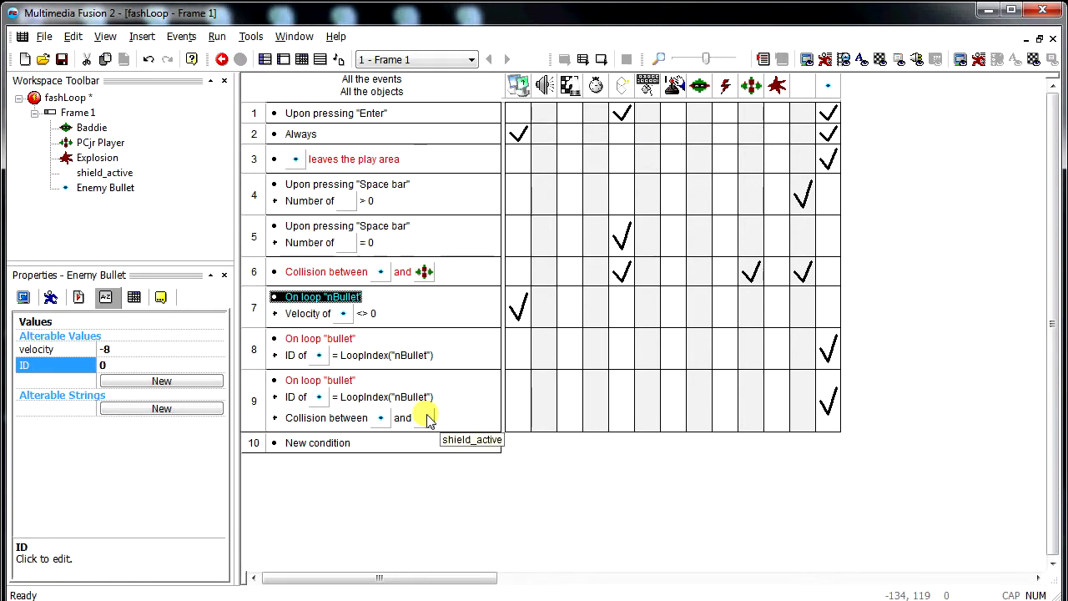
mouse_move(367, 313)
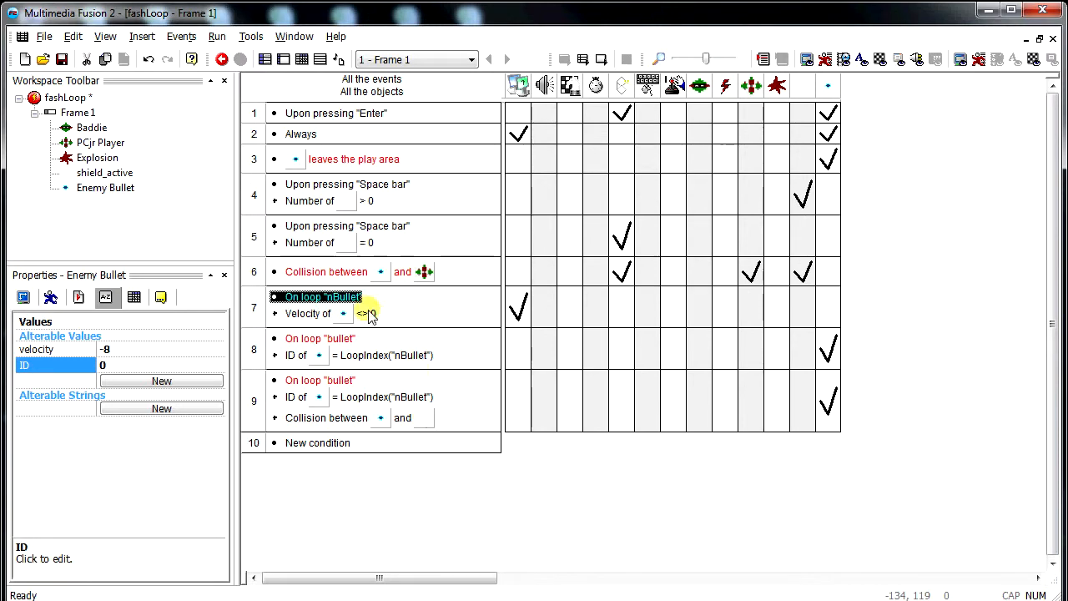
mouse_move(342, 313)
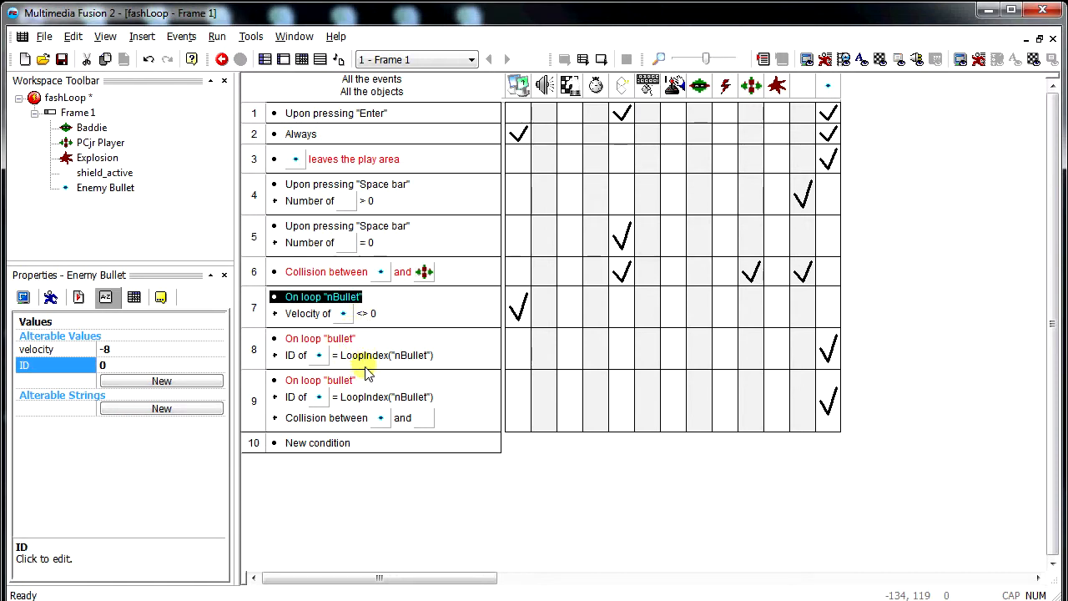
click(384, 354)
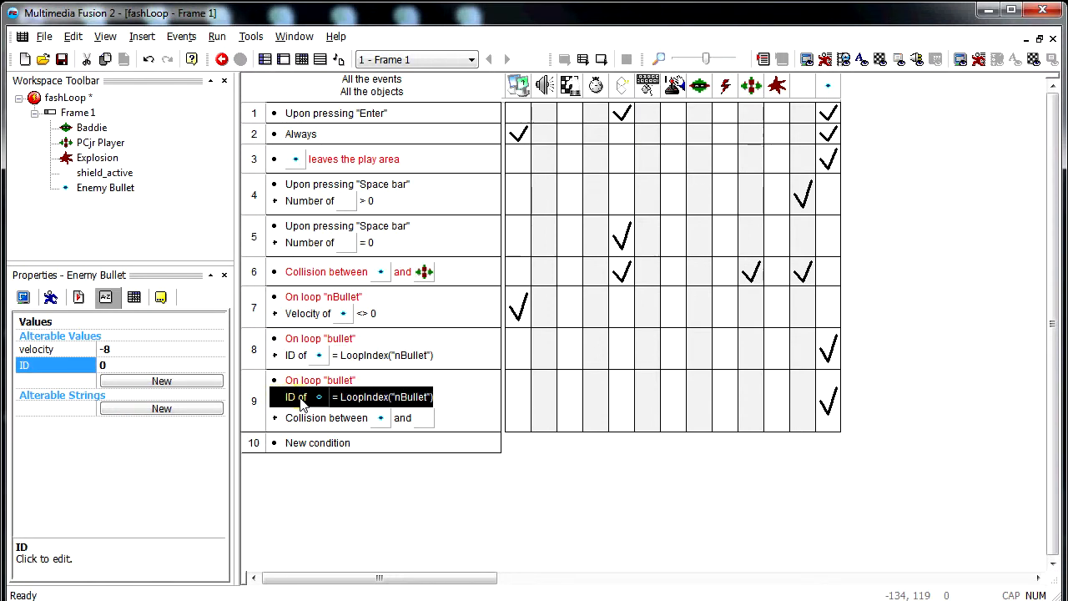
mouse_move(318, 405)
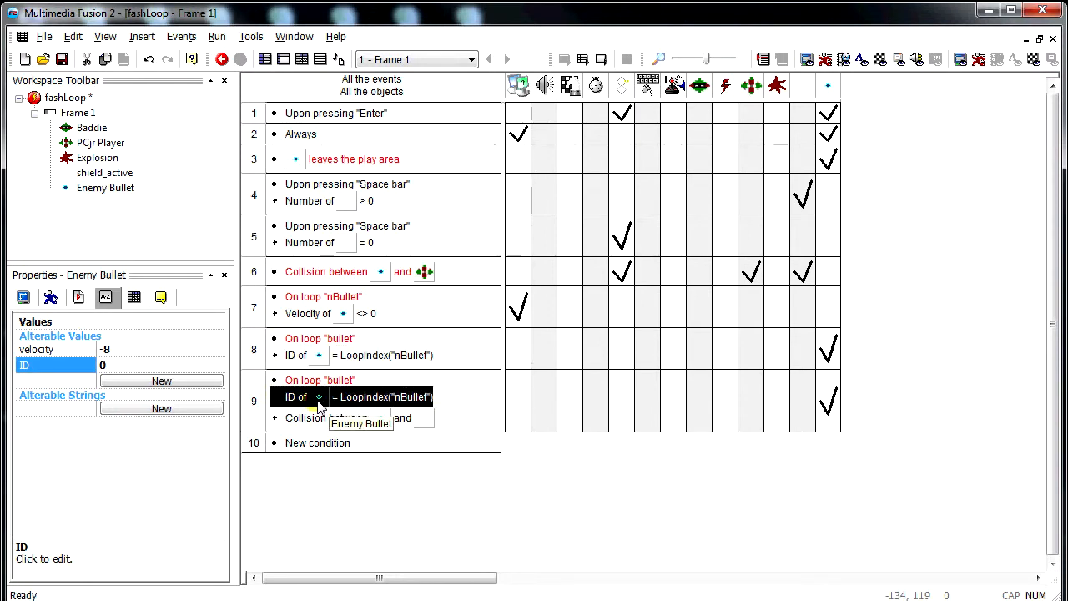
click(367, 354)
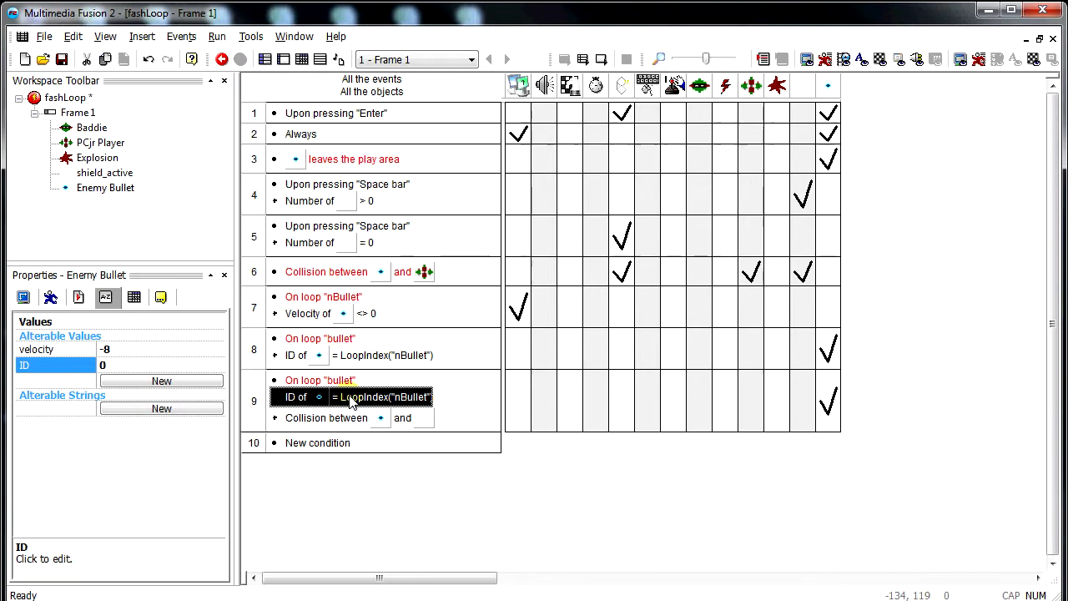
mouse_move(582, 60)
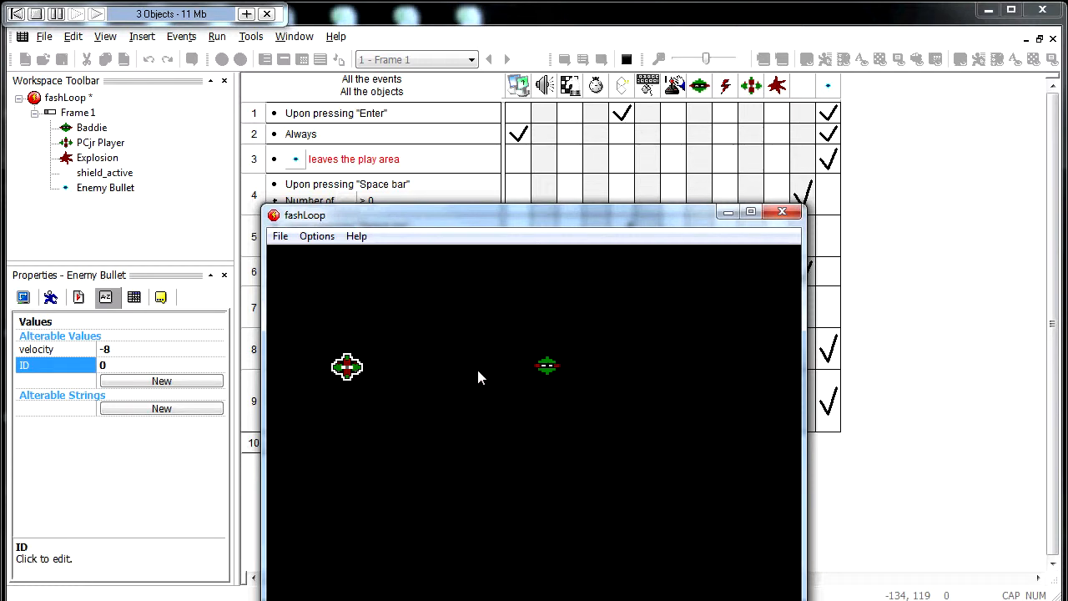
mouse_move(474, 378)
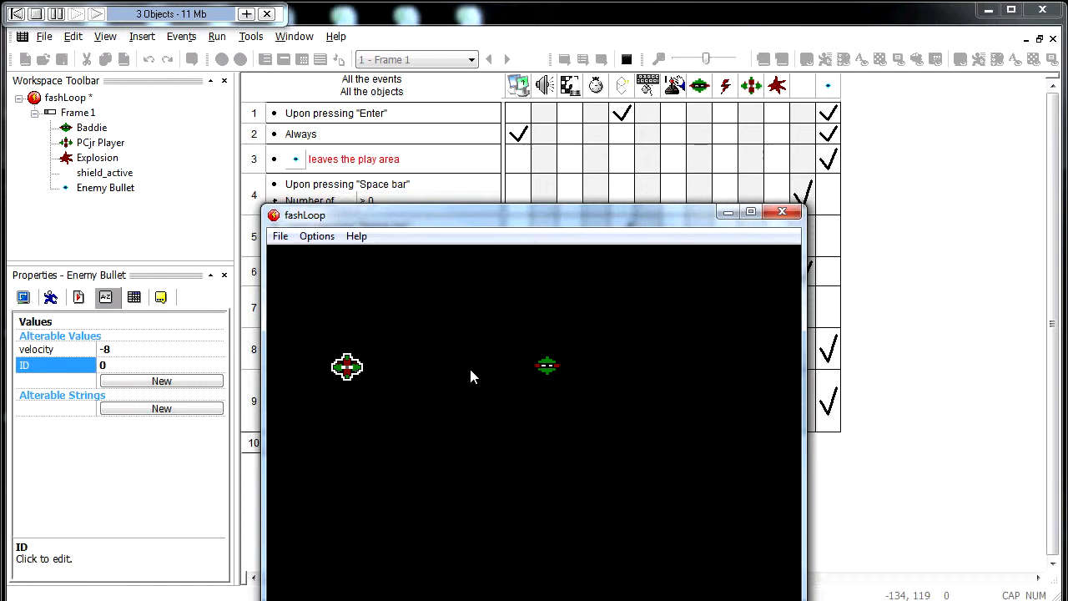
mouse_move(364, 360)
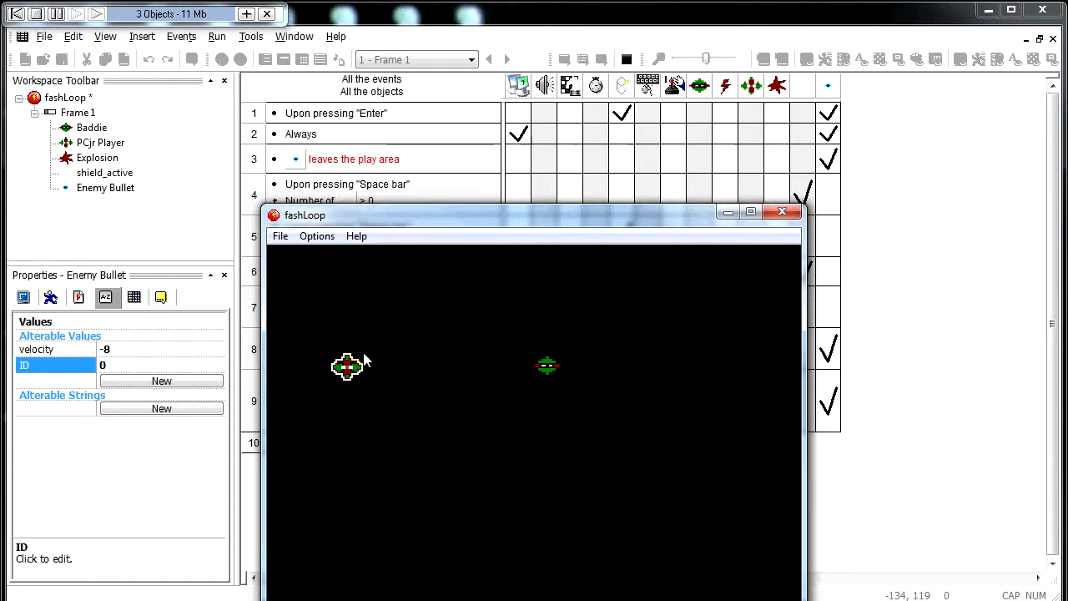
mouse_move(360, 372)
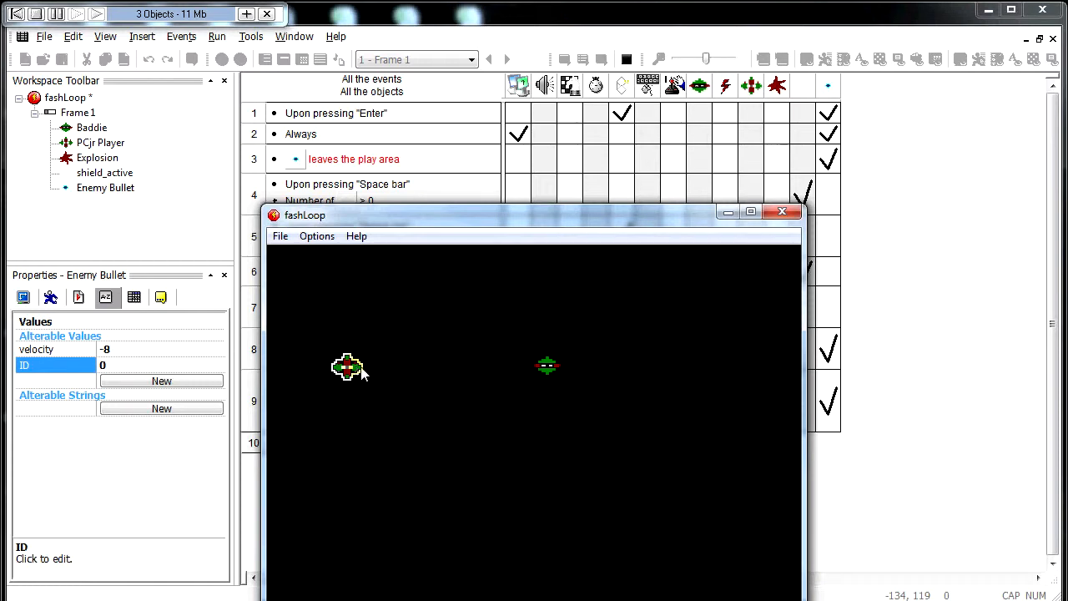
mouse_move(826, 237)
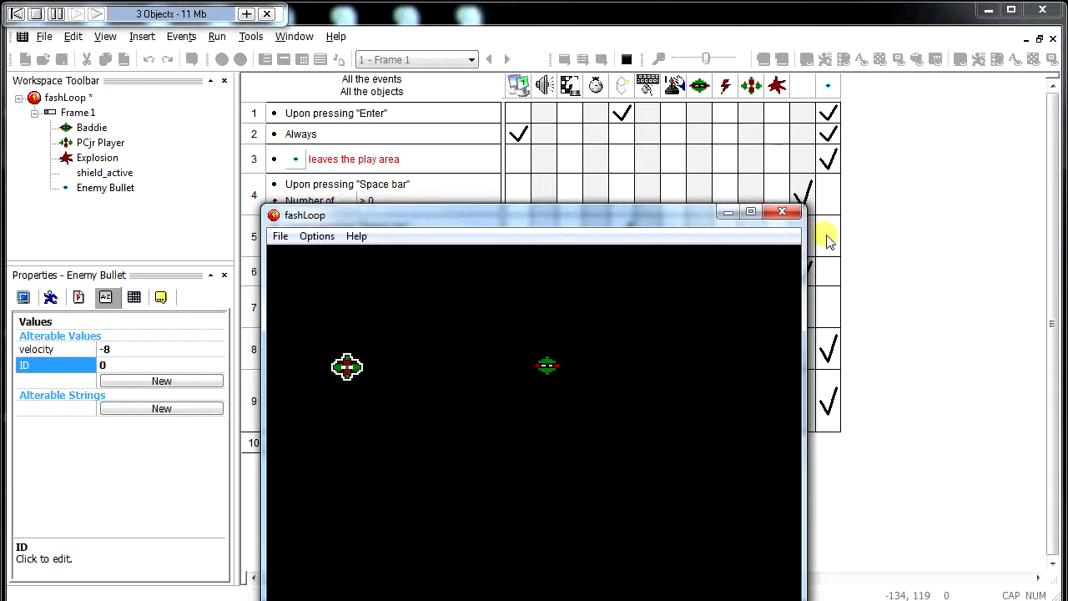
mouse_move(357, 384)
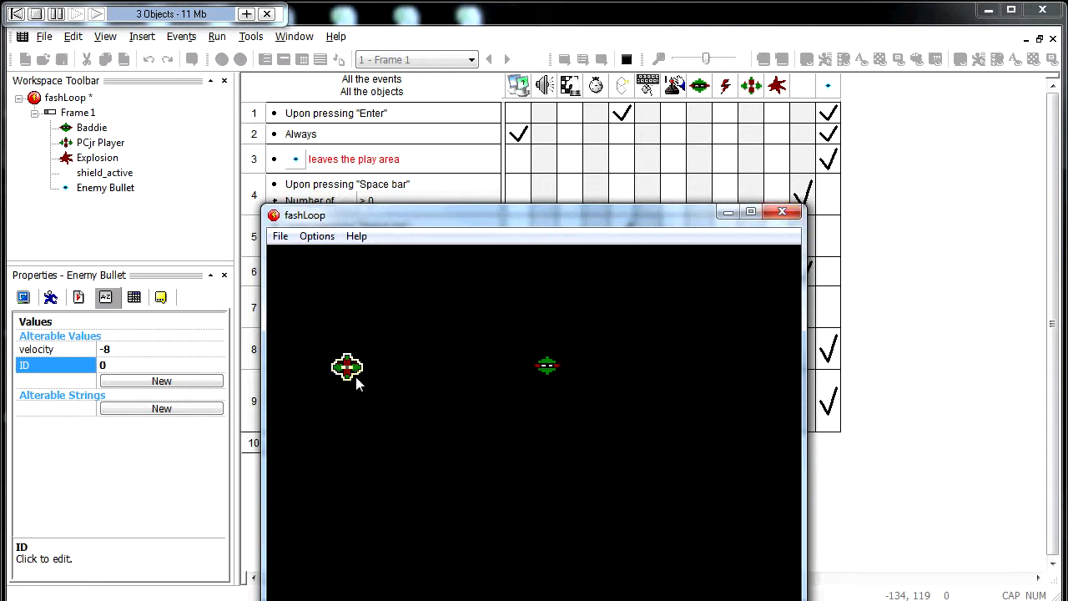
Step: Close the running fashLoop test window to return to the event list
click(780, 210)
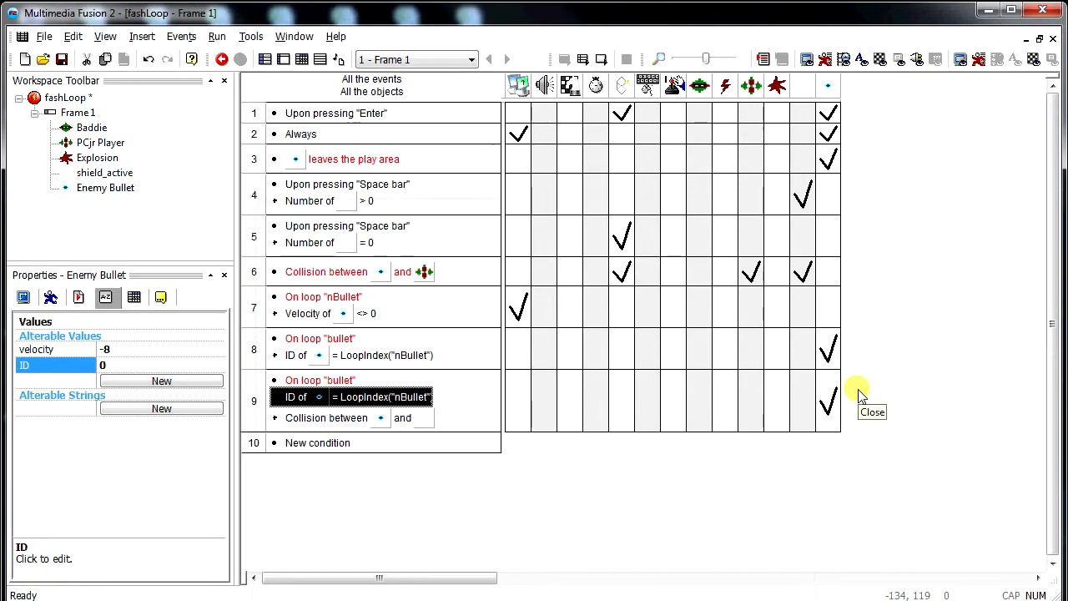
mouse_move(859, 393)
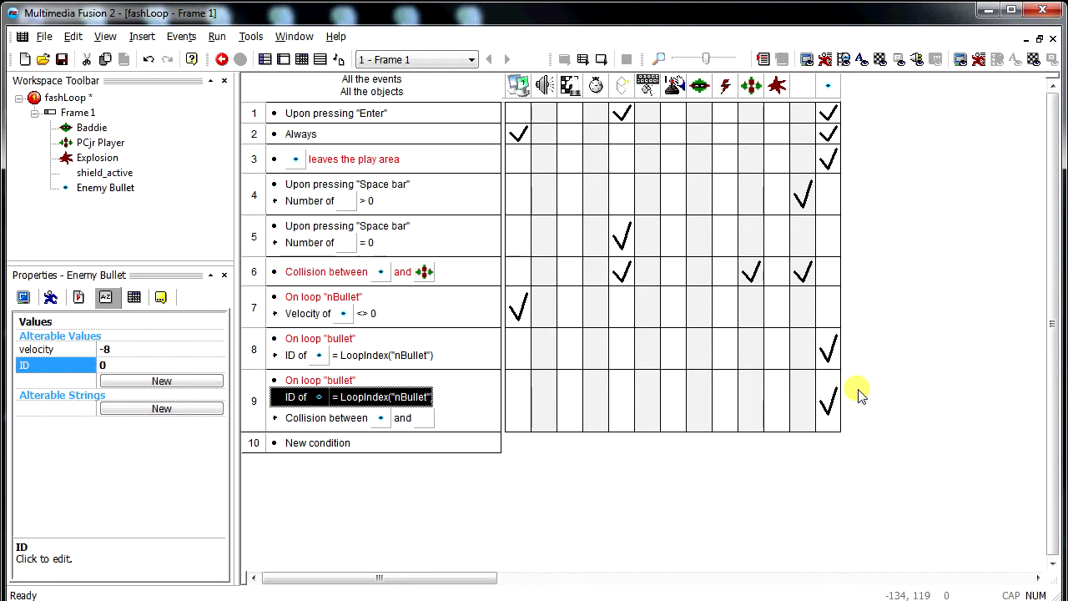
mouse_move(364, 385)
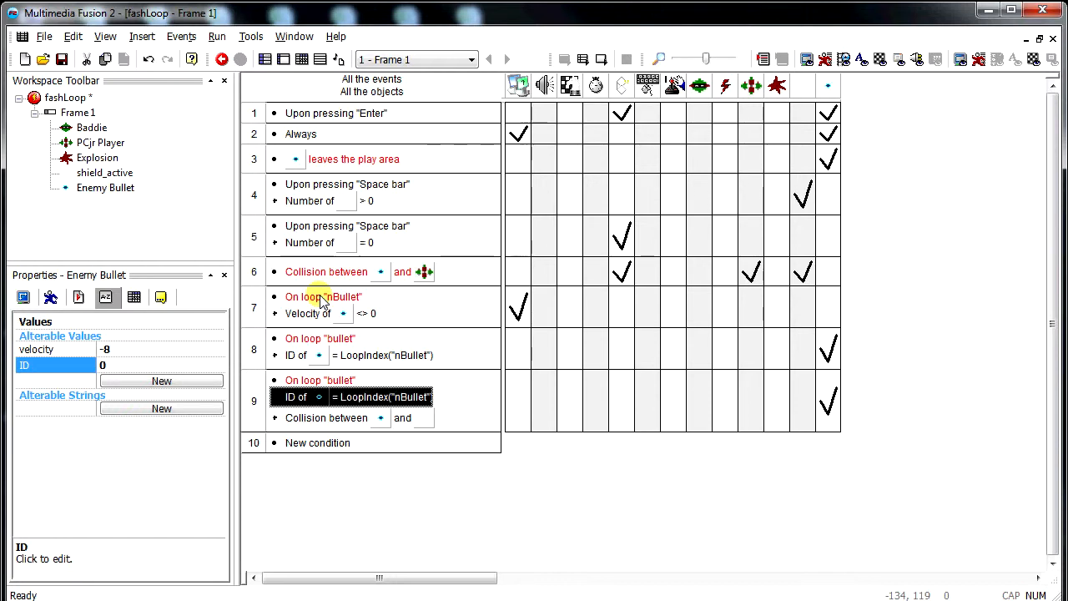
mouse_move(366, 244)
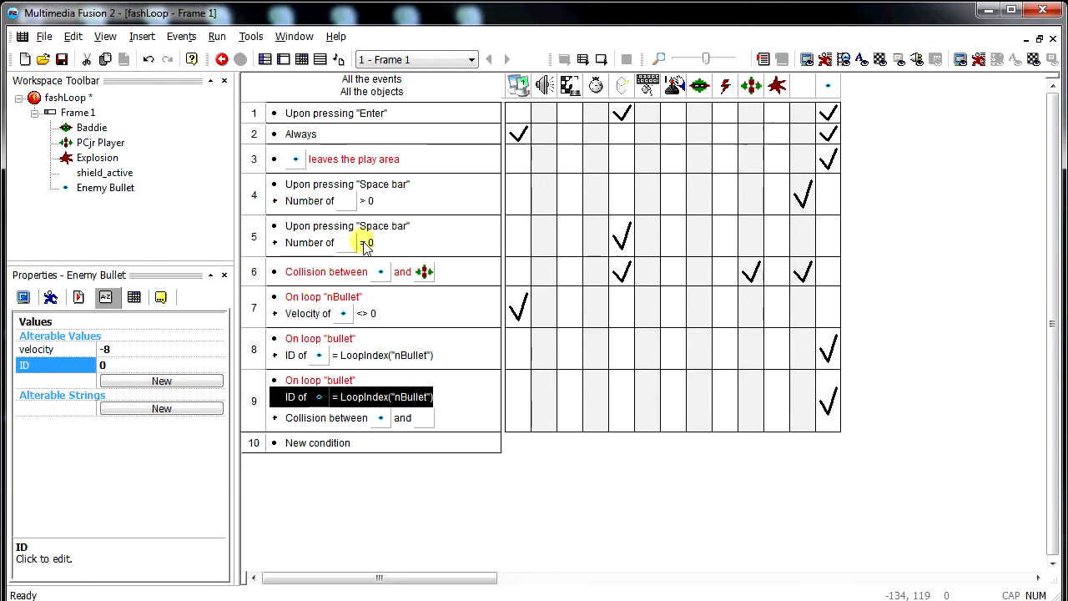
click(365, 243)
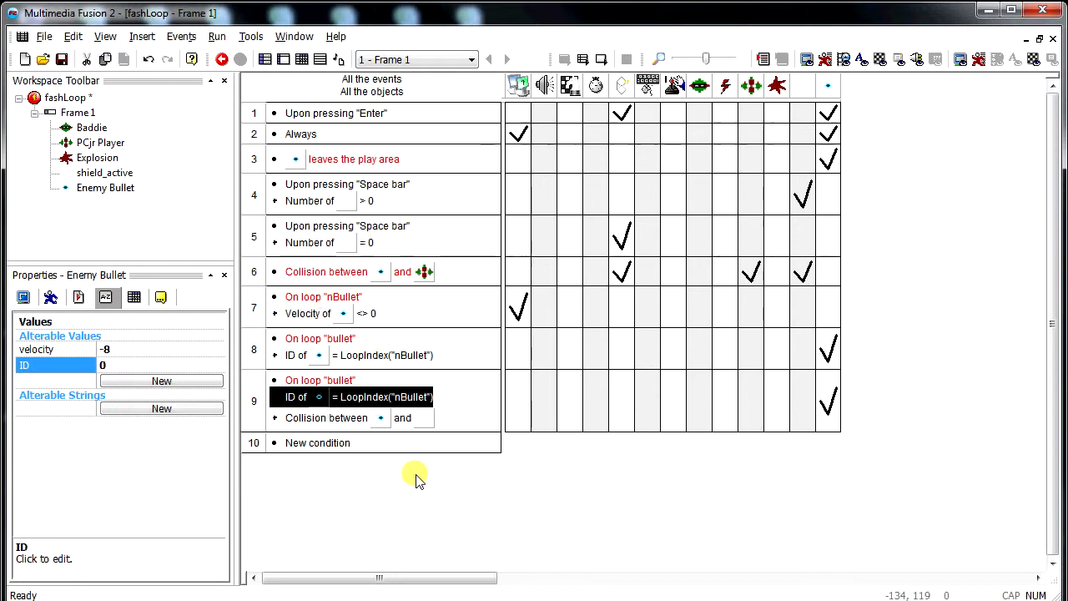
mouse_move(375, 265)
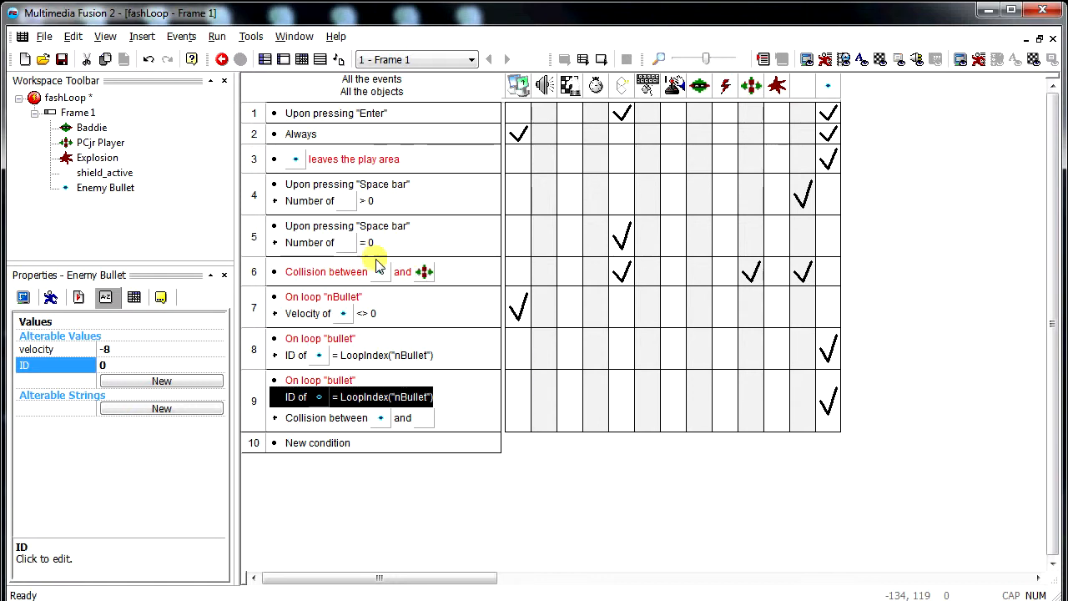
mouse_move(332, 443)
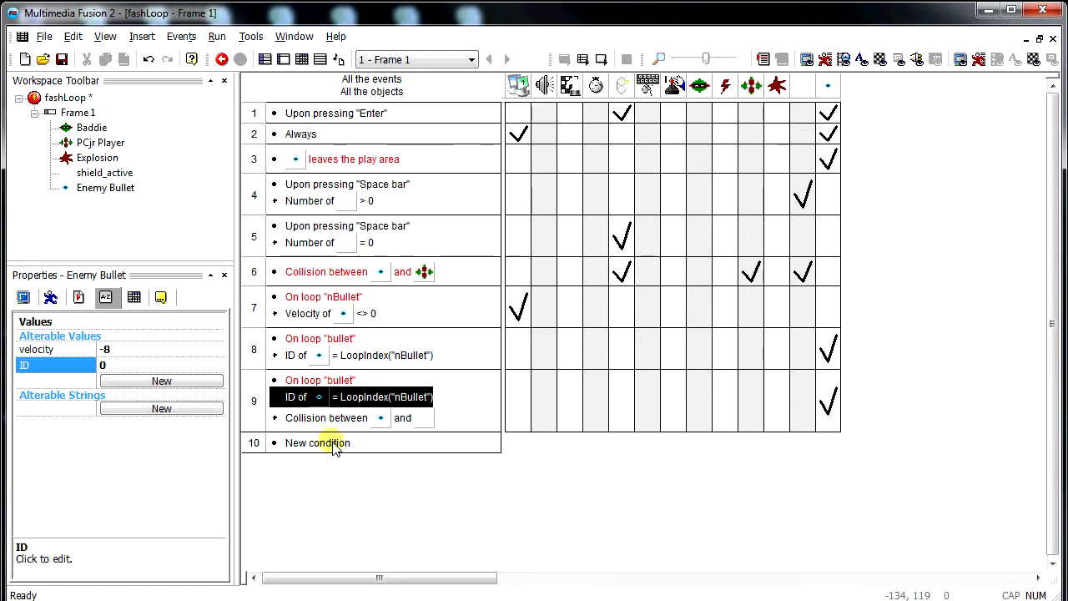
mouse_move(454, 304)
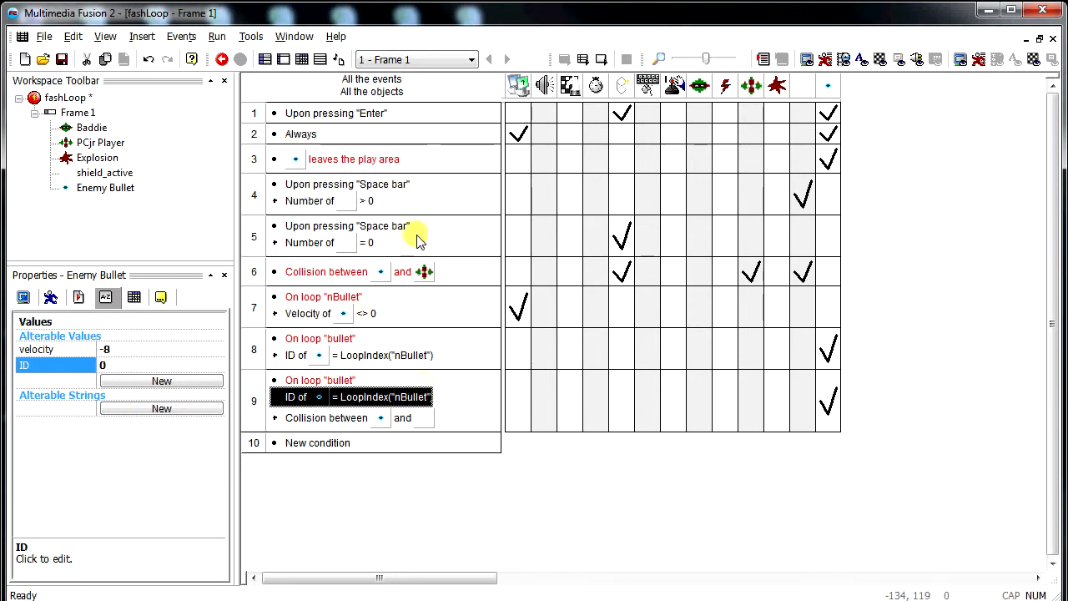
mouse_move(377, 484)
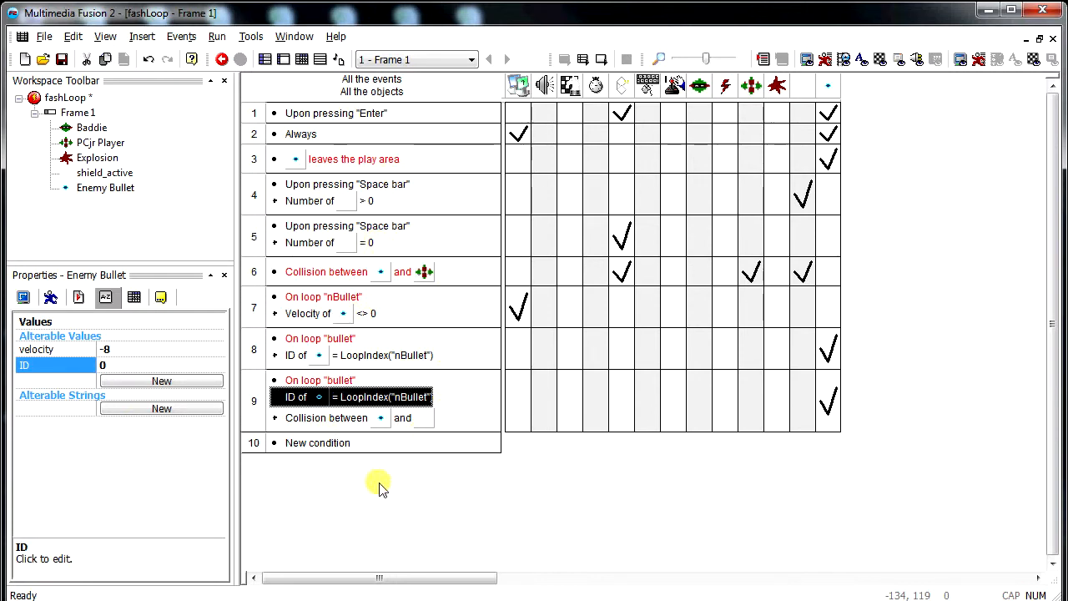
mouse_move(397, 492)
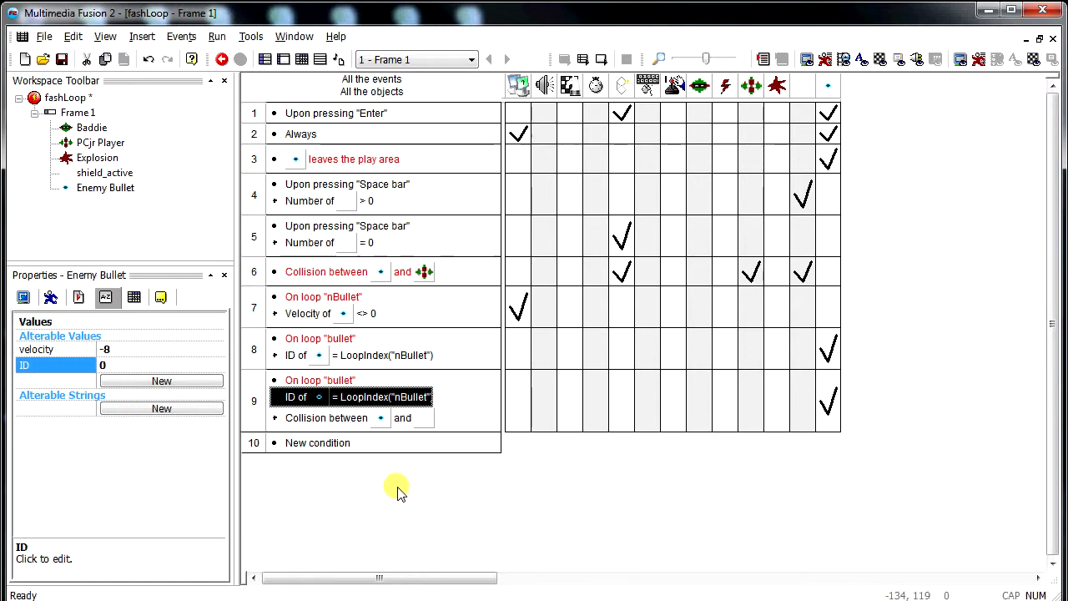